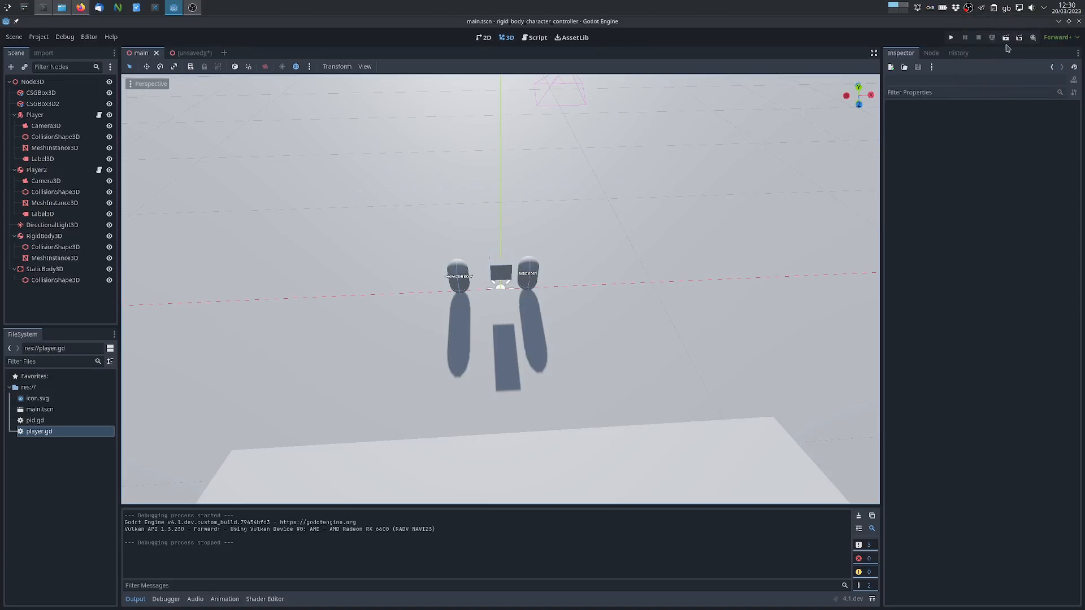
mouse_move(1020, 37)
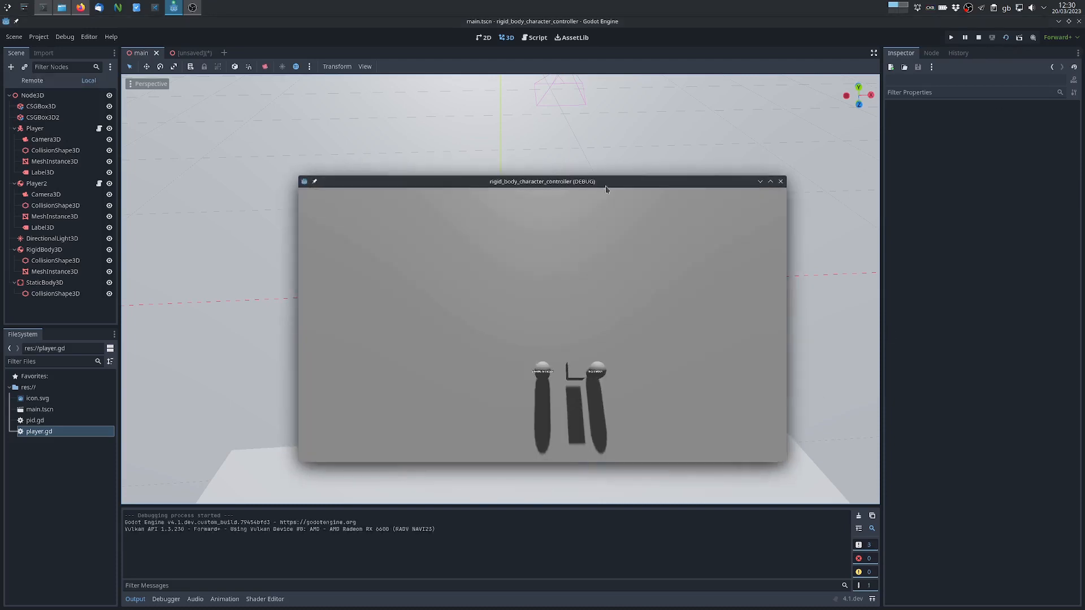
Step: Run the finished project so both capsule players appear in the game window
click(769, 181)
text(Mesh)
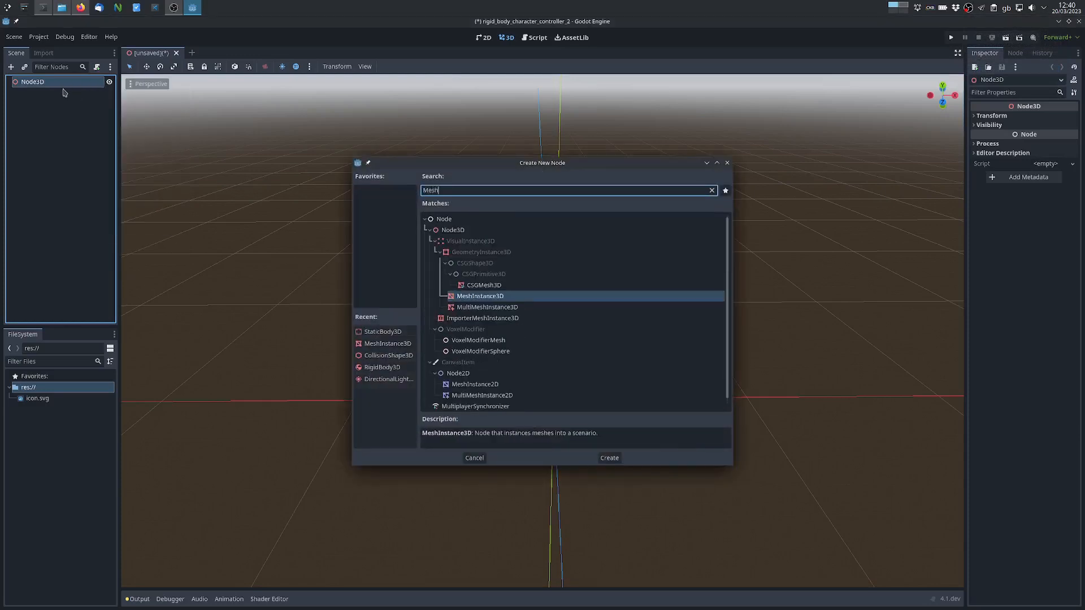
Step: Add a MeshInstance3D ground with a PlaneMesh sized 200 by 200
click(608, 458)
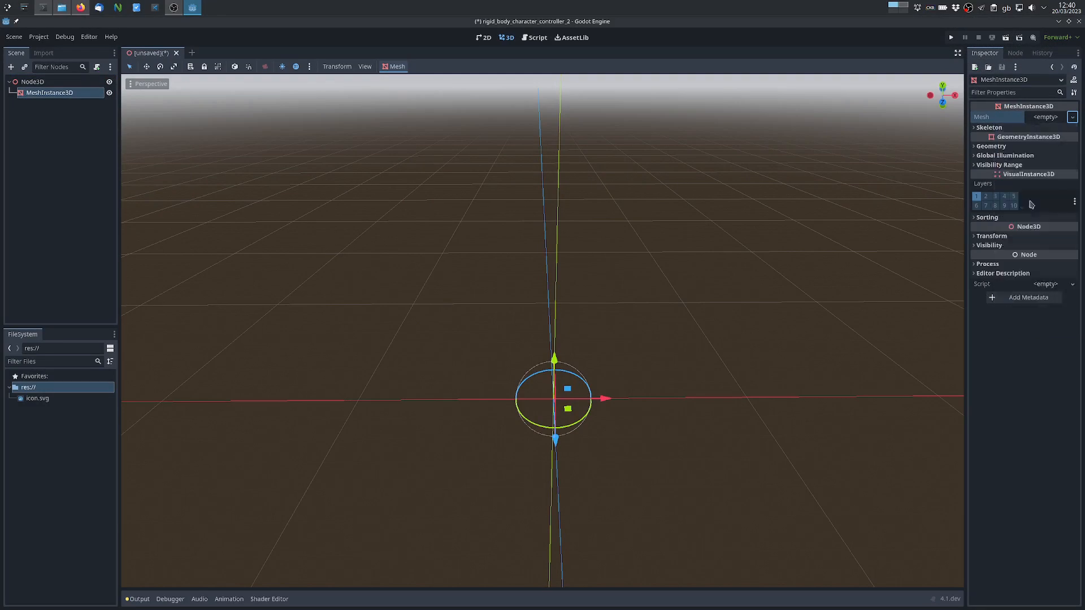
click(1047, 116)
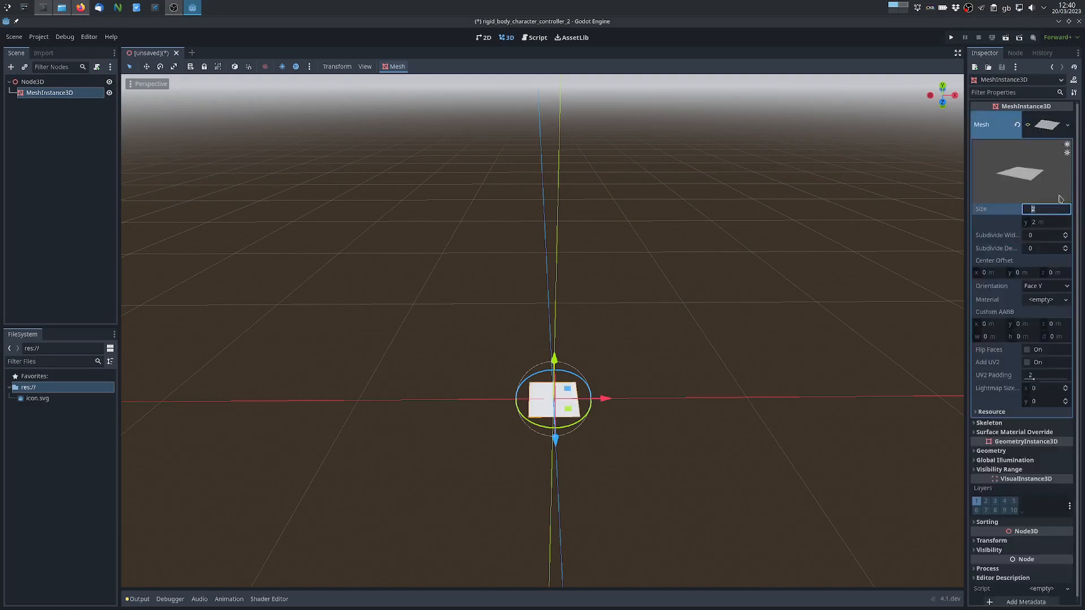
text(200)
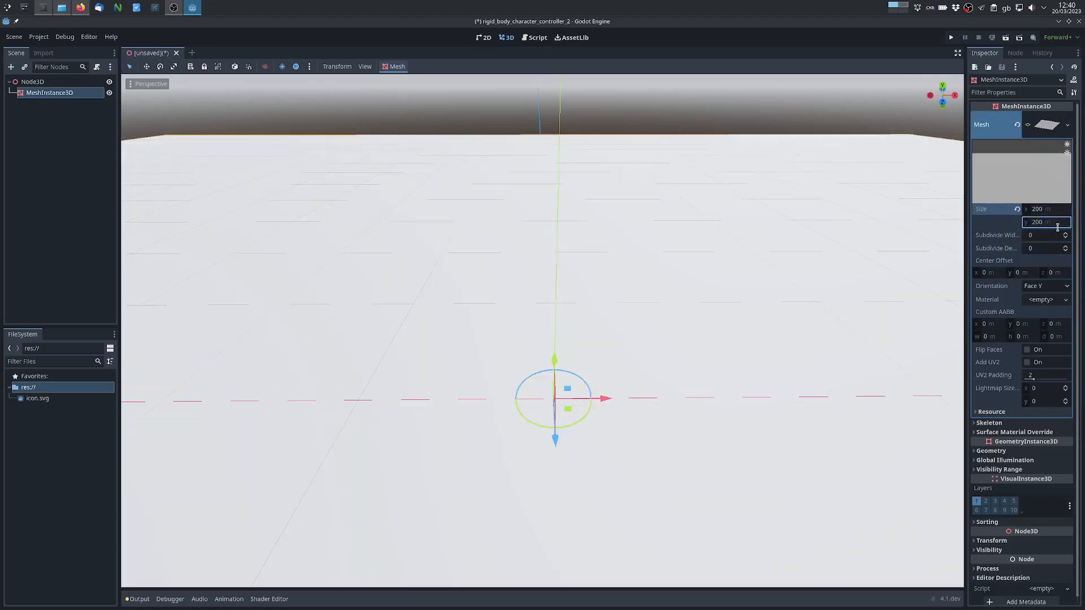
Step: Add a StaticBody3D with a CollisionShape3D using a WorldBoundaryShape3D
right_click(32, 81)
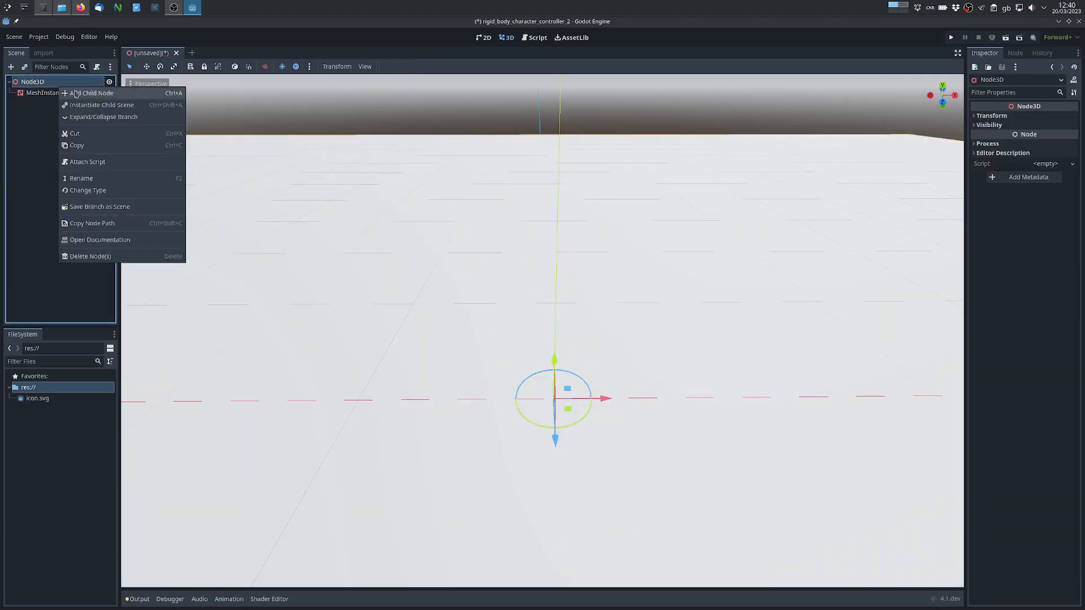
click(94, 92)
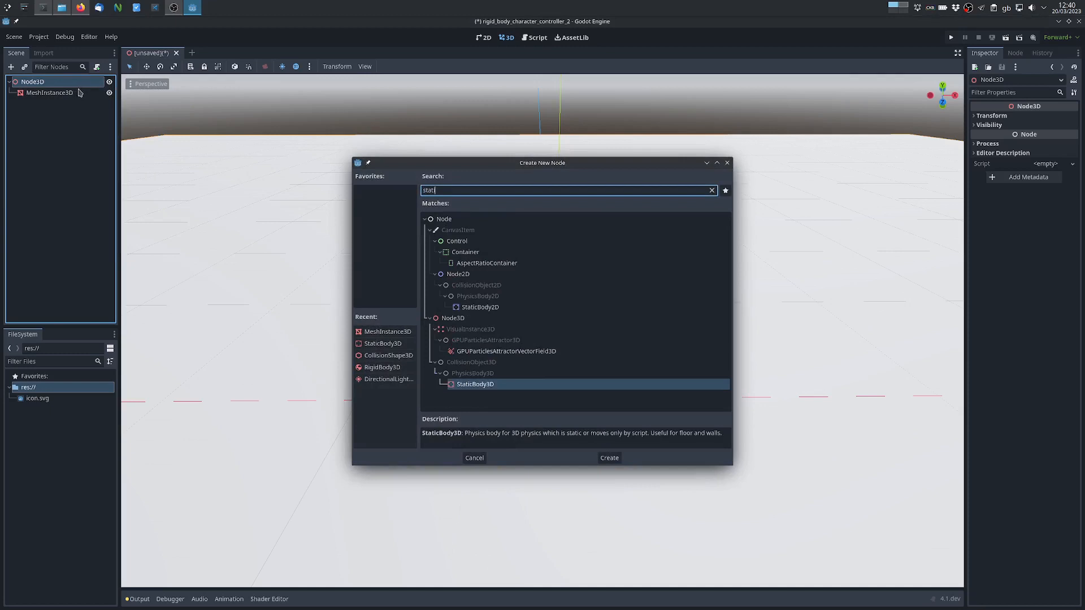
click(608, 458)
text(co)
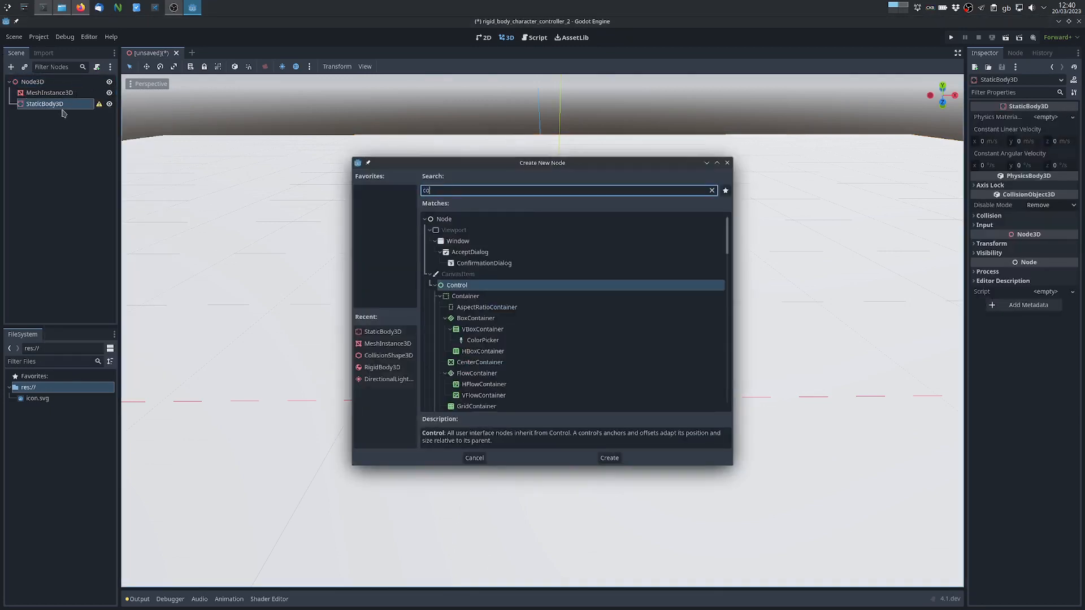
click(608, 457)
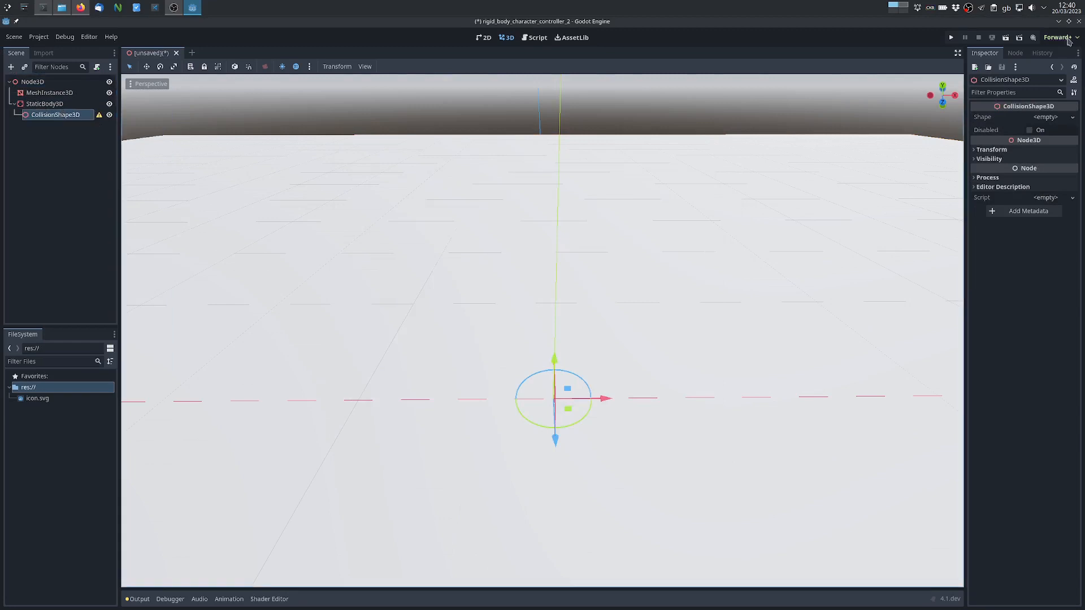
click(1072, 116)
text(main.tscn)
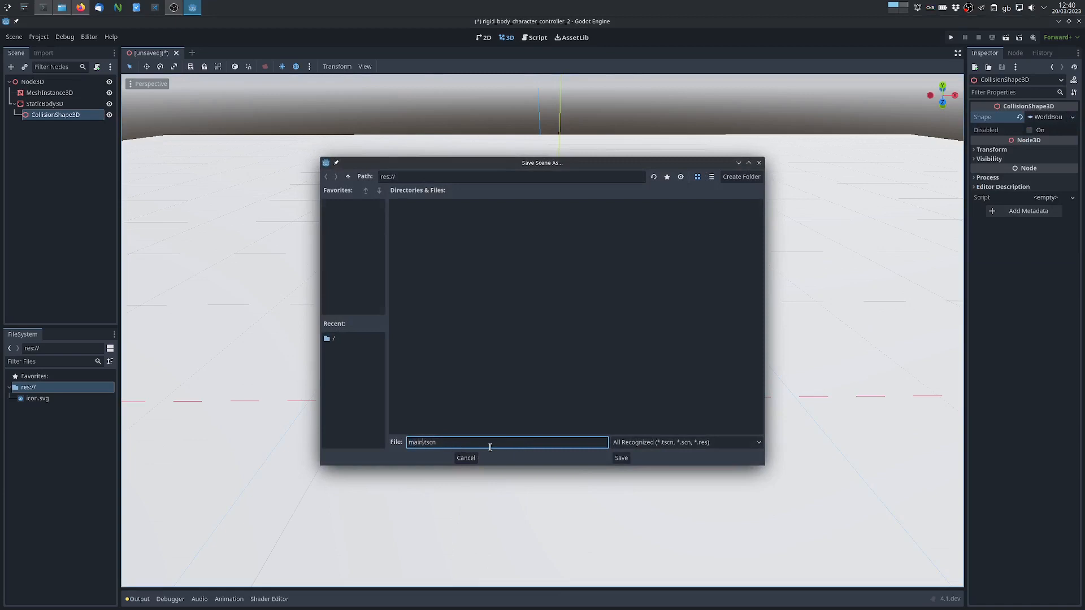
Step: Save the scene as main.tscn and begin adding another child to the root
click(620, 458)
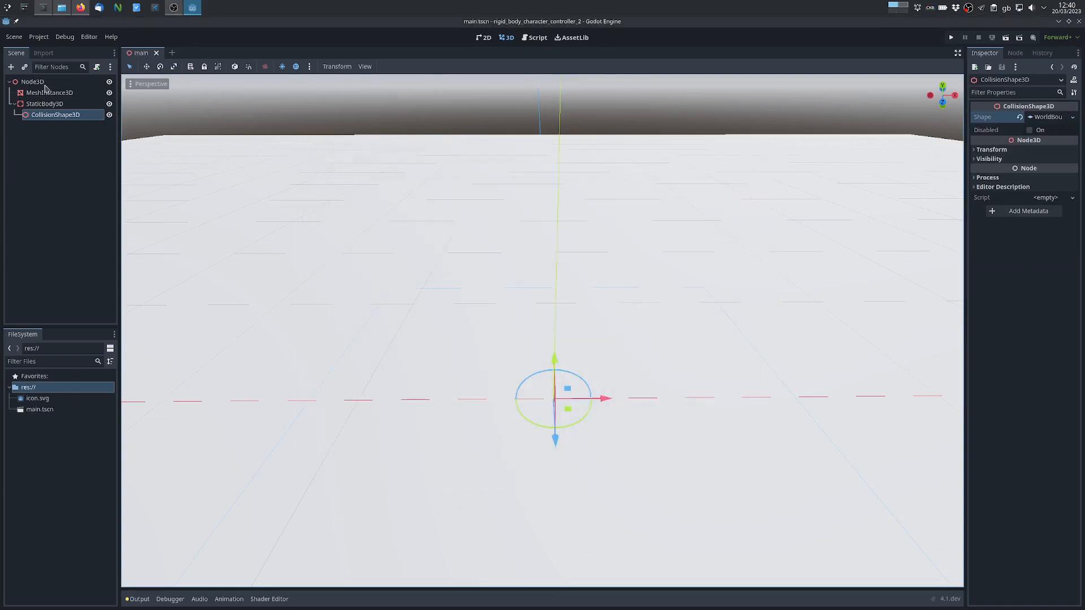
right_click(32, 81)
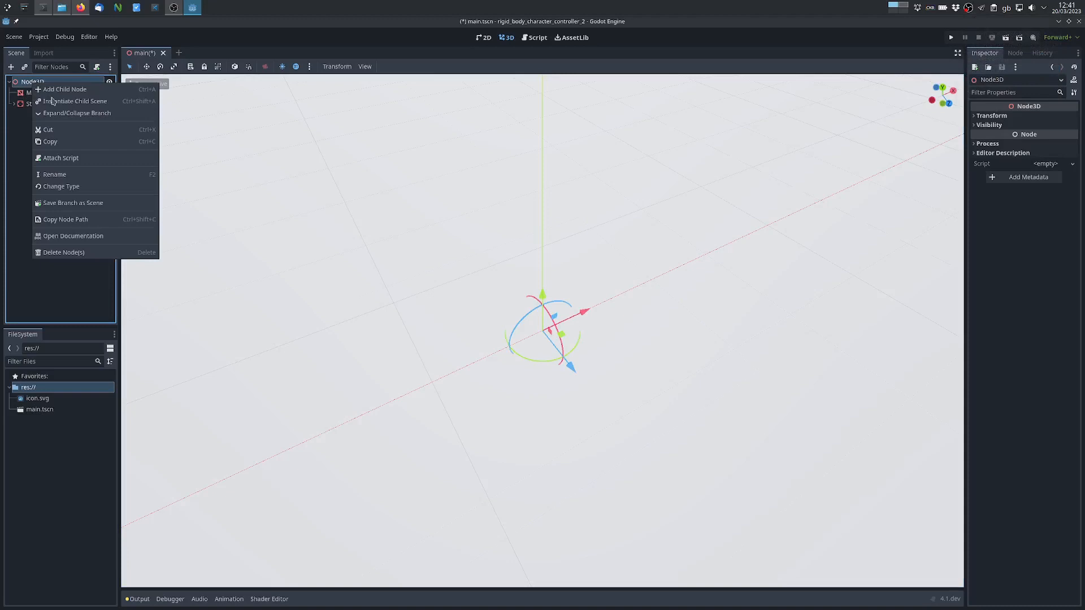
click(76, 101)
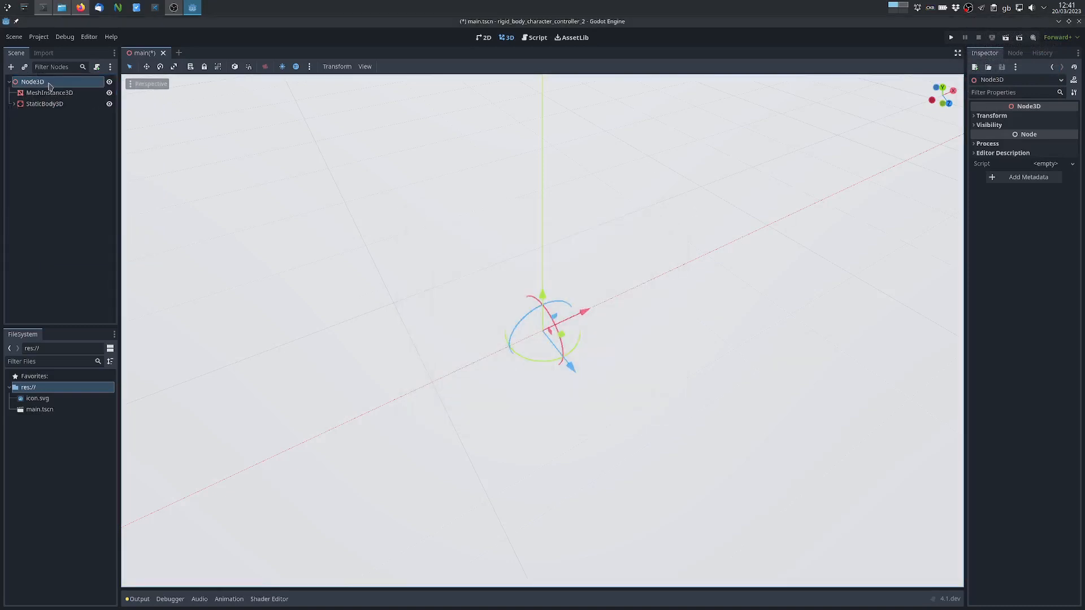
Step: Add a DirectionalLight3D with shadows enabled and save the scene
text(dire)
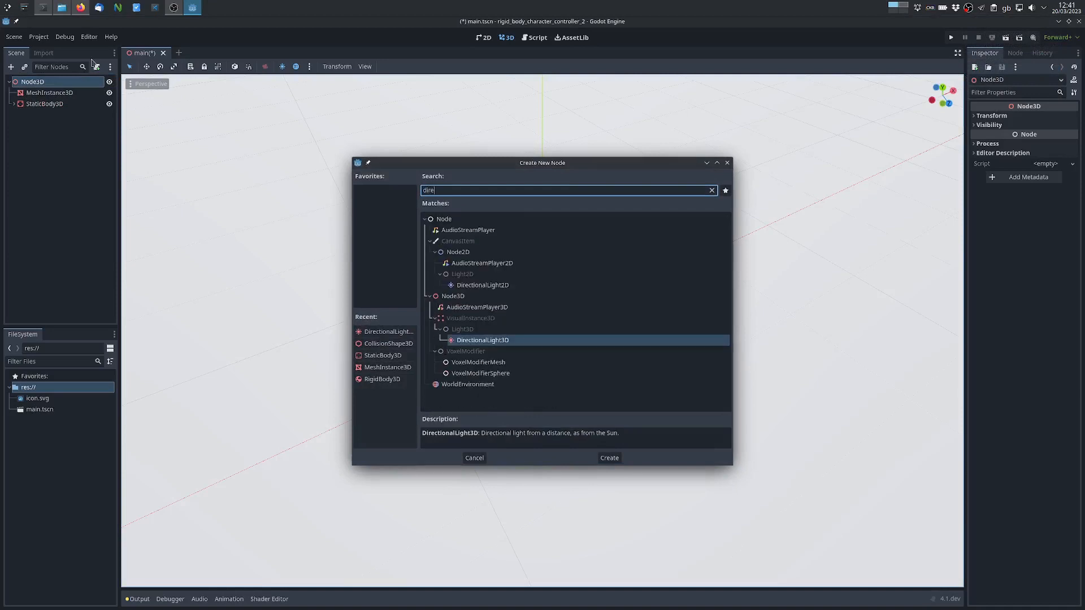
click(608, 458)
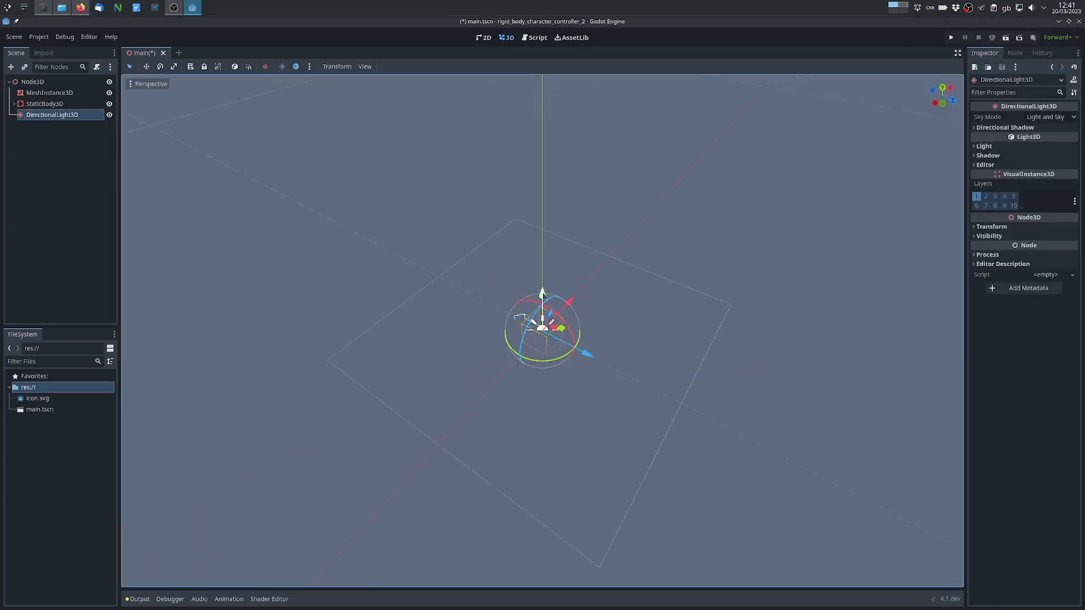
key(ctrl+s)
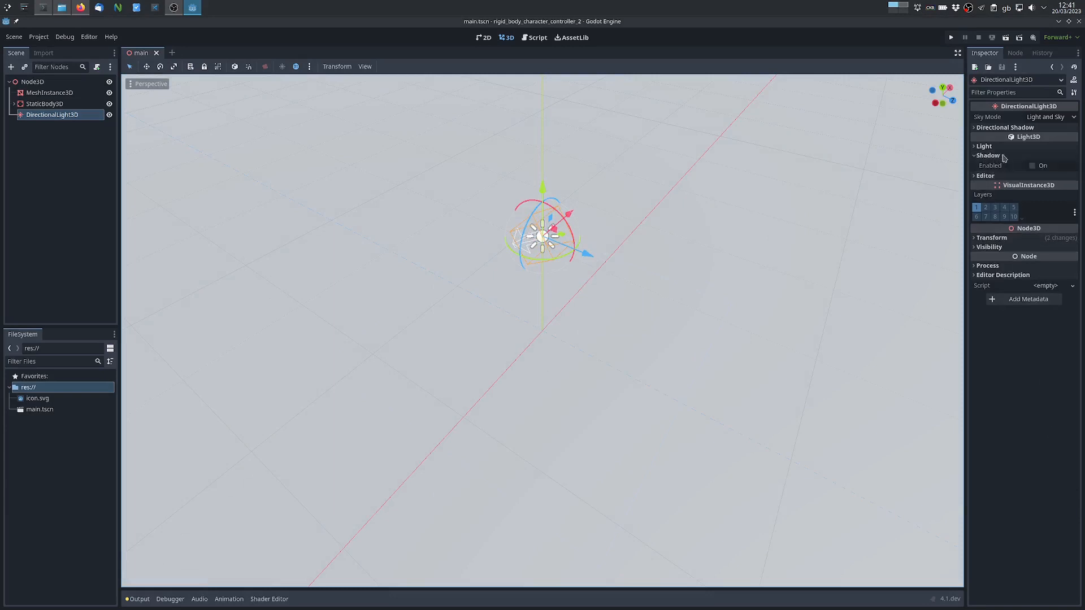
click(1032, 165)
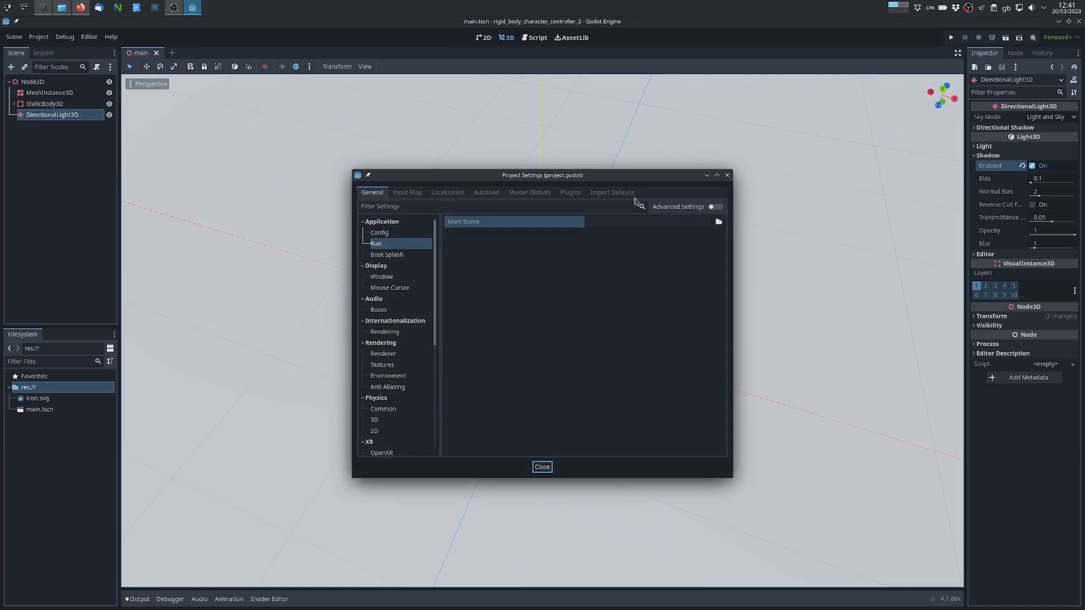
Step: Set main.tscn as the project's main scene in Project Settings
click(719, 222)
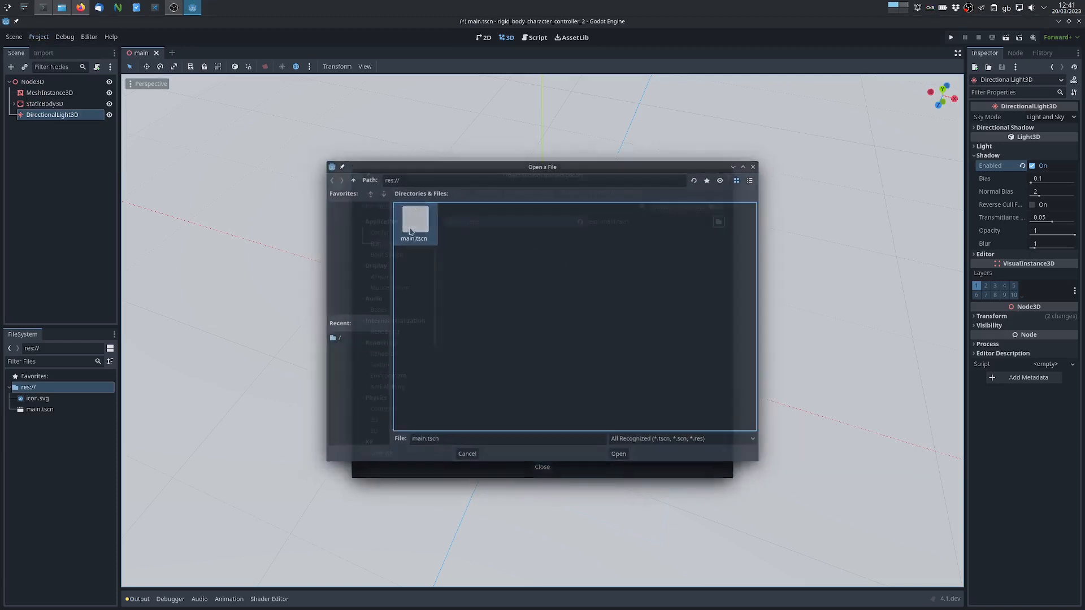
click(617, 454)
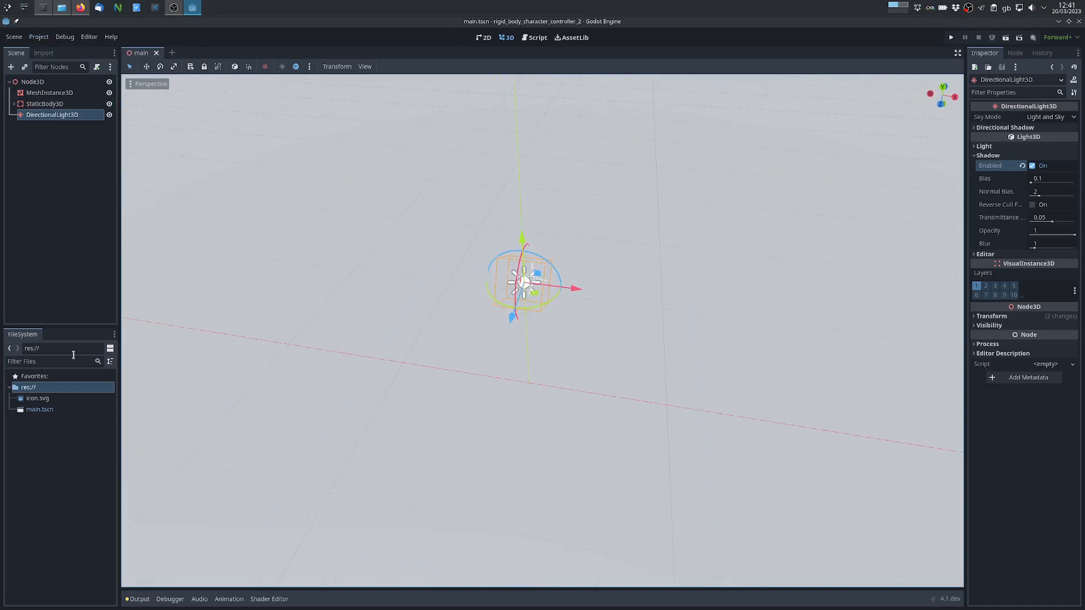
Step: Create character.tscn with its root Character node changed to a RigidBody3D
right_click(27, 387)
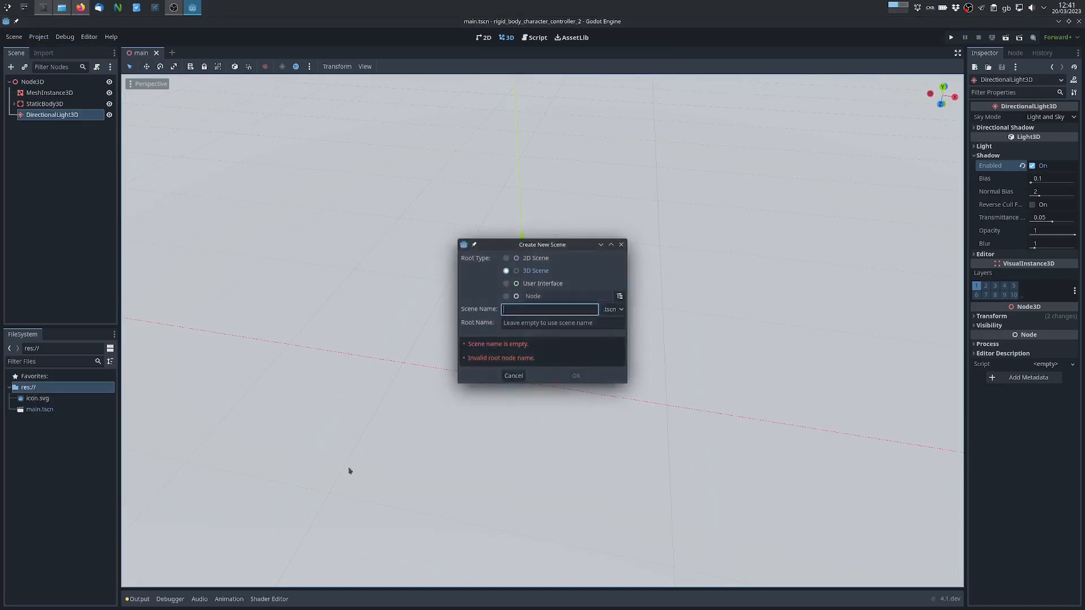
text(C)
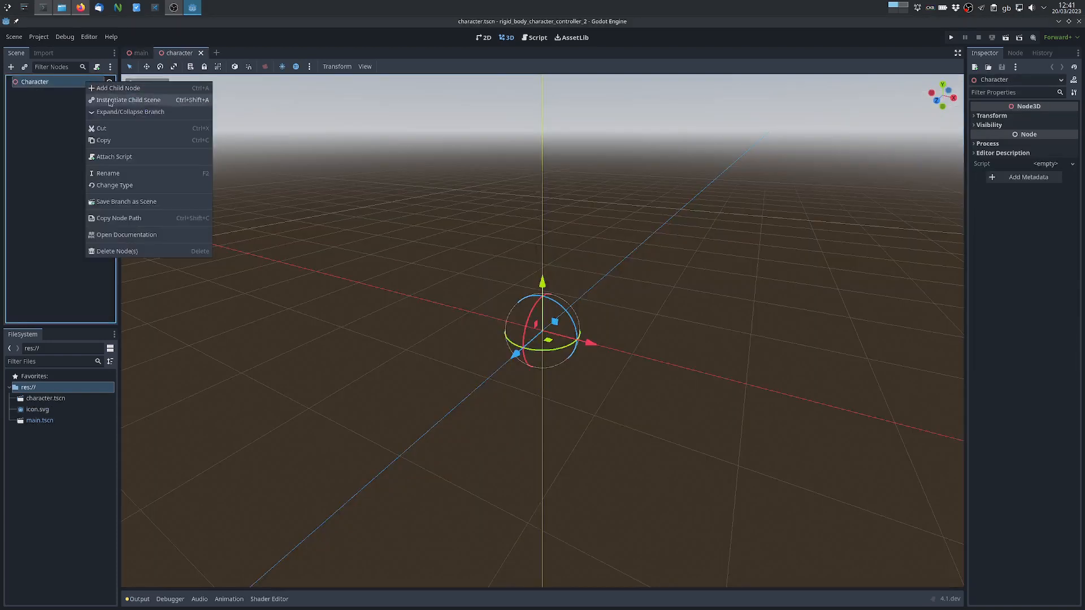
click(114, 184)
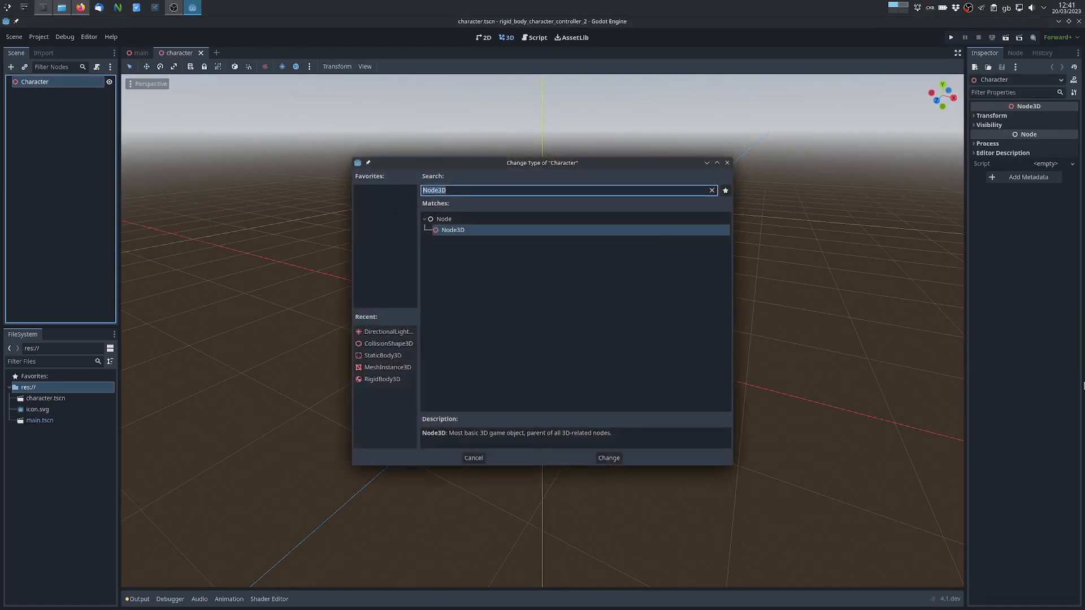
click(607, 458)
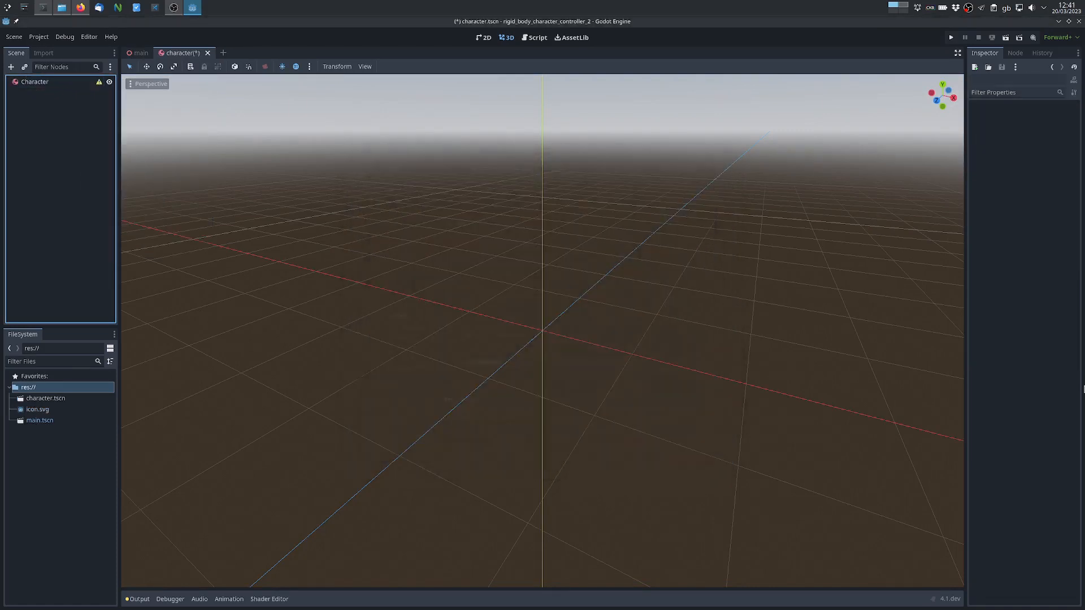
Step: Add a CollisionShape3D under Character with a CapsuleShape3D
right_click(34, 81)
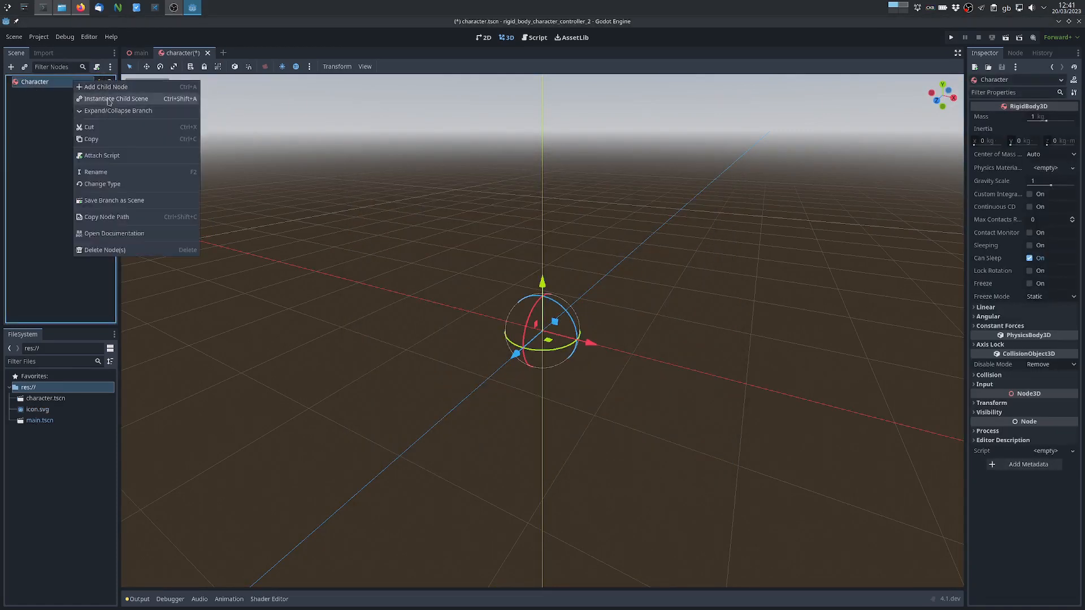
click(105, 87)
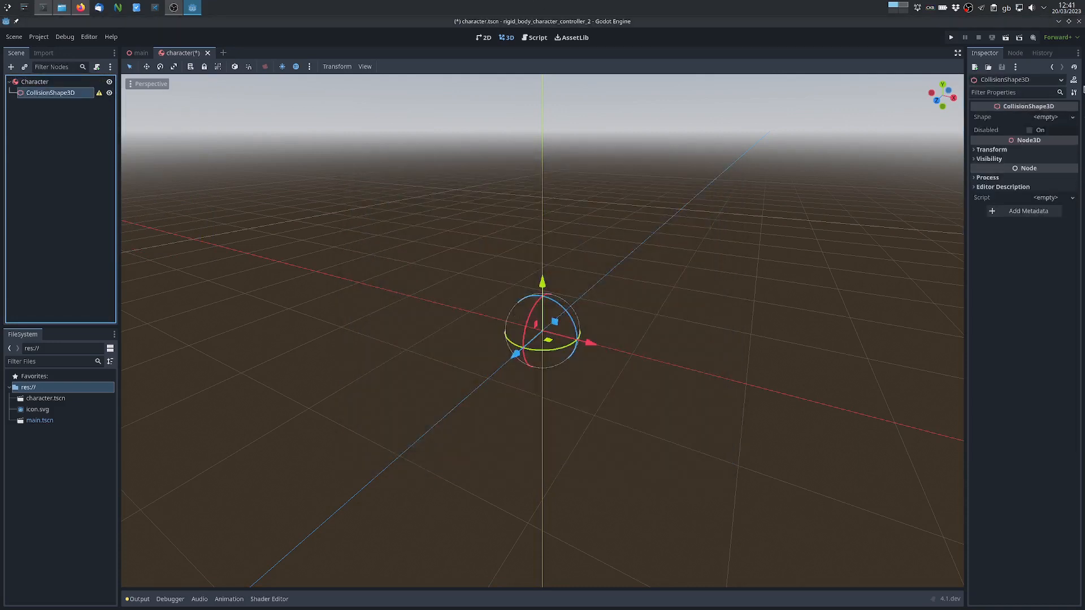
click(1044, 117)
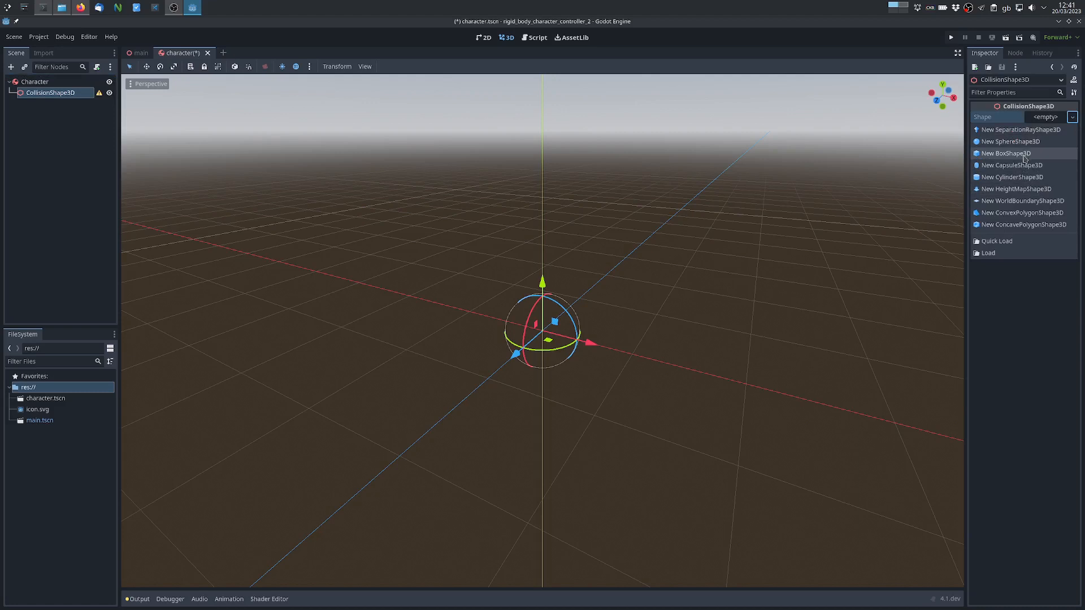
click(1015, 165)
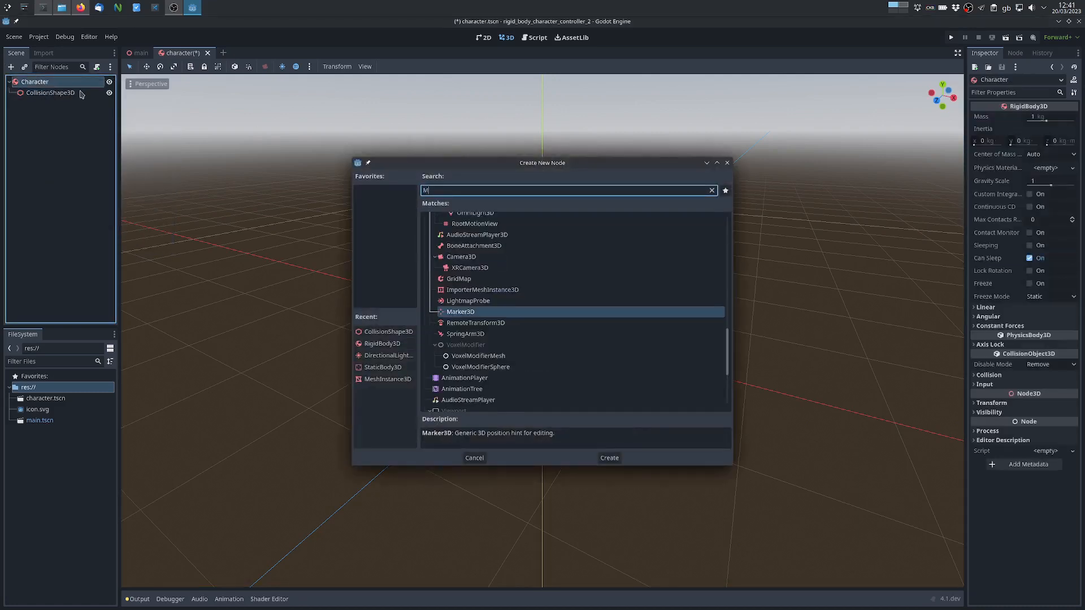
Step: Add a MeshInstance3D under Character with a CapsuleMesh
click(608, 458)
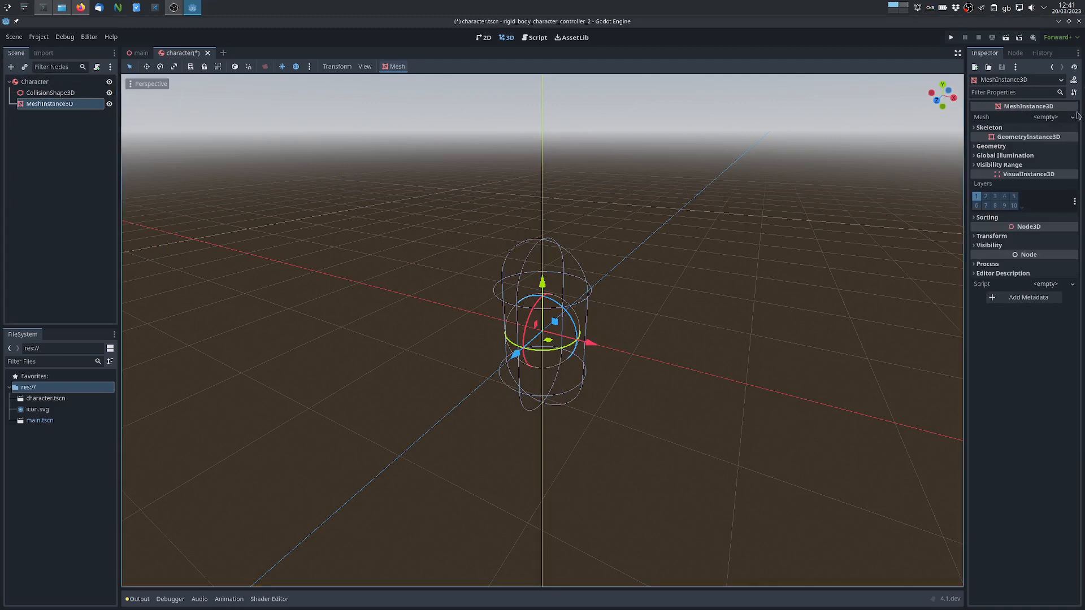
click(1071, 117)
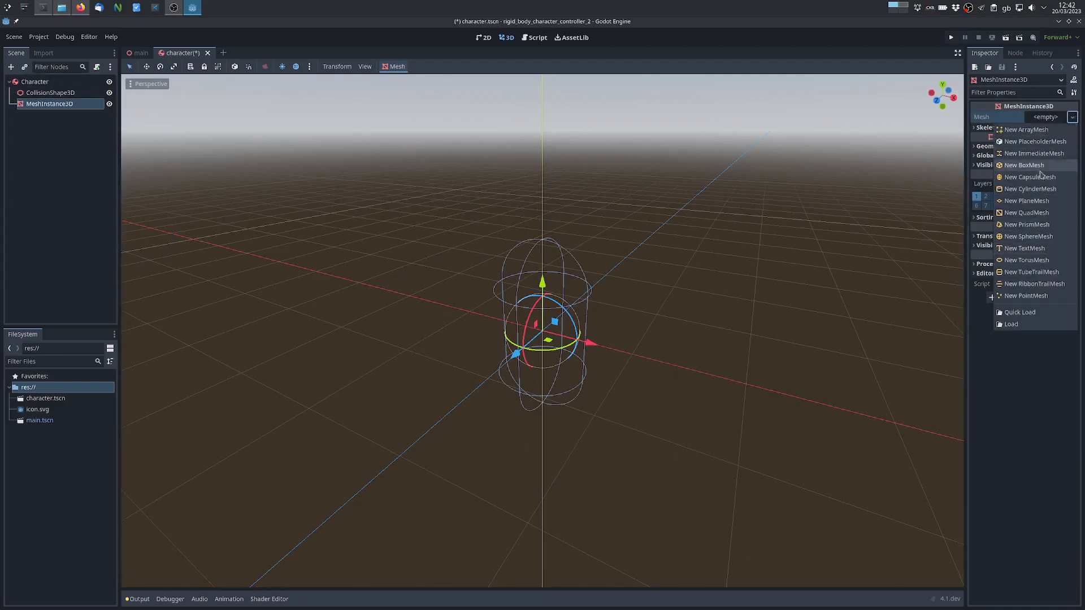
click(1028, 176)
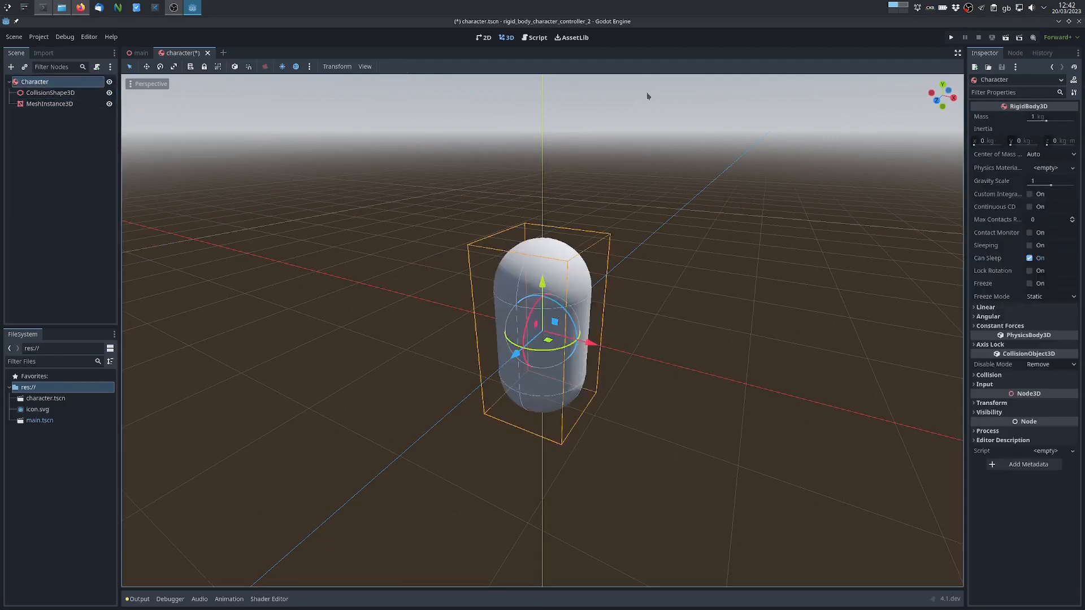
Step: Lock the angular axes and give Character a new PhysicsMaterial with friction 0
click(990, 344)
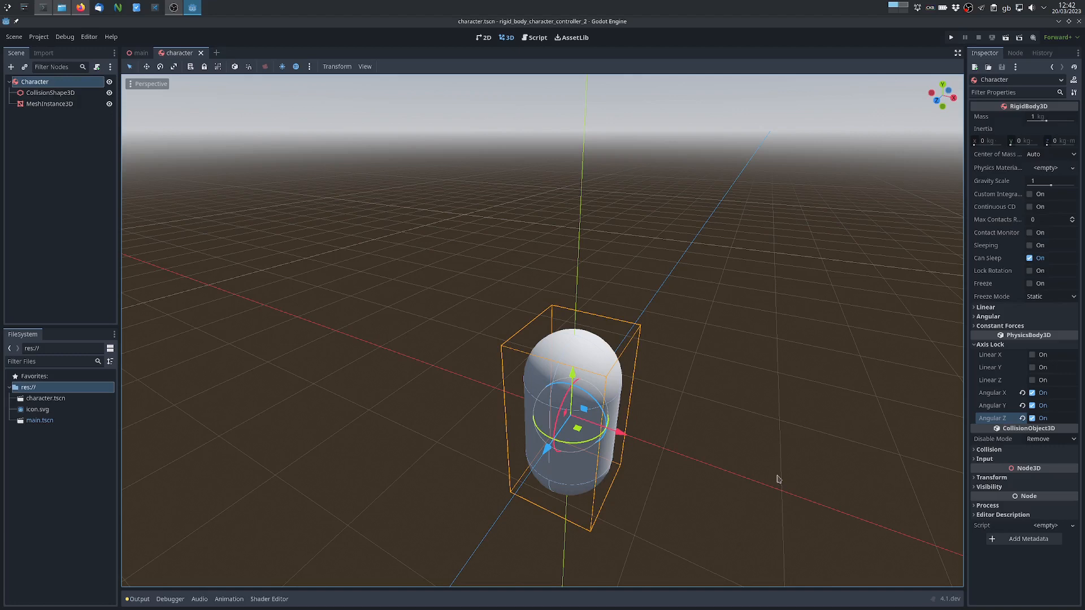
mouse_move(674, 509)
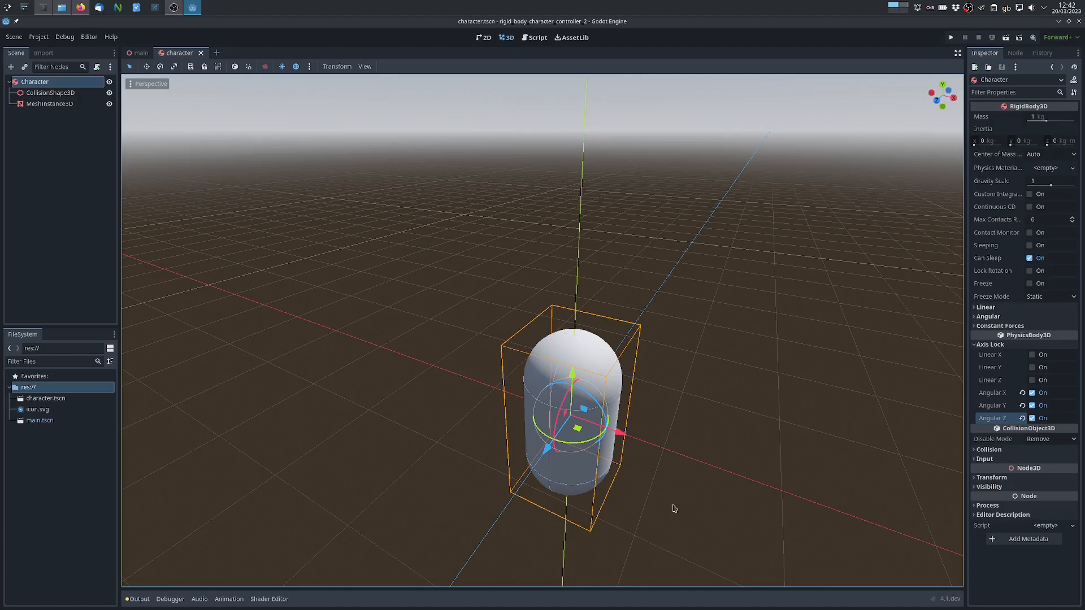
mouse_move(117, 100)
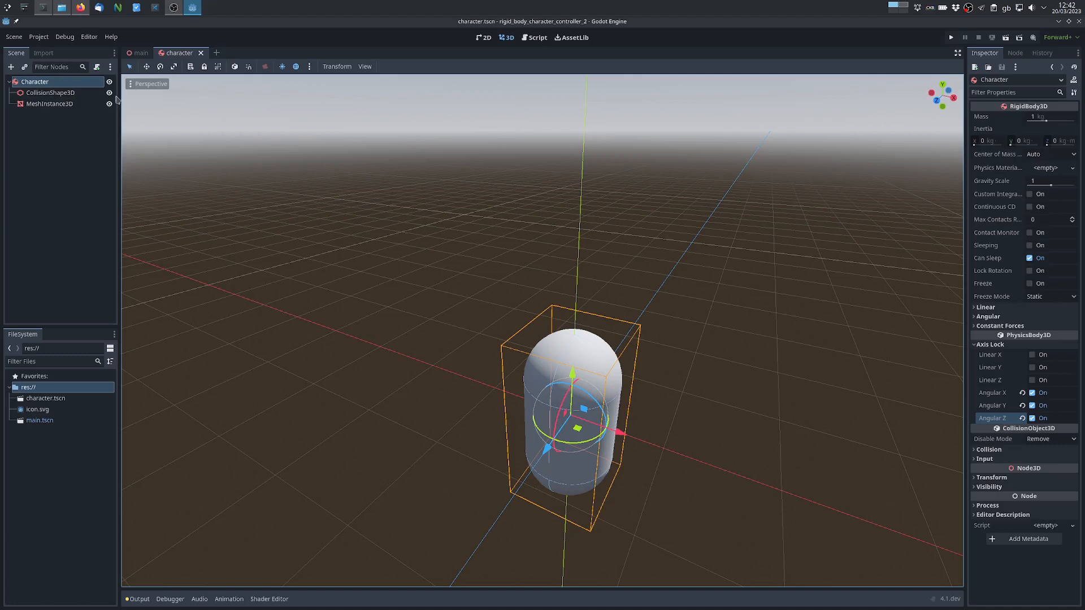
mouse_move(1069, 163)
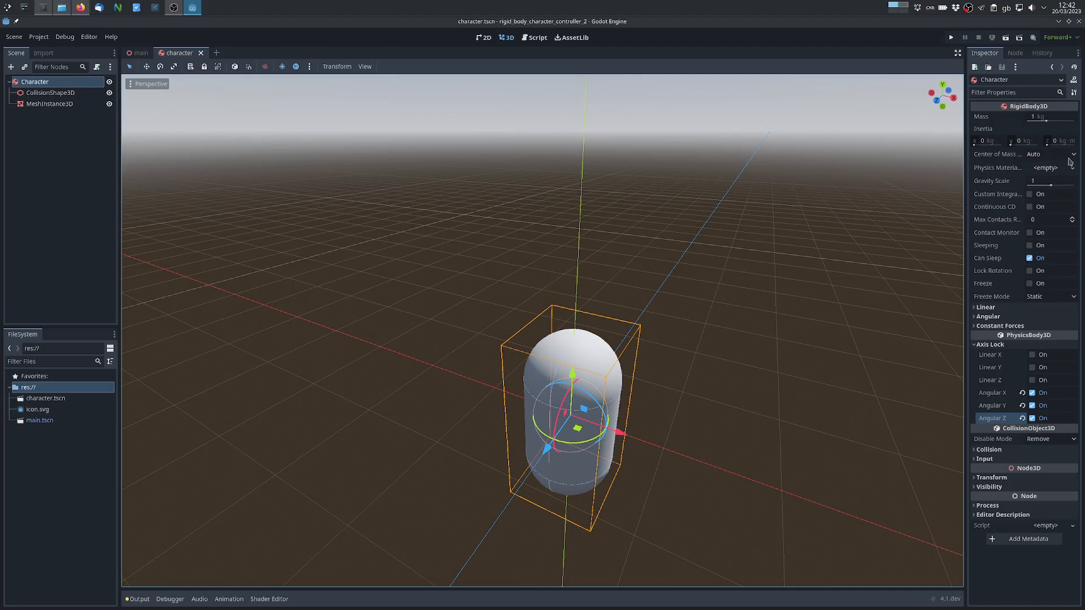
click(1071, 167)
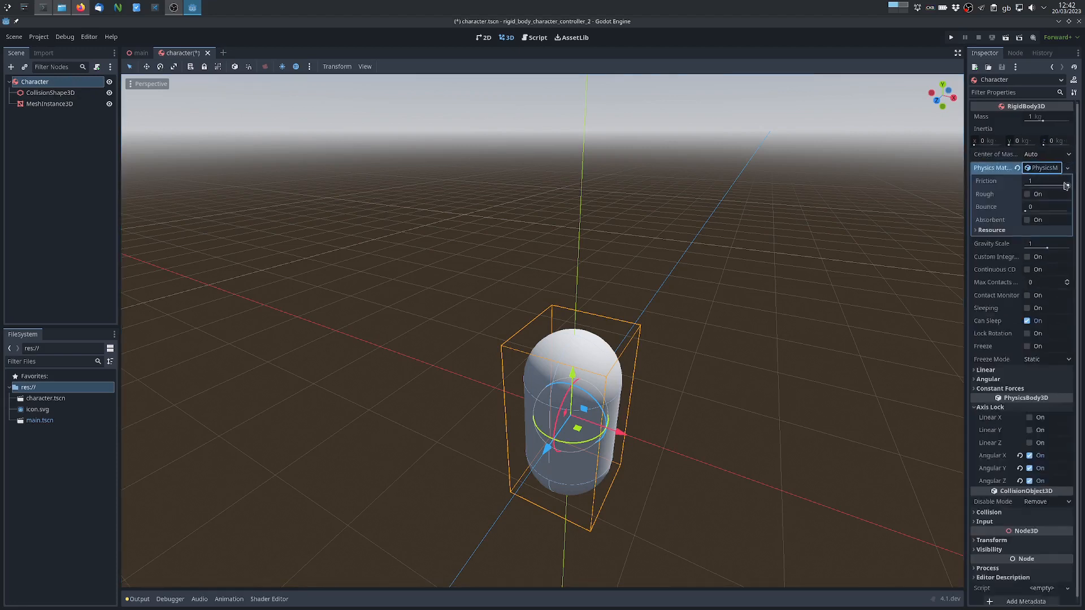
text(0)
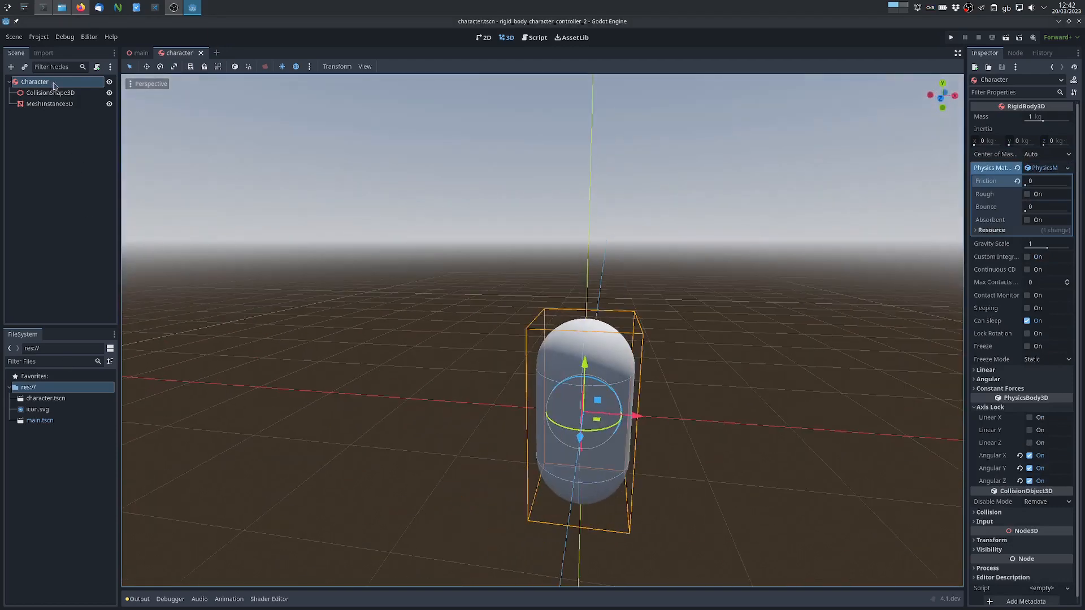
right_click(34, 81)
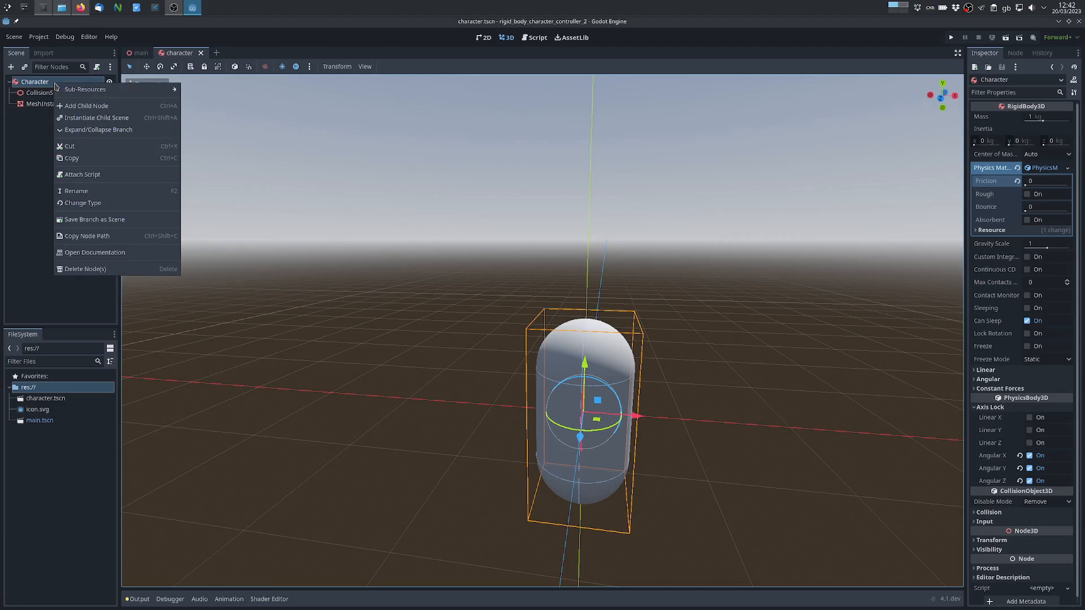
Step: Attach a new character.gd script to Character and write an empty _physics_process function
click(81, 174)
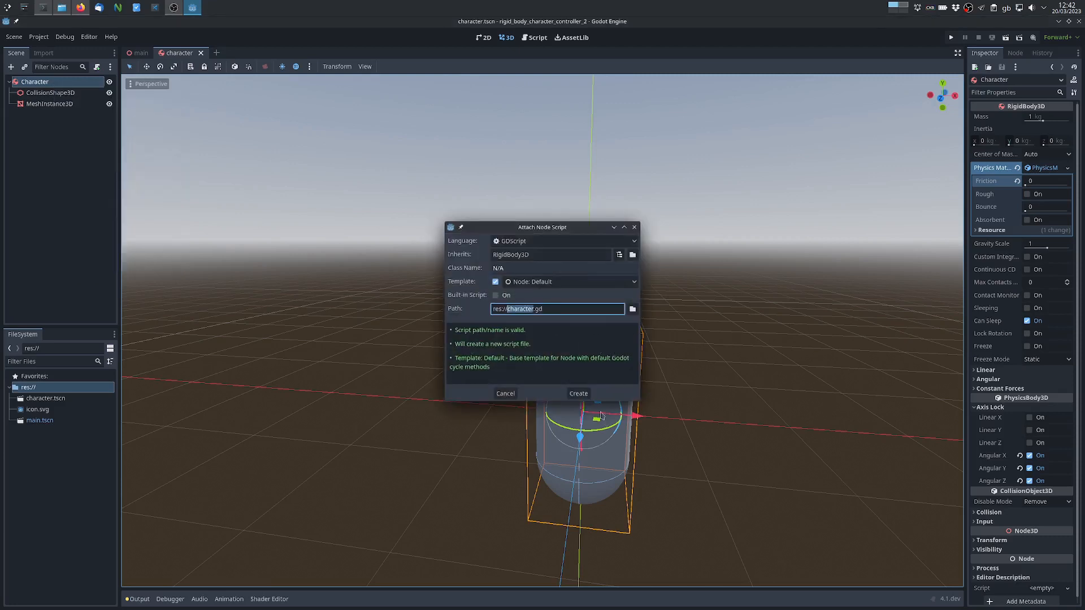
click(578, 393)
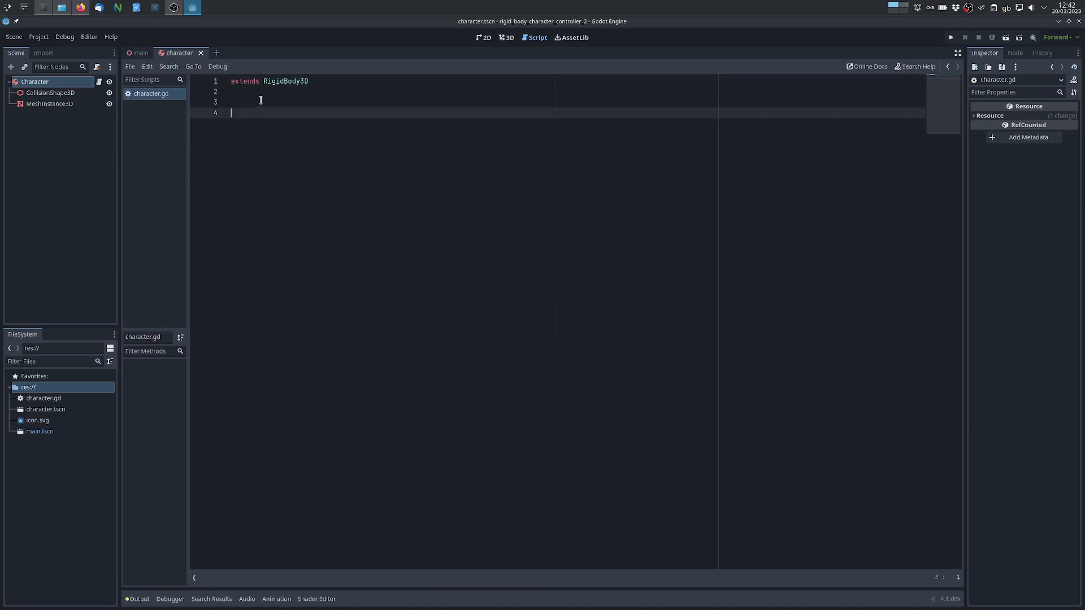
mouse_move(365, 110)
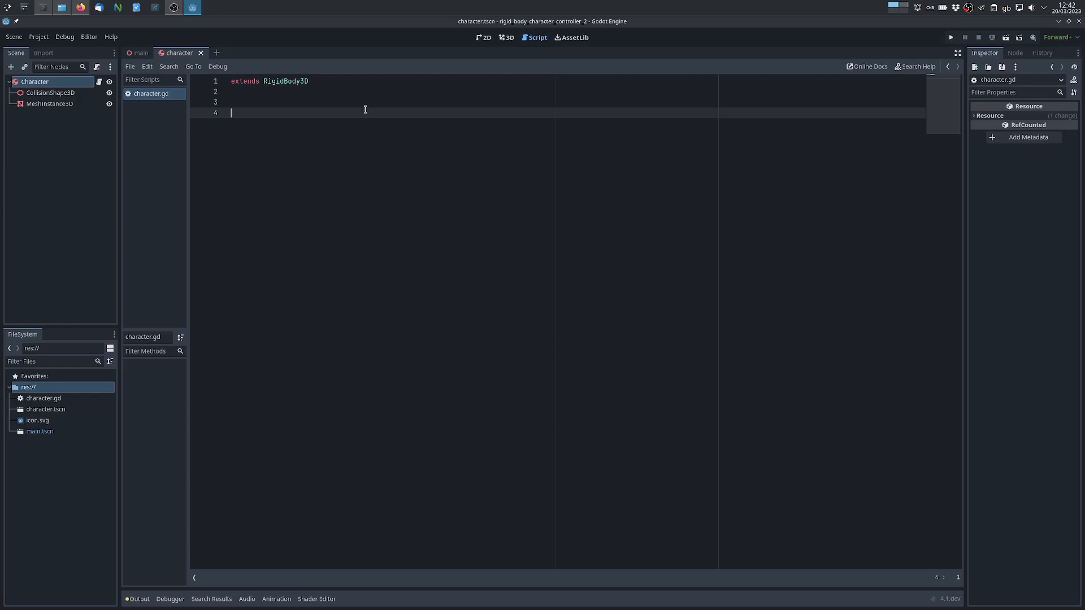
text(func _physics_process(delta: float) -> void:)
text(pass)
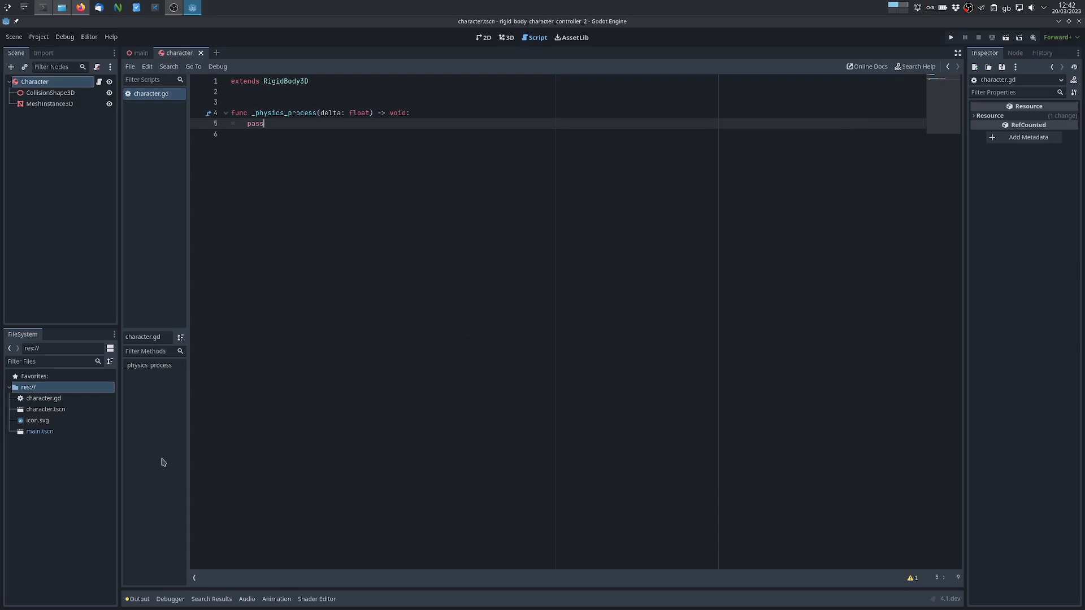
mouse_move(196, 420)
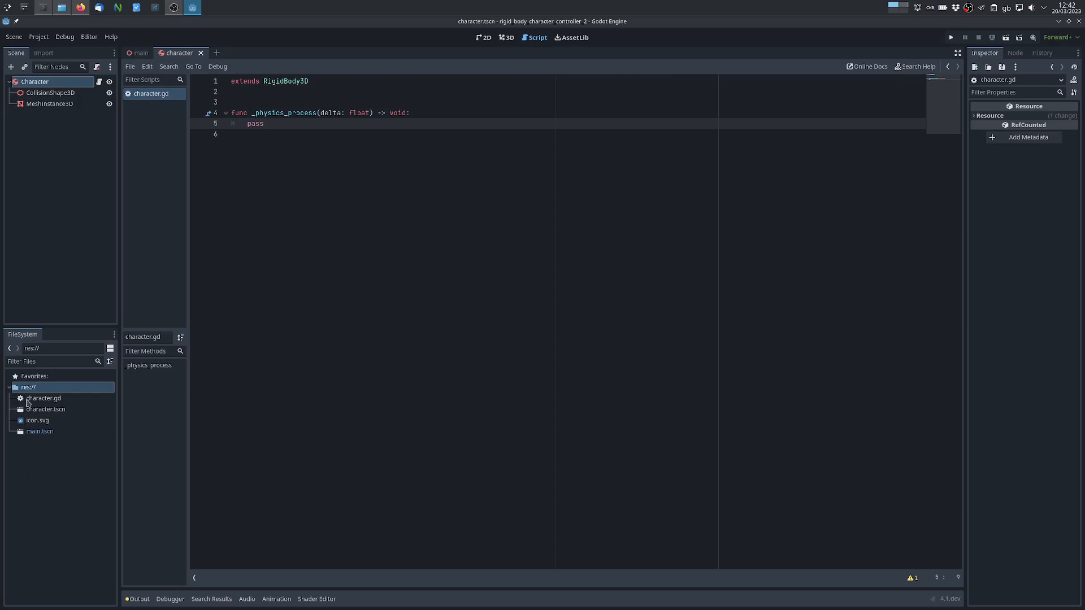
Step: Create pid_3d.gd via New Script and delete all its template code
right_click(28, 387)
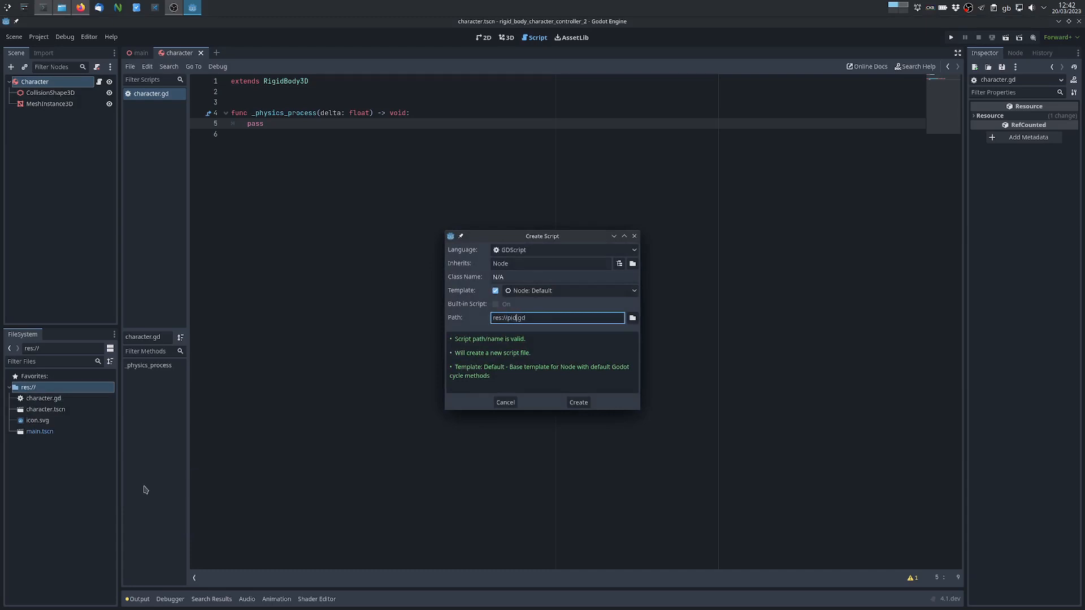
click(577, 402)
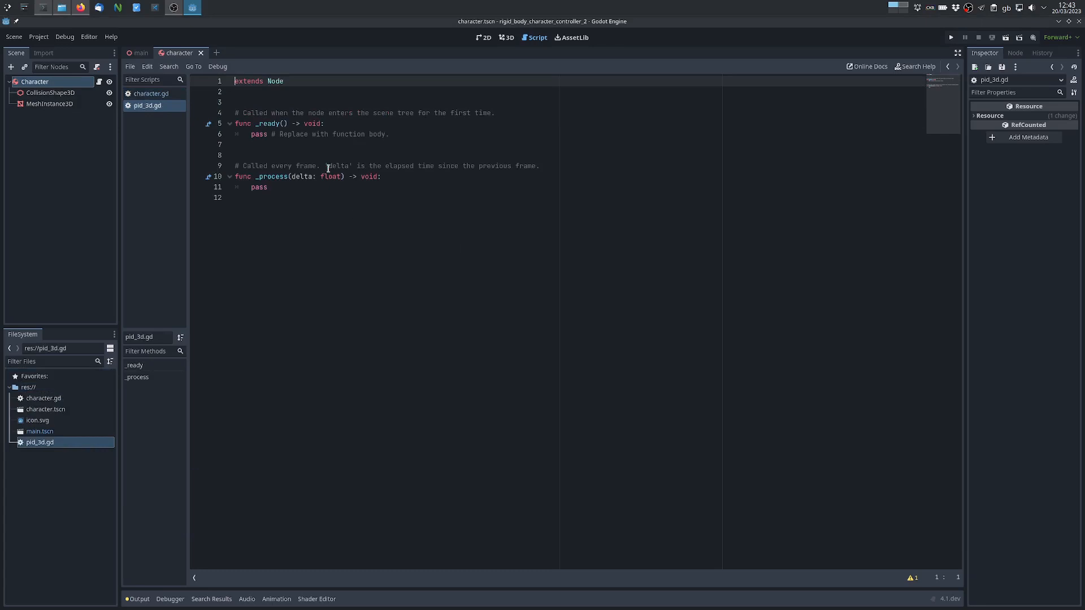
key(ctrl+a)
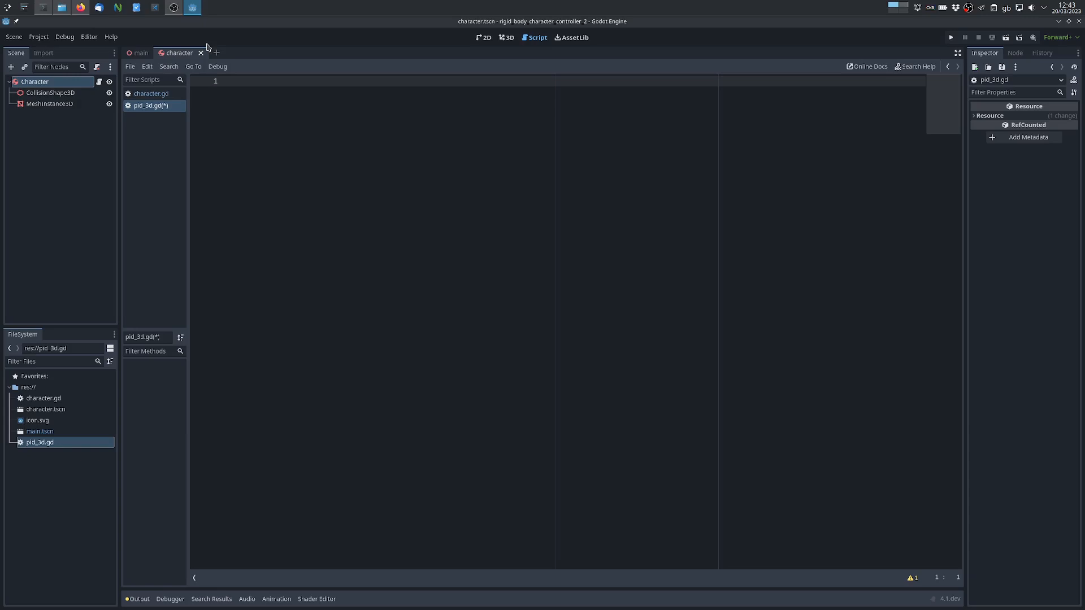
click(232, 81)
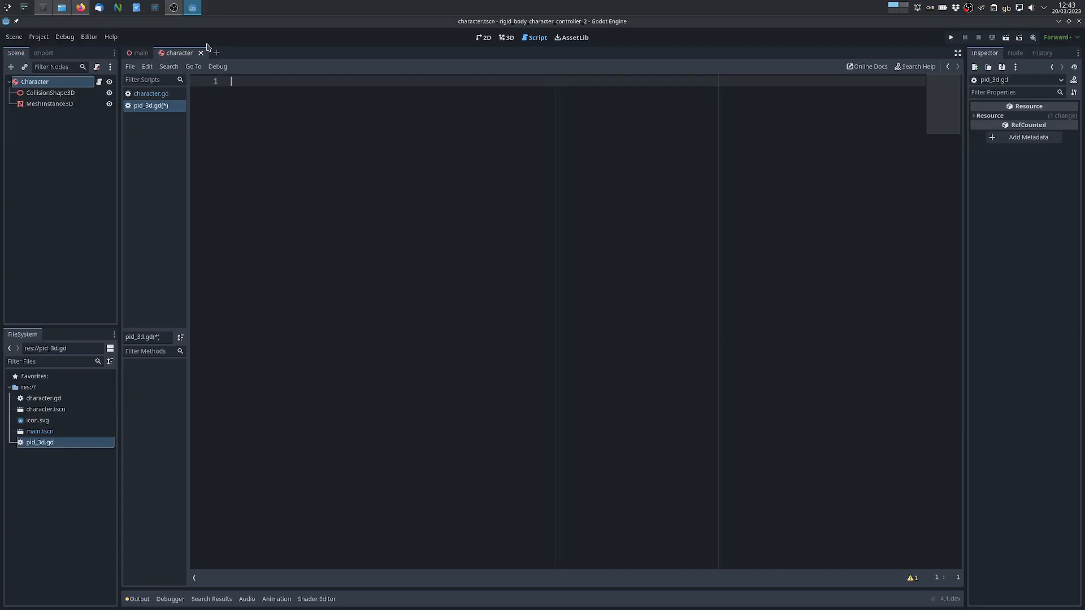
Step: Write extends RefCounted and declare float gains _p, _i, _d
text(extends RefCounted)
text(v)
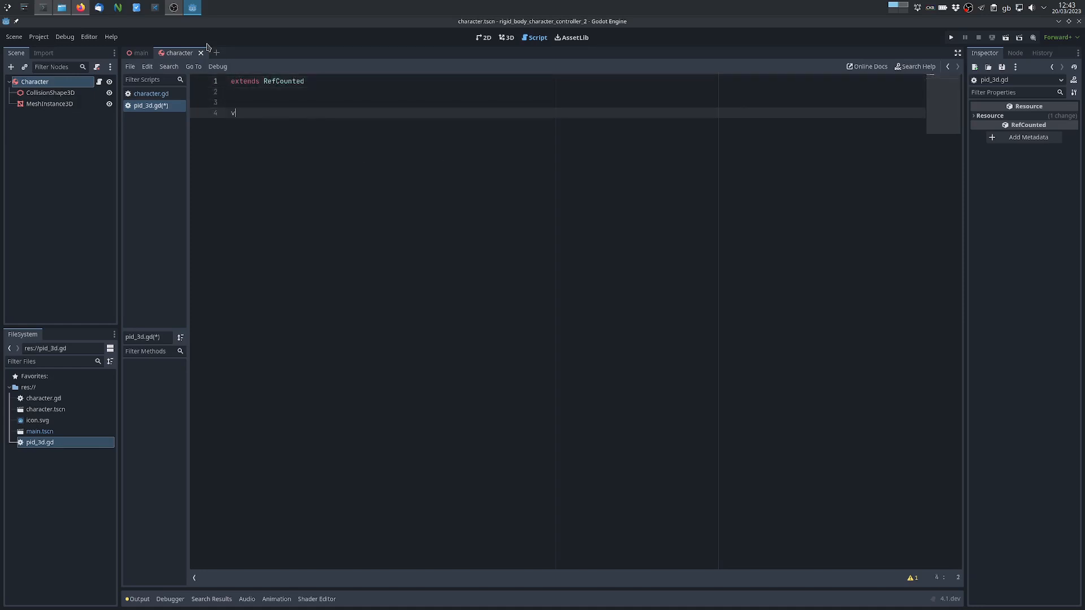
text(ar _p: float)
text(func update()
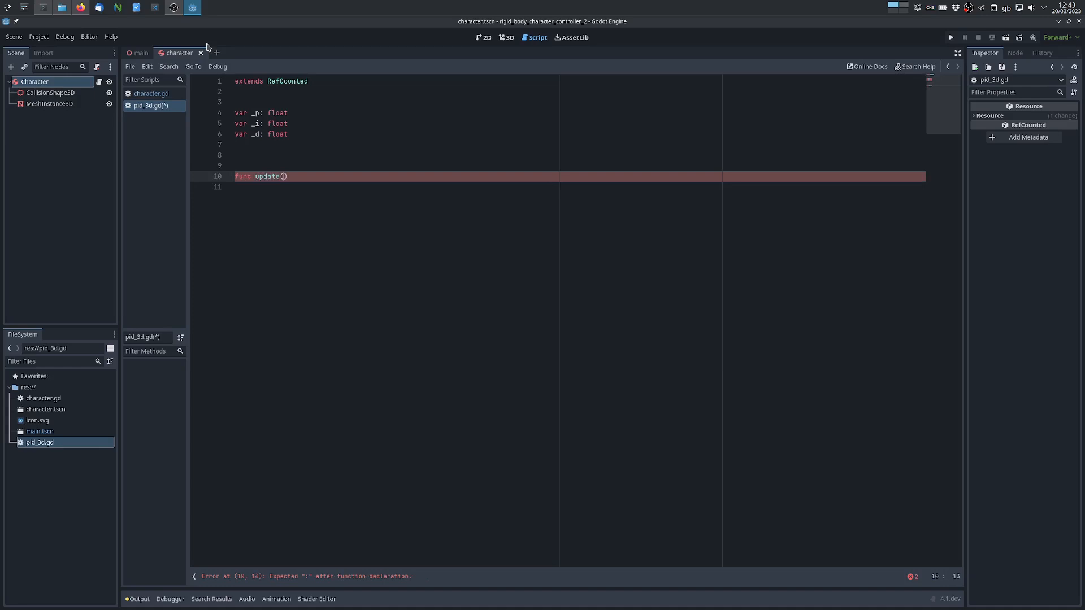
Step: Add the func update(error: Vector3, delta: float) -> Vector3 header
text(error: Vector3, delt)
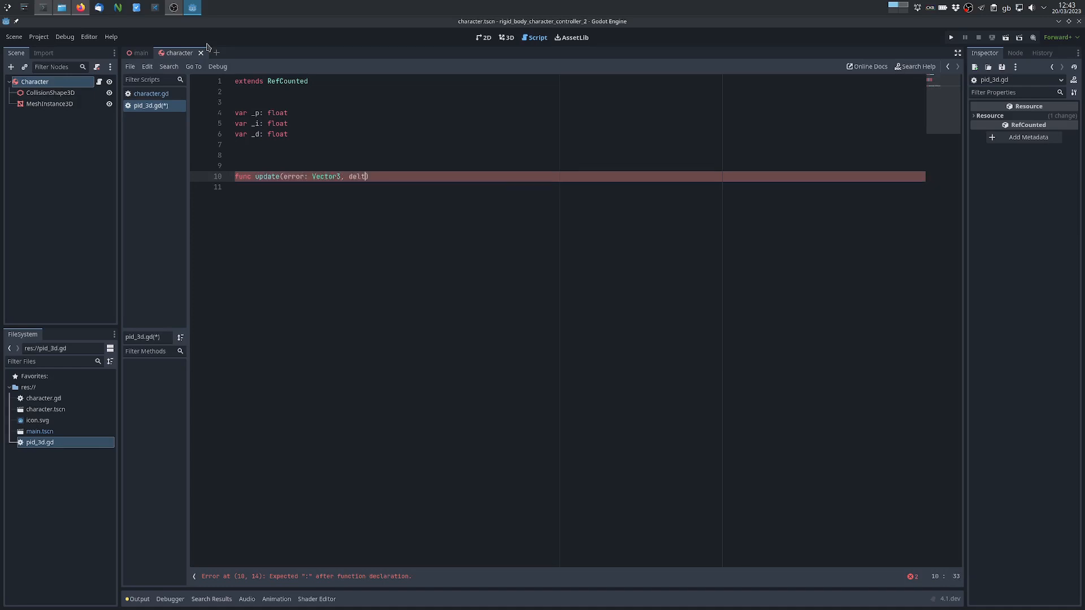
text(a: float))
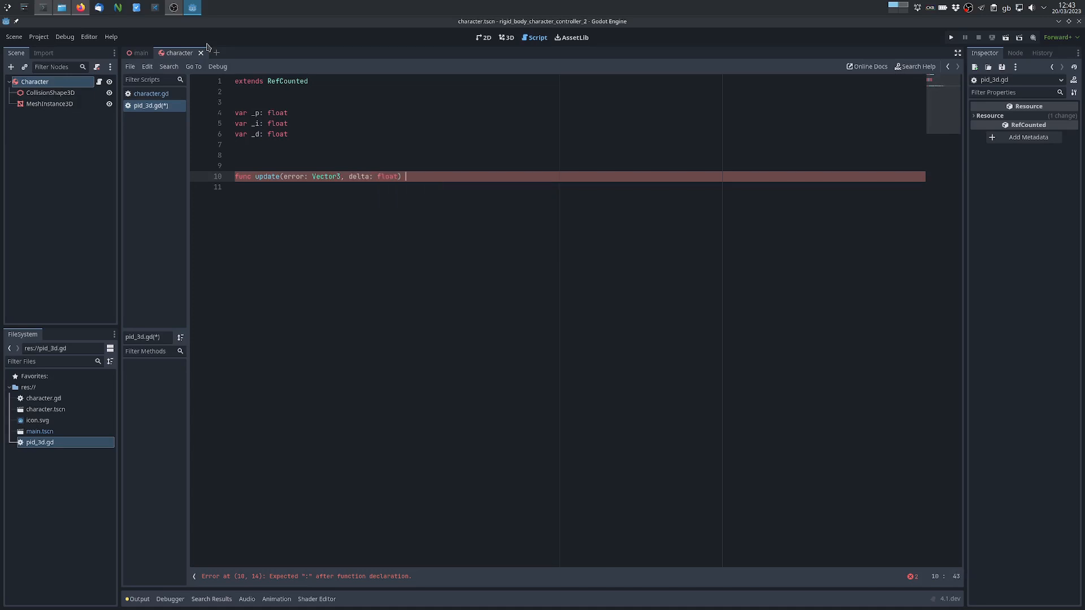
text(-> Vector3)
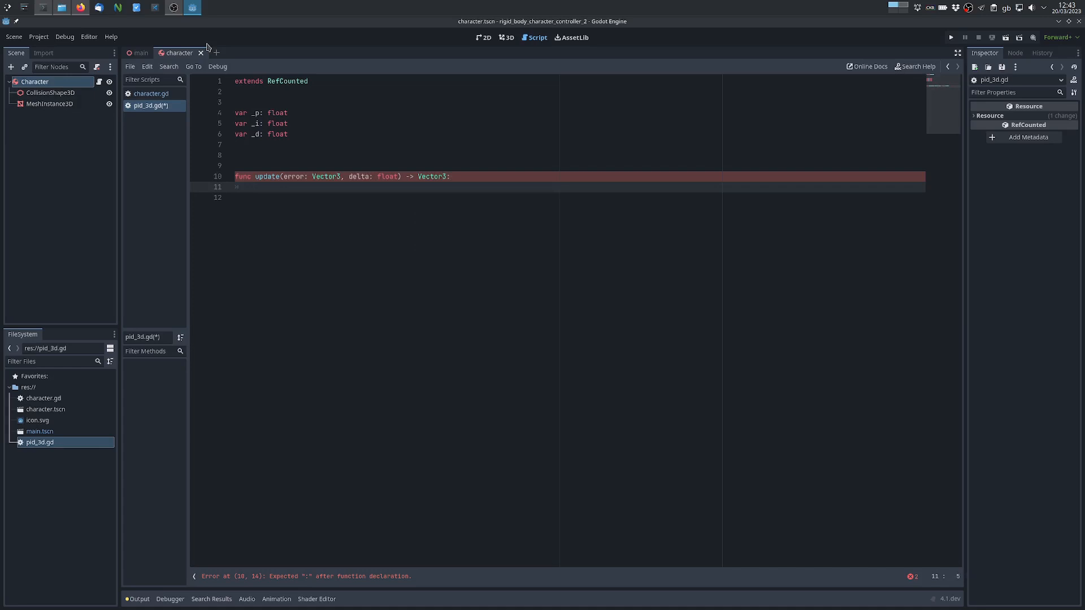
text(:)
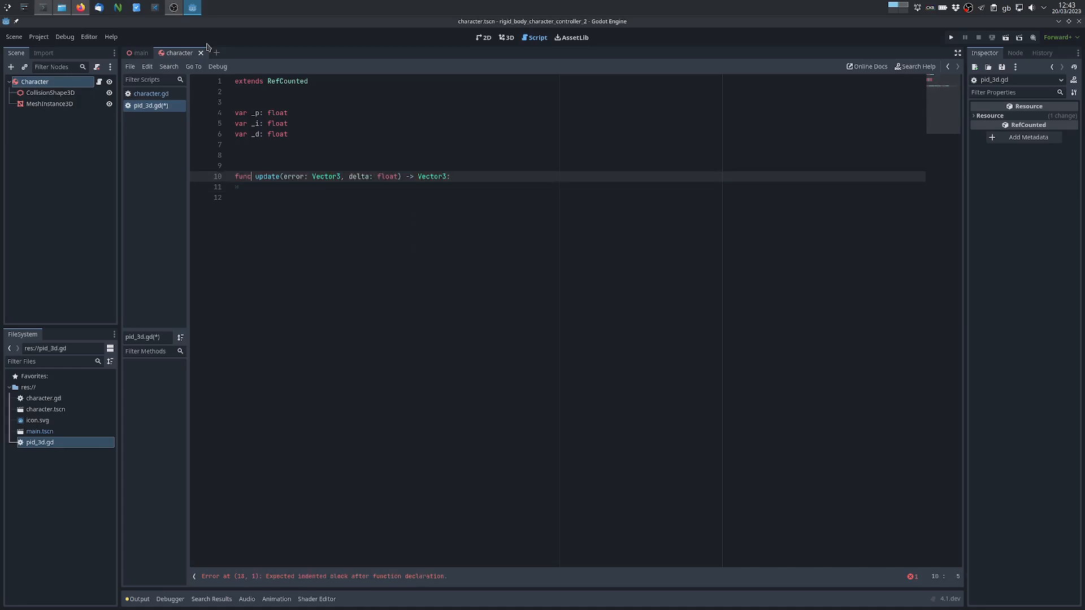
Step: Declare var _prev_error: Vector3 and var _error_integral: Vector3 above update
text(var)
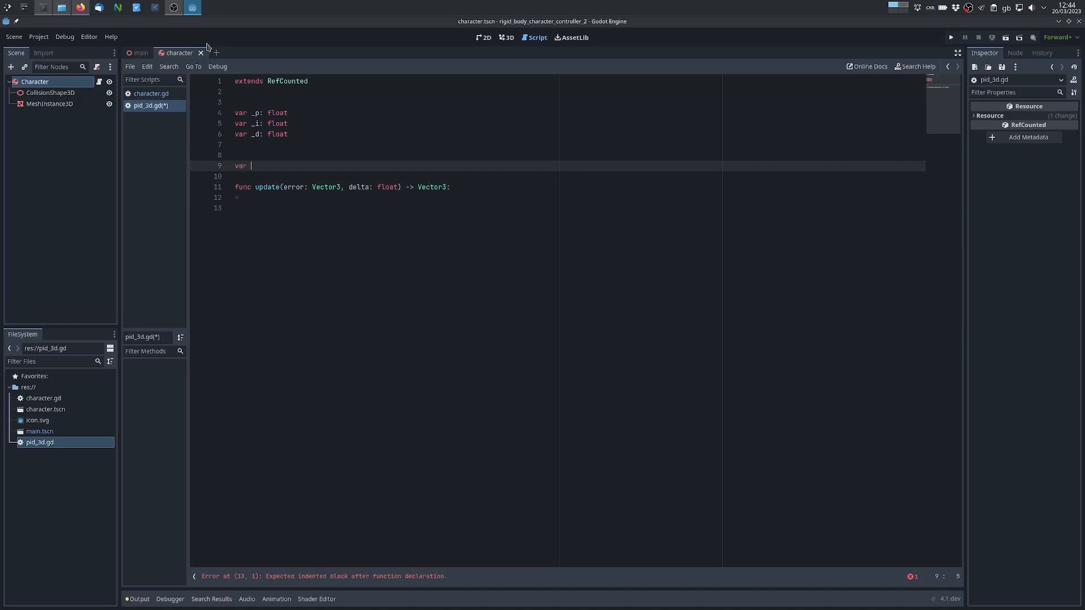
text(_prev_er)
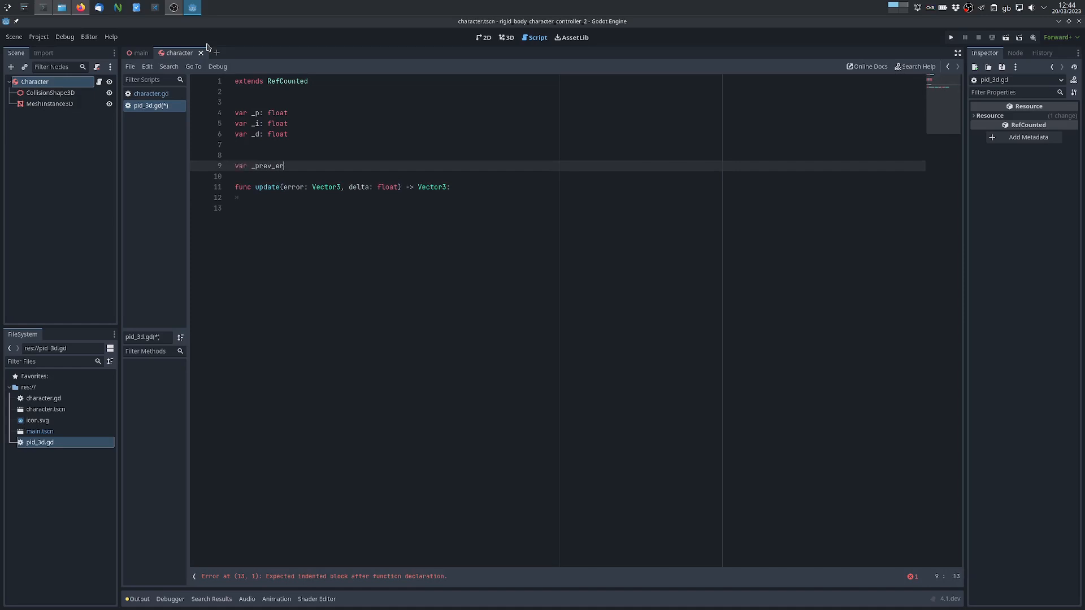
text(ror:)
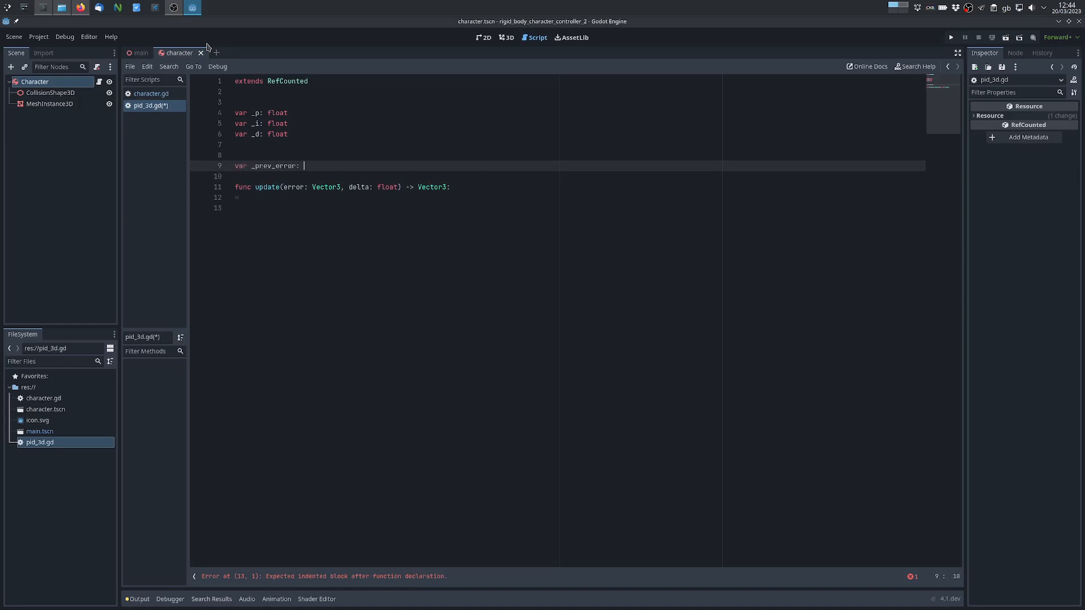
text(Vector3)
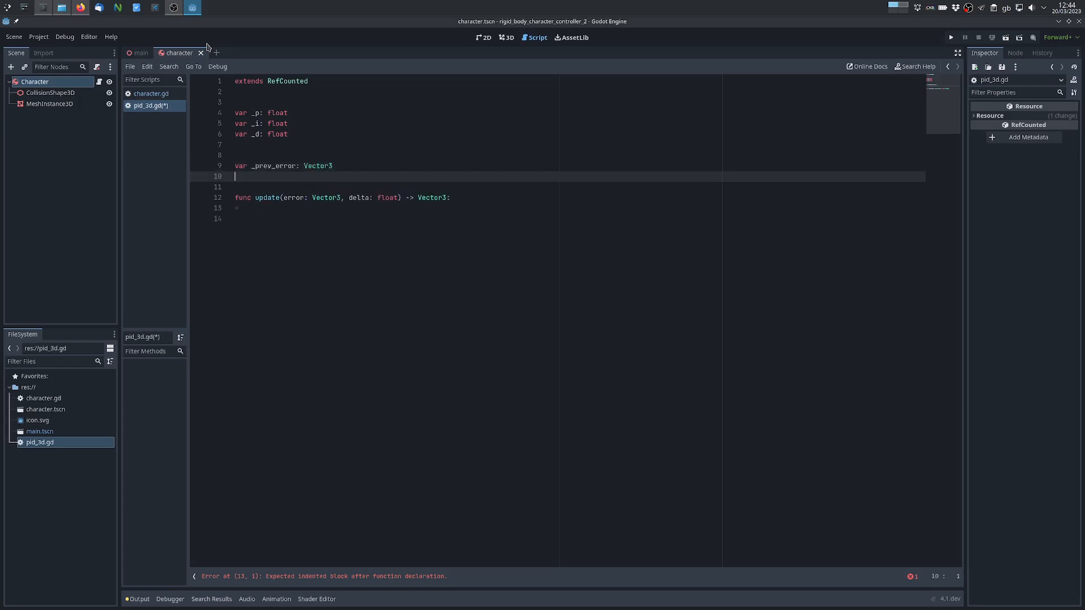
text(var _)
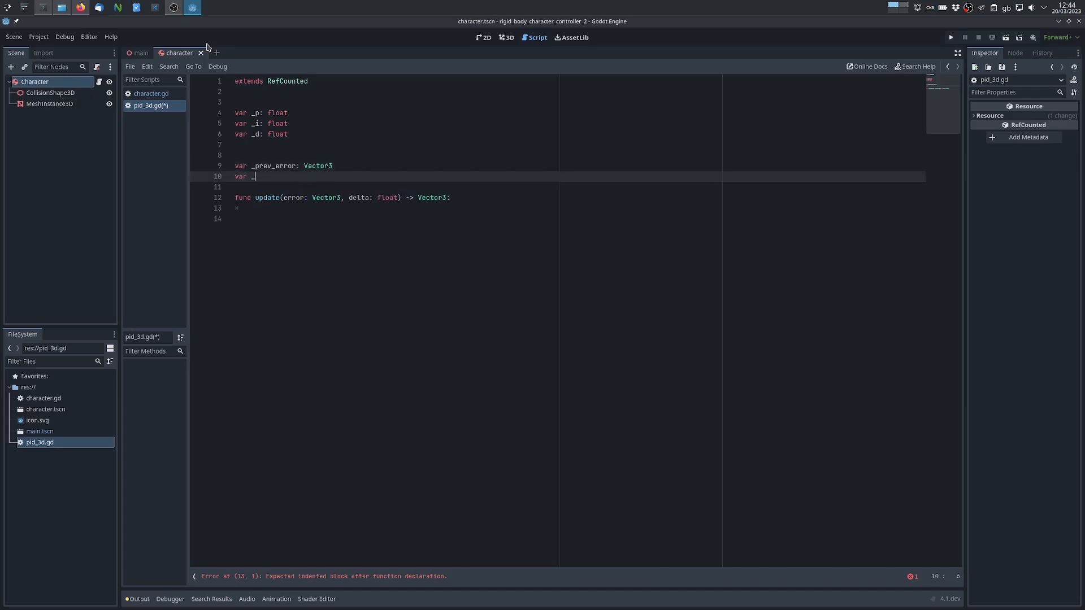
text(error_integral: V)
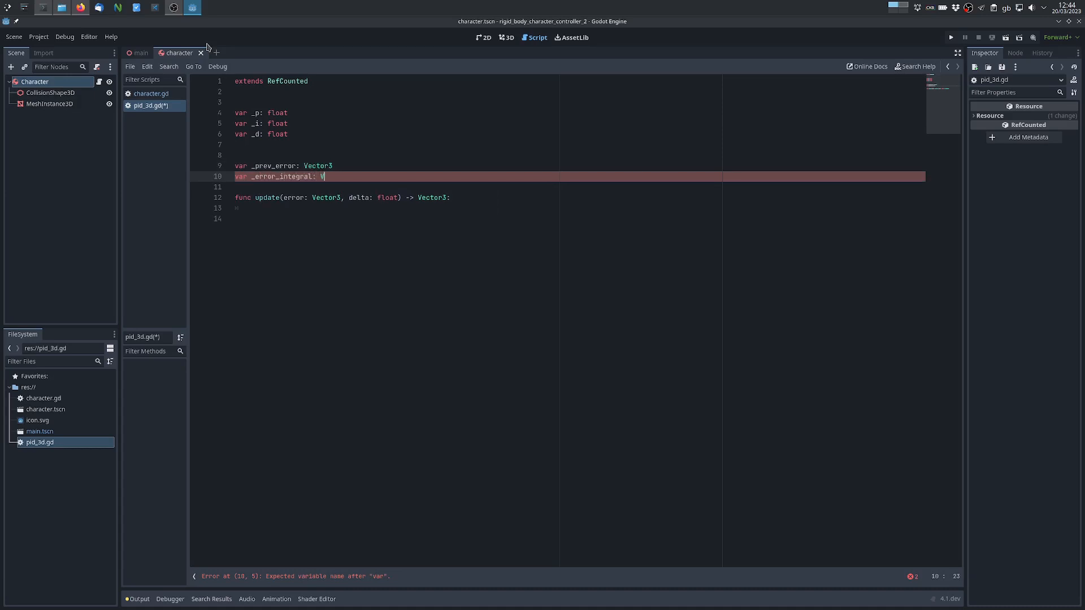
text(ector3)
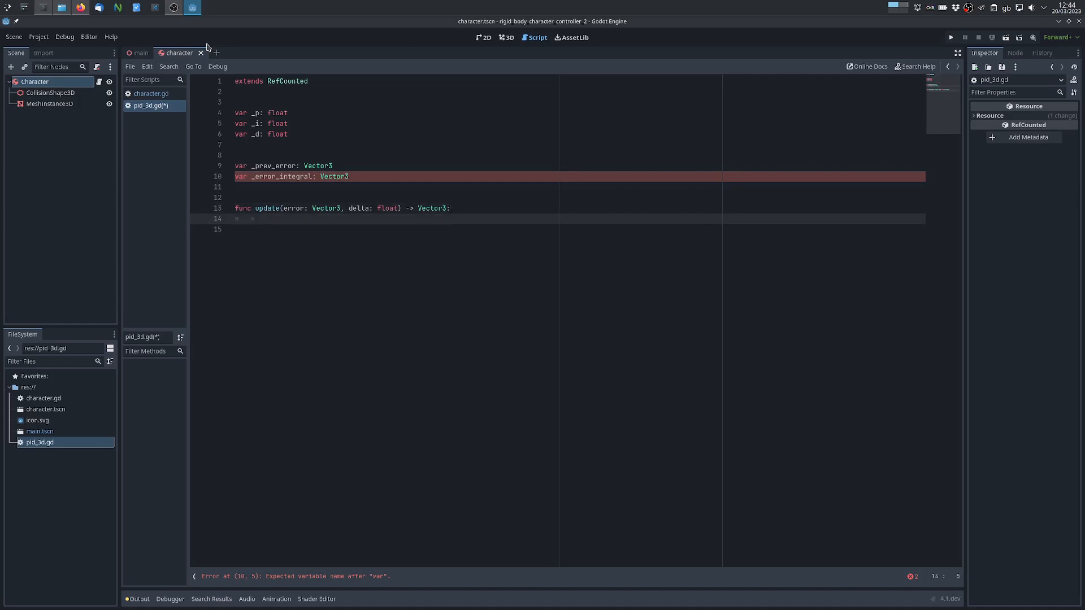
click(251, 218)
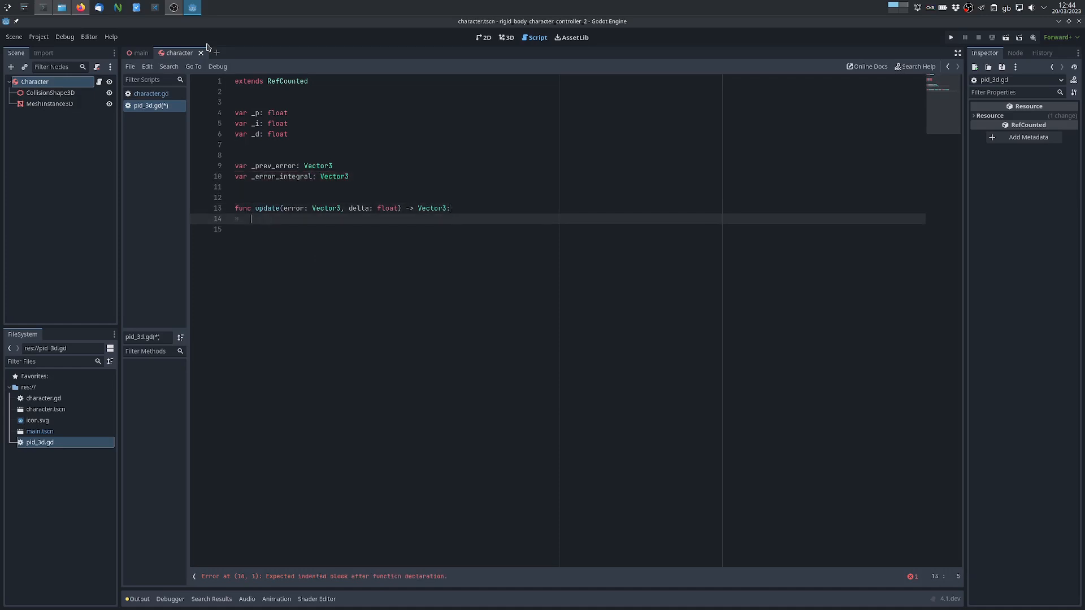
Step: Accumulate _error_integral and compute error_derivative from error minus _prev_error
text(_error_integral += error * delta)
click(580, 229)
text(var)
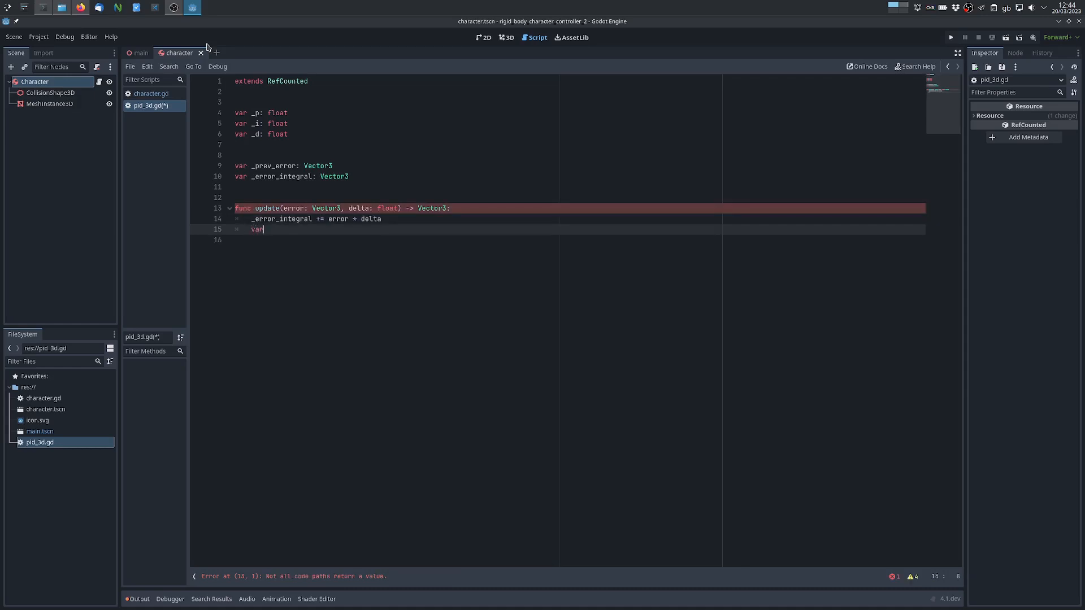
text(error_derivative =)
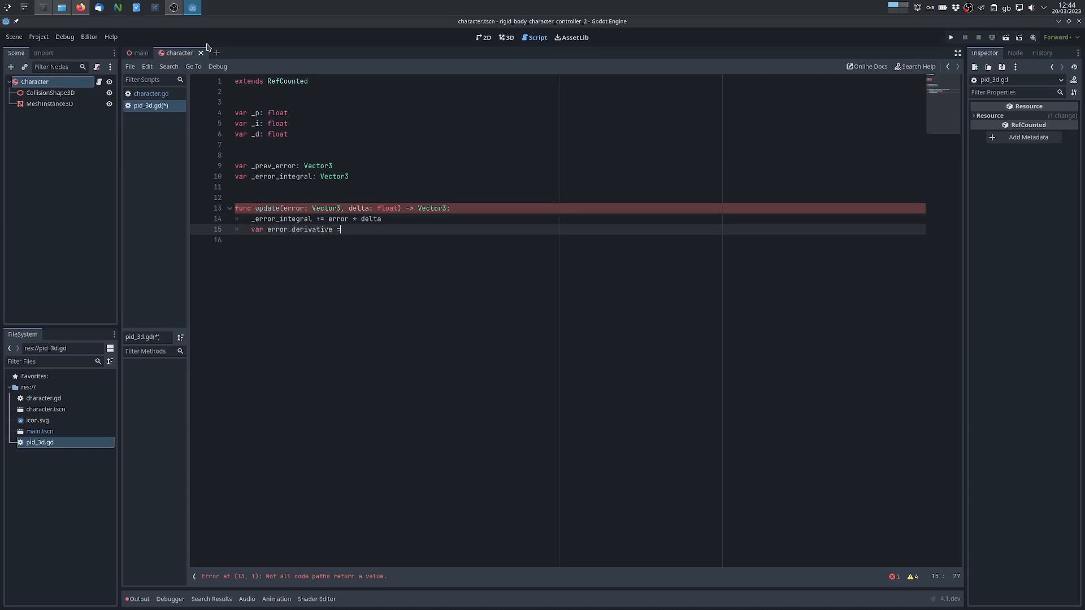
text(())
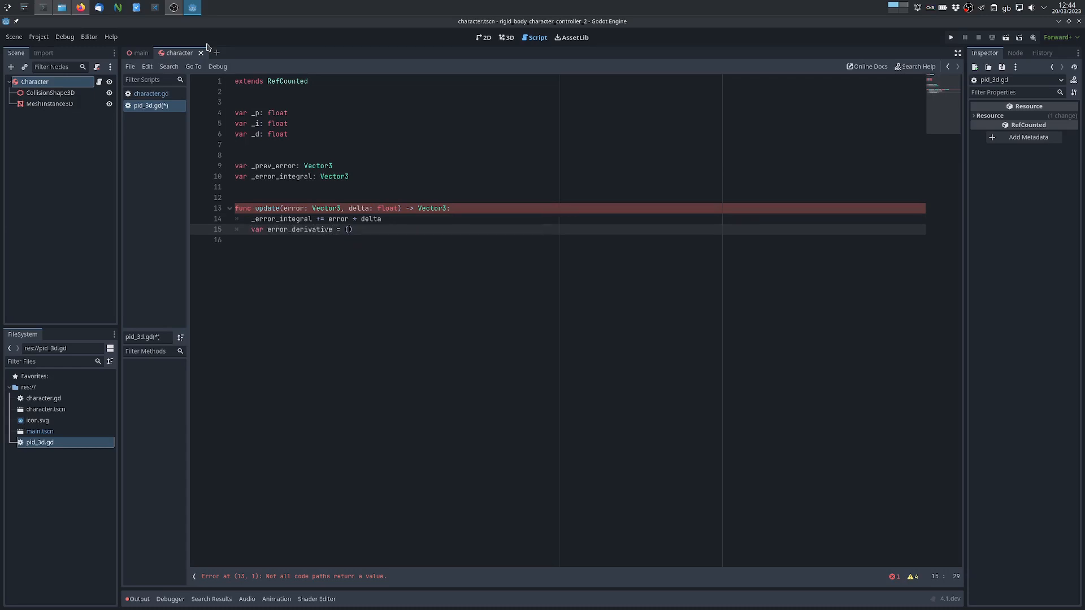
text(error -)
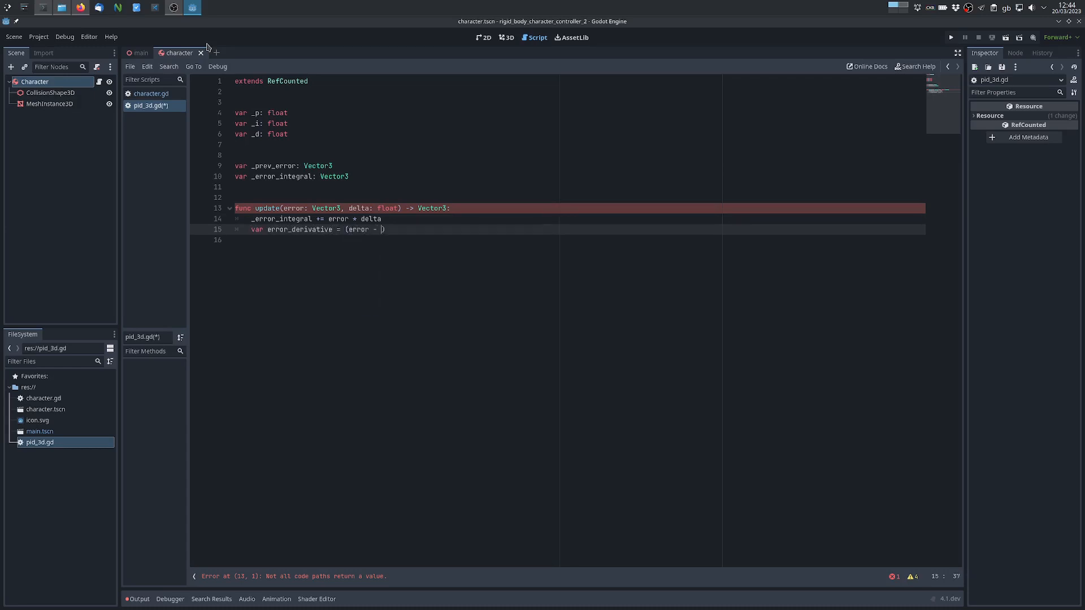
text(_prev_error) .)
text(_prev_error = erro)
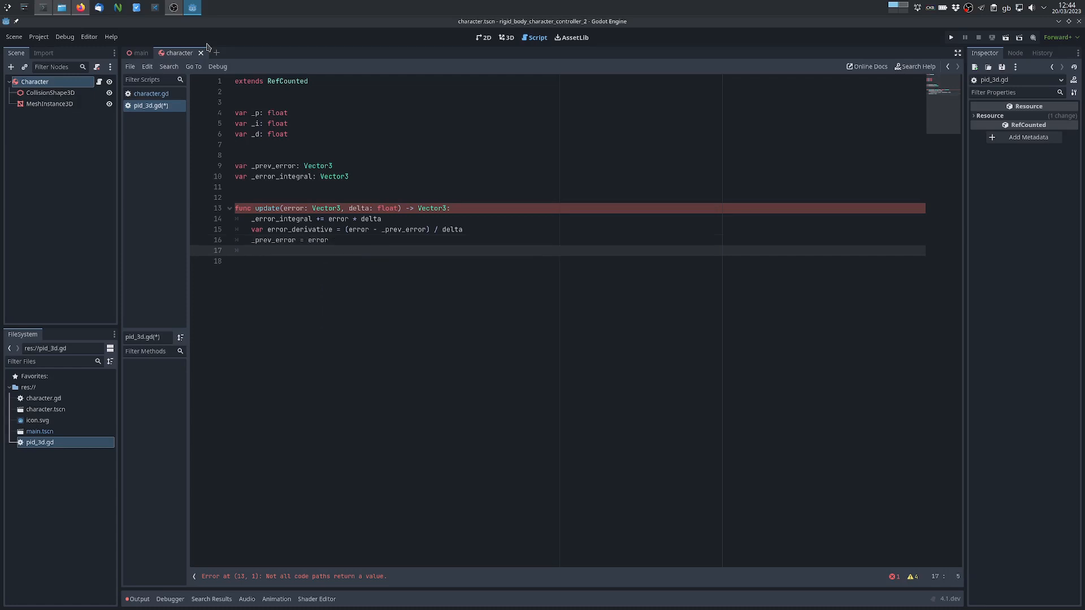
Step: Return _p*error + _i*_error_integral + _d*error_derivative and add class_name Pid3D
text(ret)
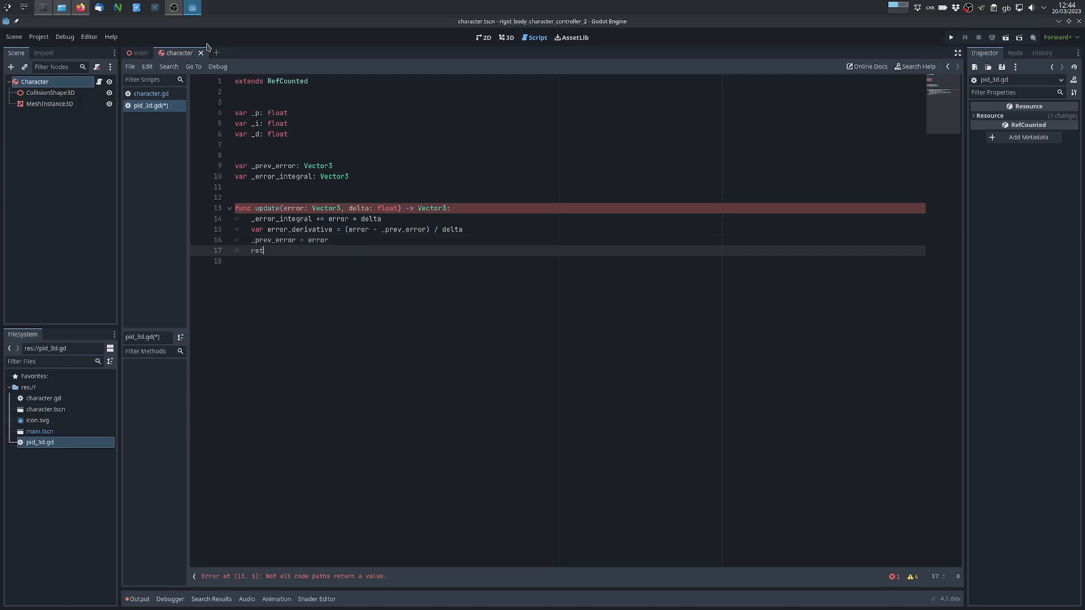
text(urn _p * error)
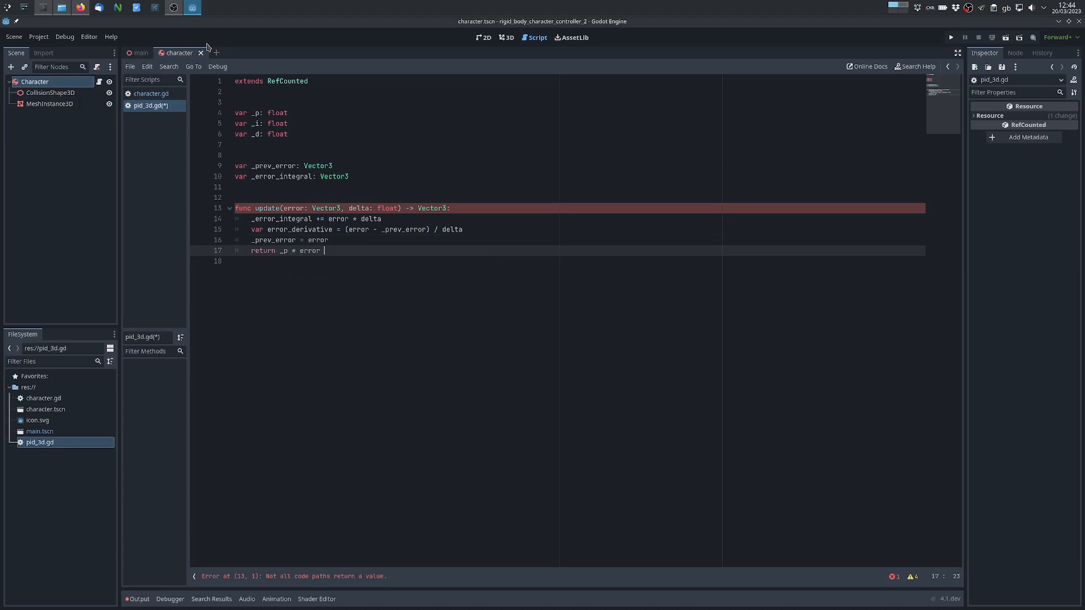
text(+ _i *)
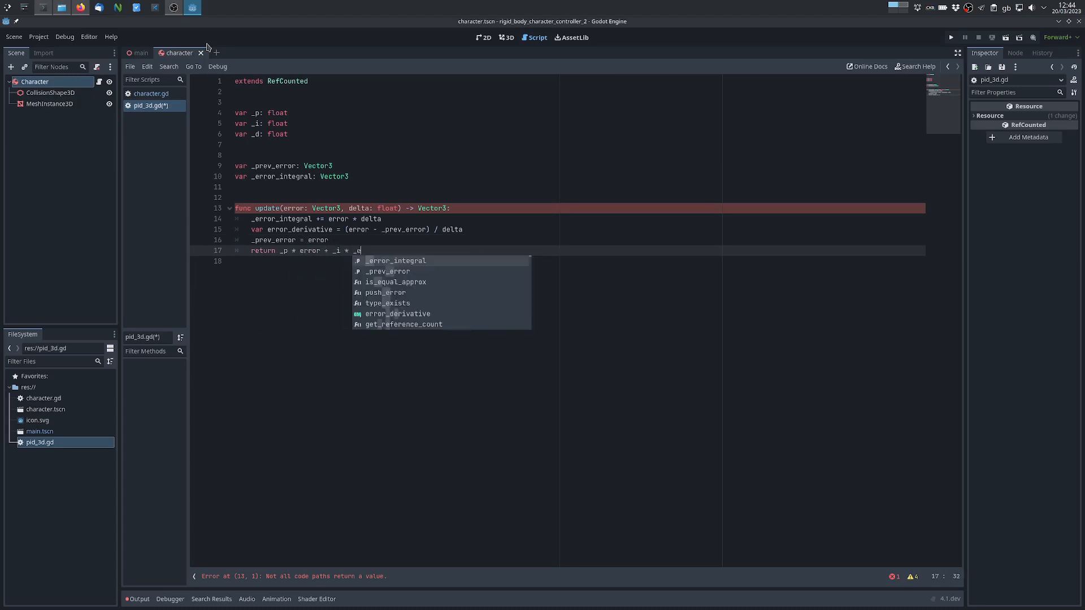
text(_error_integral + d)
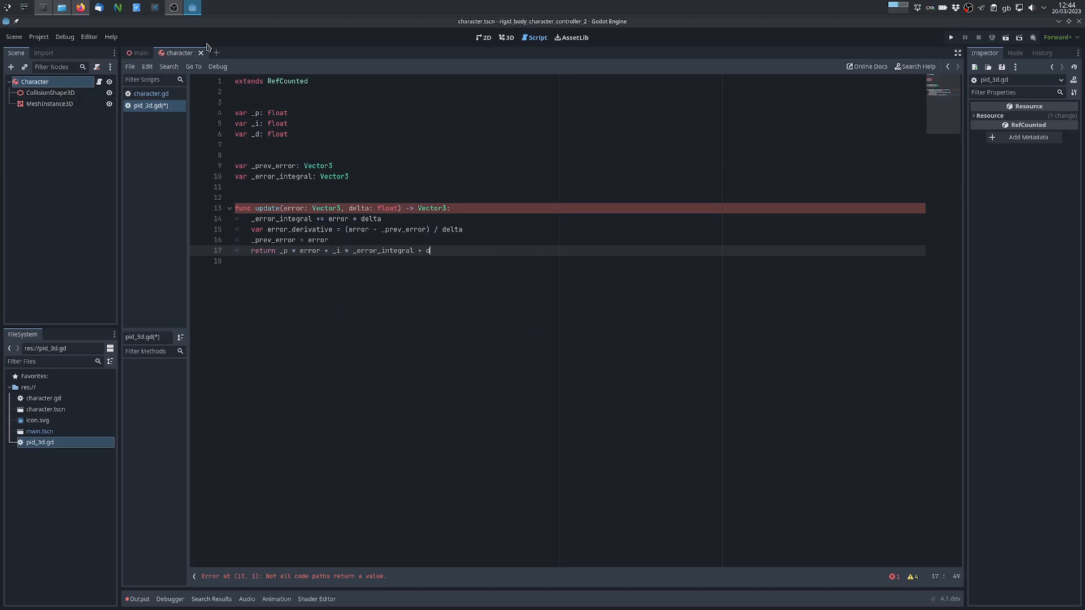
text(+)
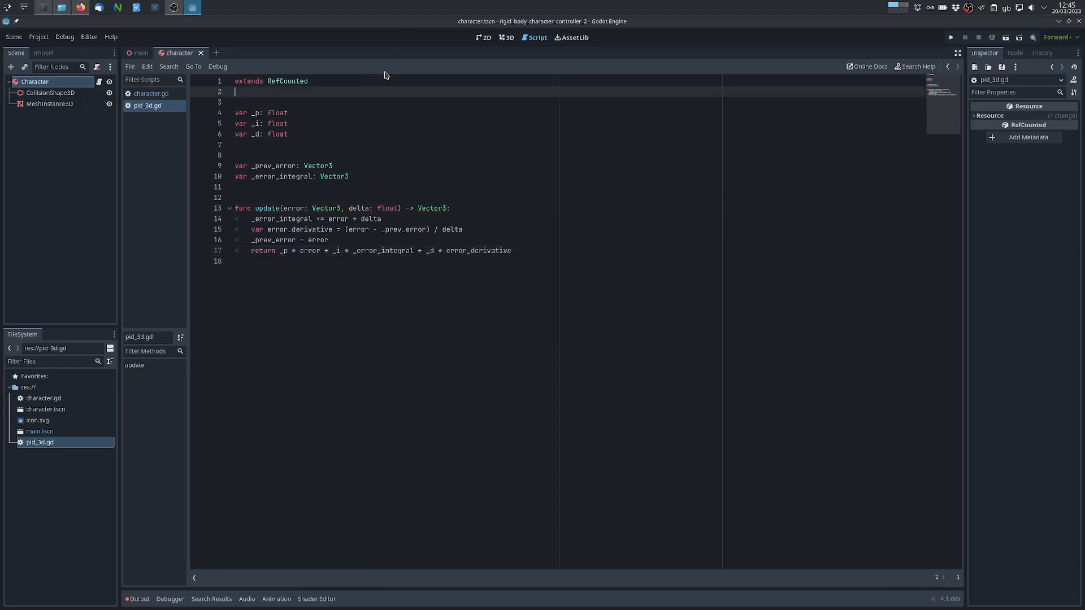
text(class_name Pid3D)
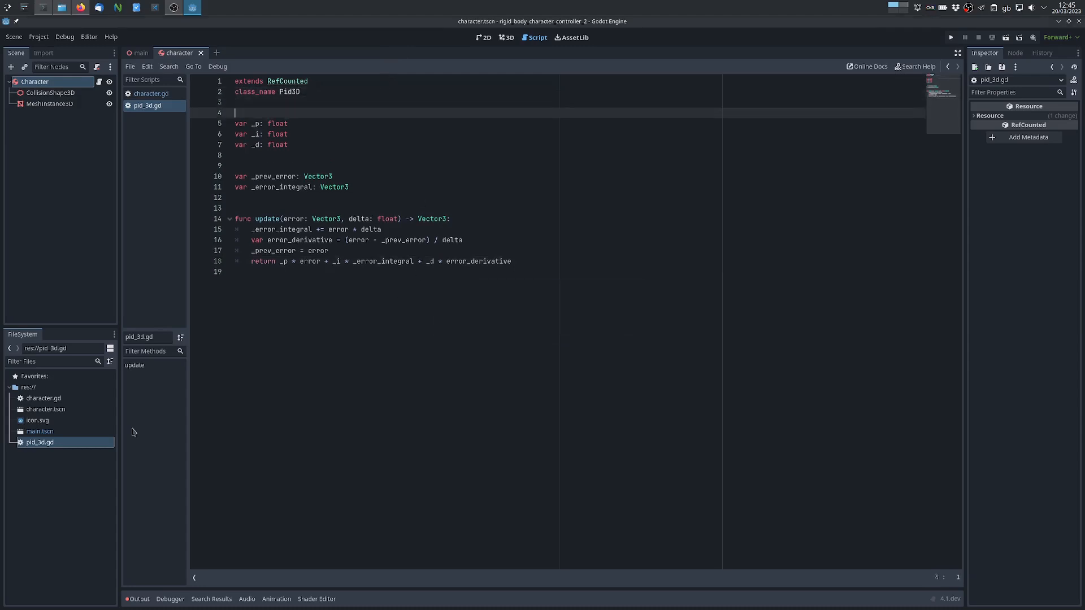
Step: Start declaring 'var _pid := Pid' near the top of character.gd
click(43, 398)
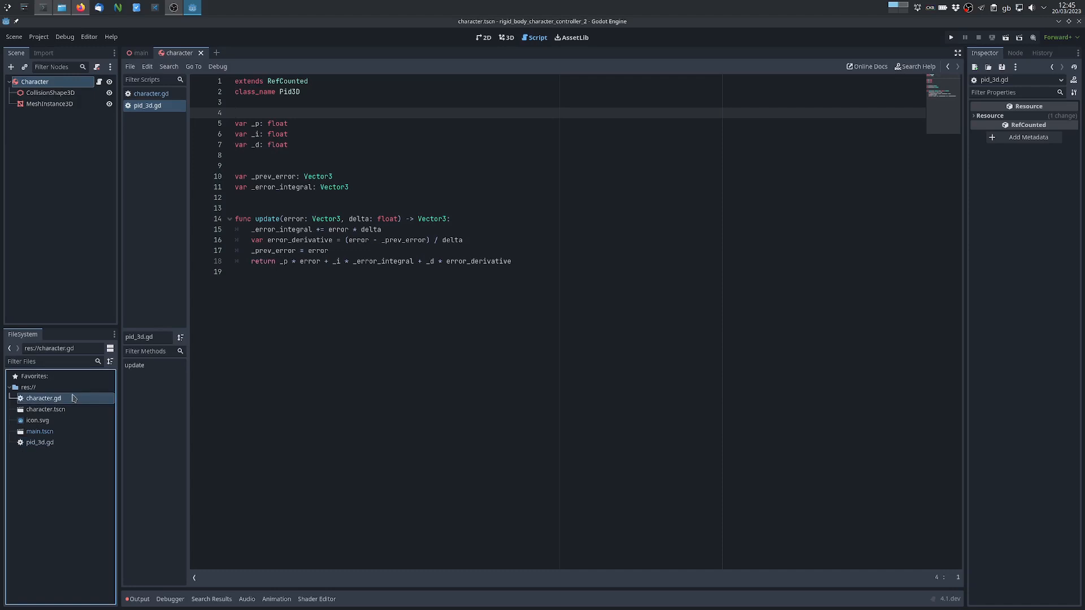
click(150, 94)
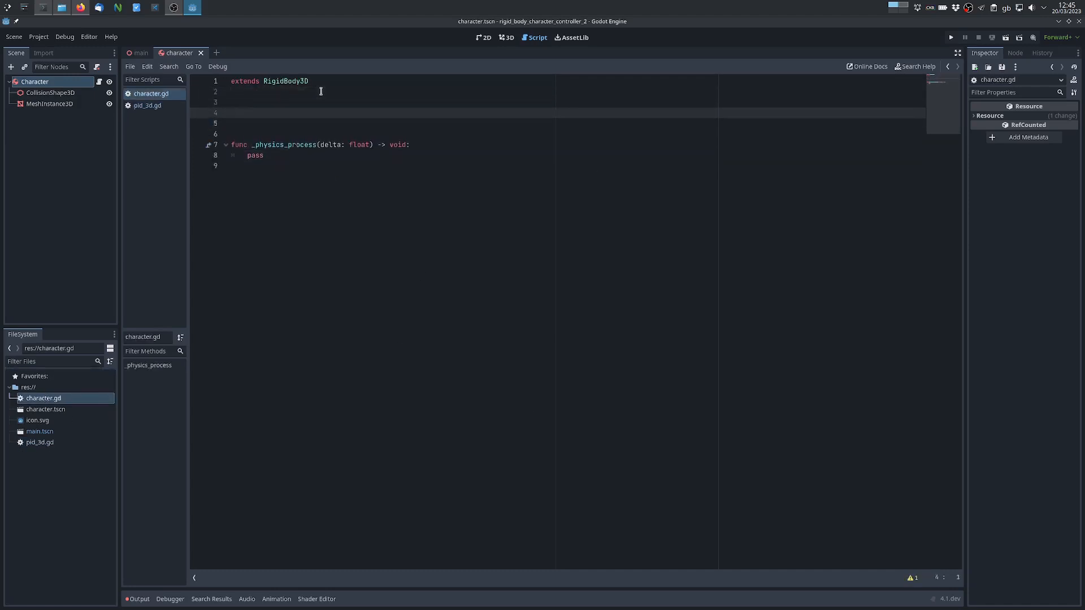
text(var _pi)
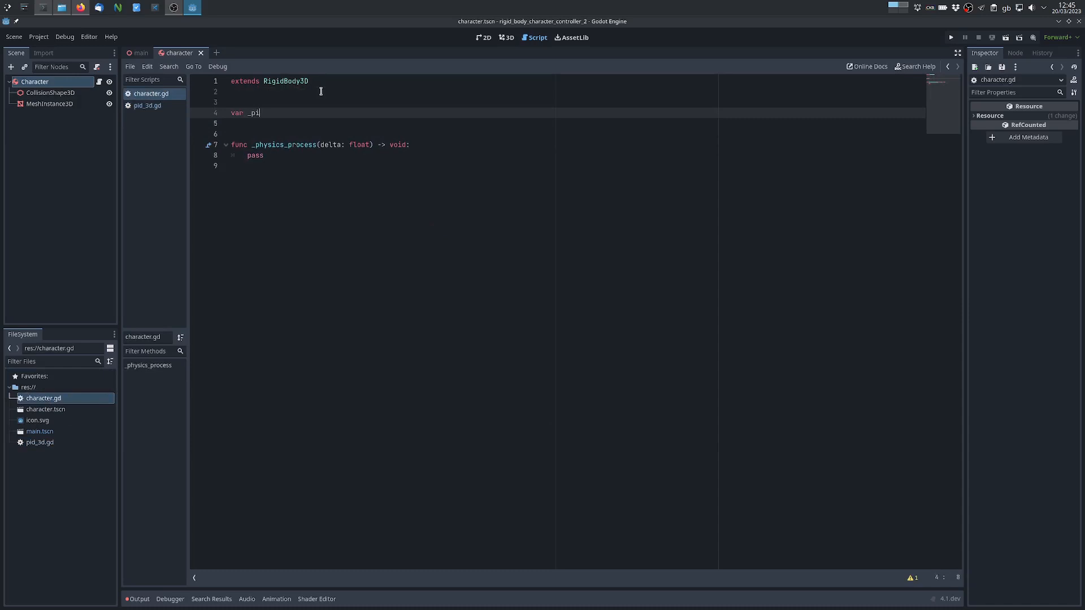
text(d :)
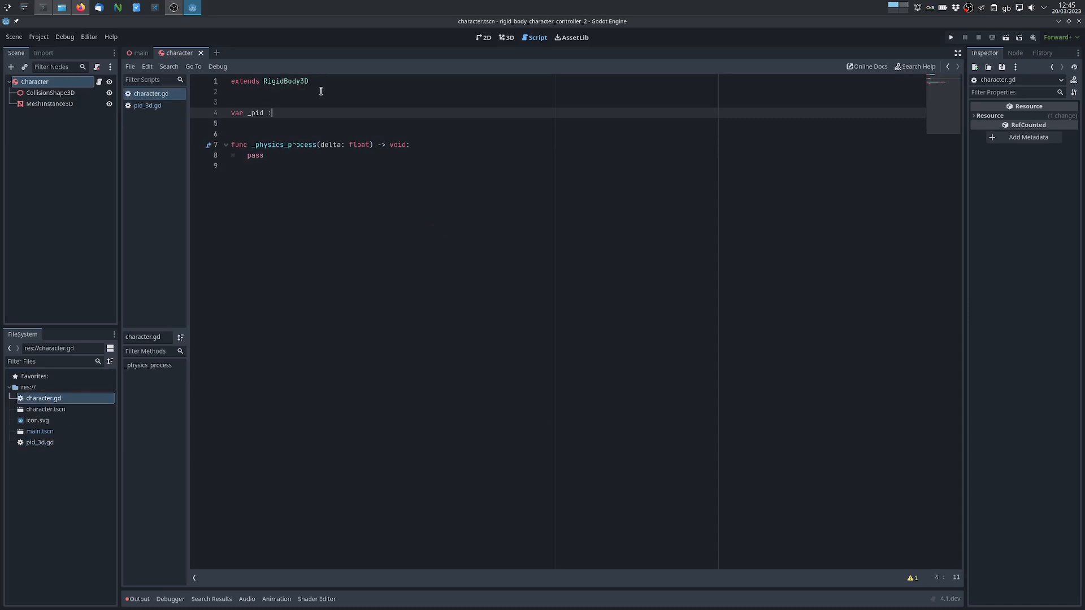
text(:= Pid)
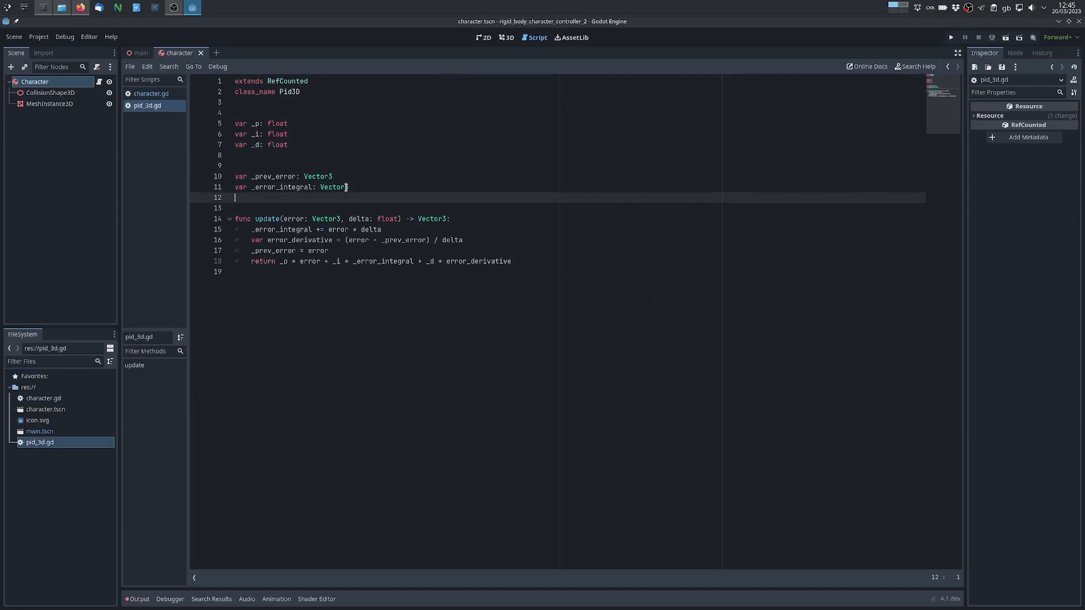
Step: Add func _init(p, i, d) -> void to Pid3D storing _p, _i and _d
text(func _init(p: float, i: float, d: float) -> void:)
text(_i = i)
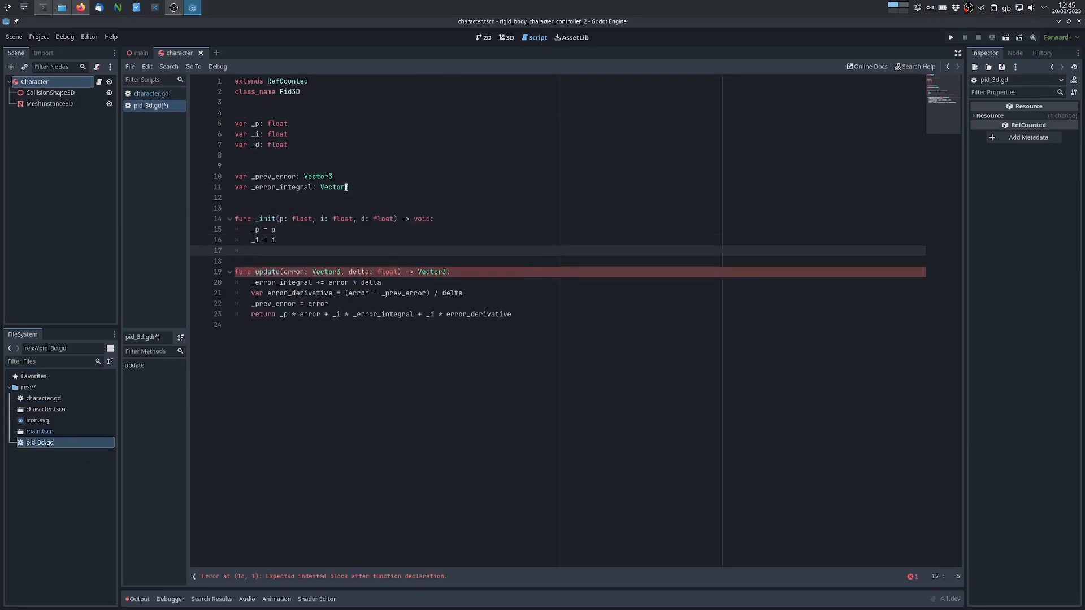
text(+d)
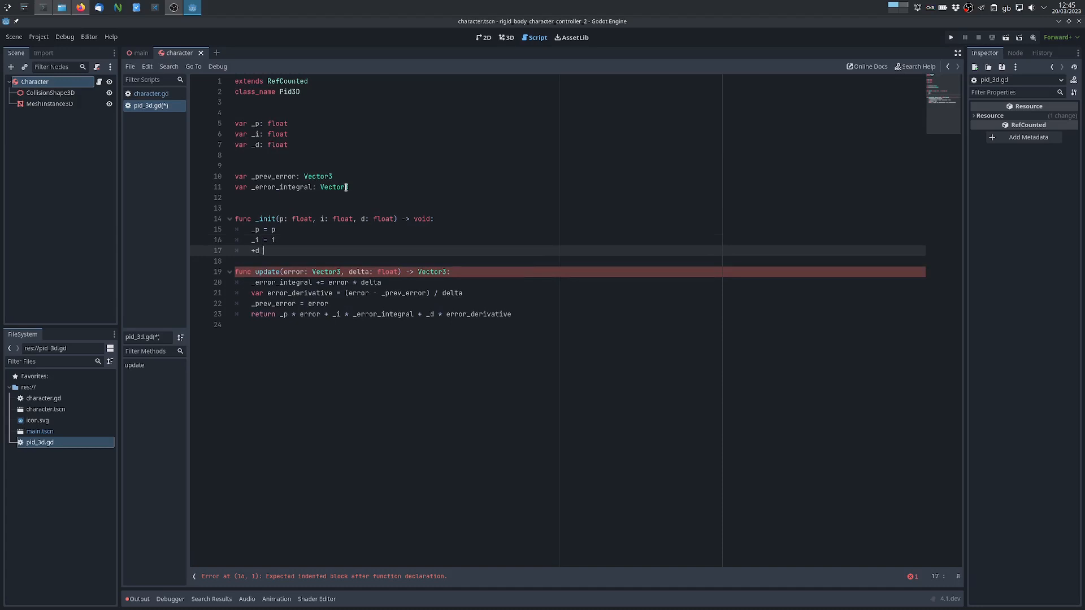
text(_d = d)
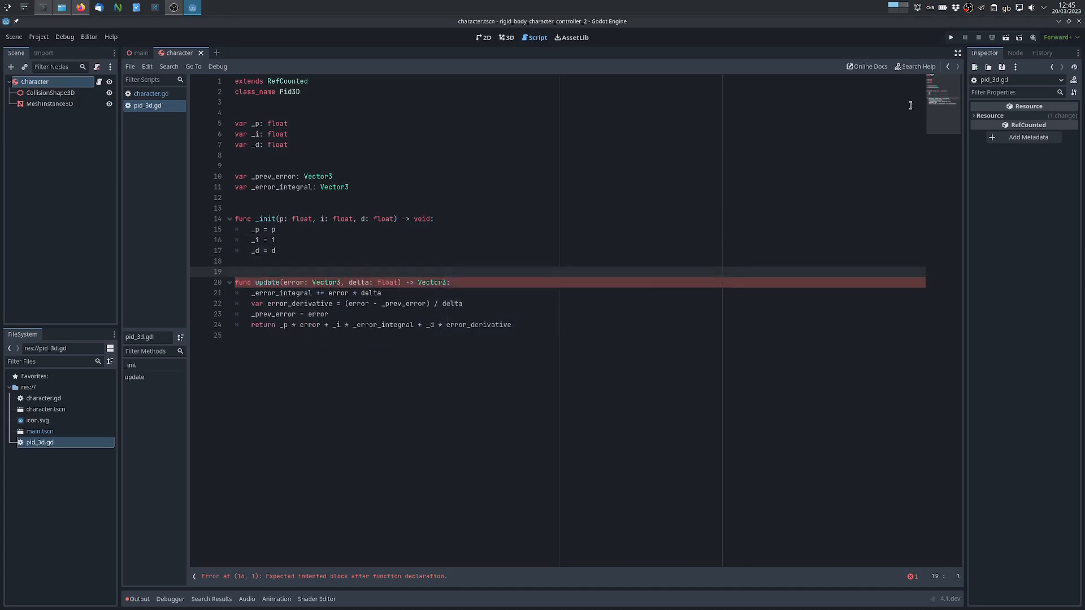
click(150, 93)
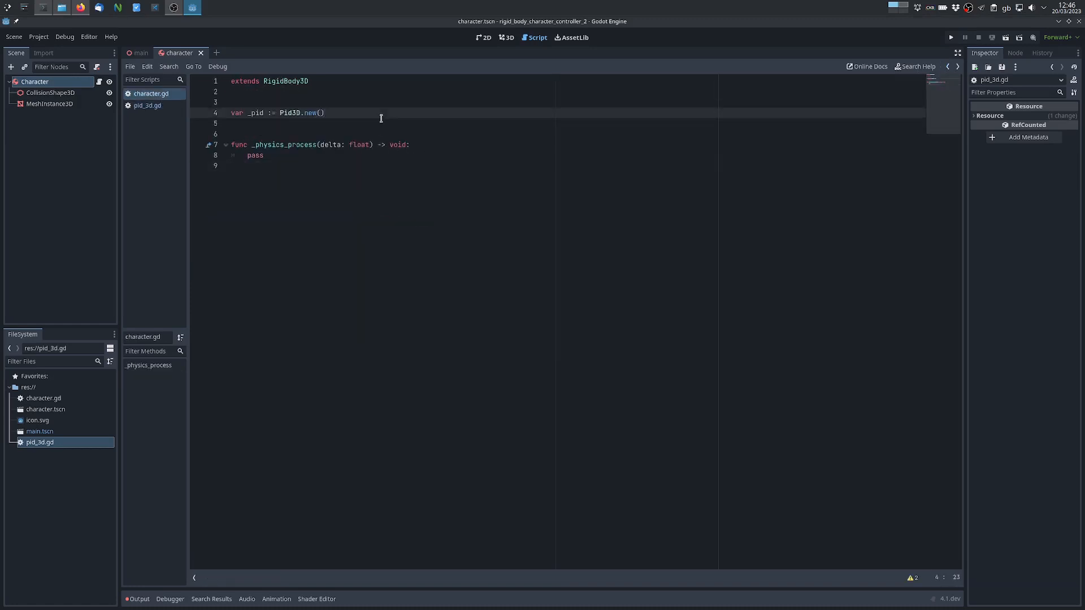
Step: Construct _pid as Pid3D.new(1.0, 0.1, 1.0)
text(1.)
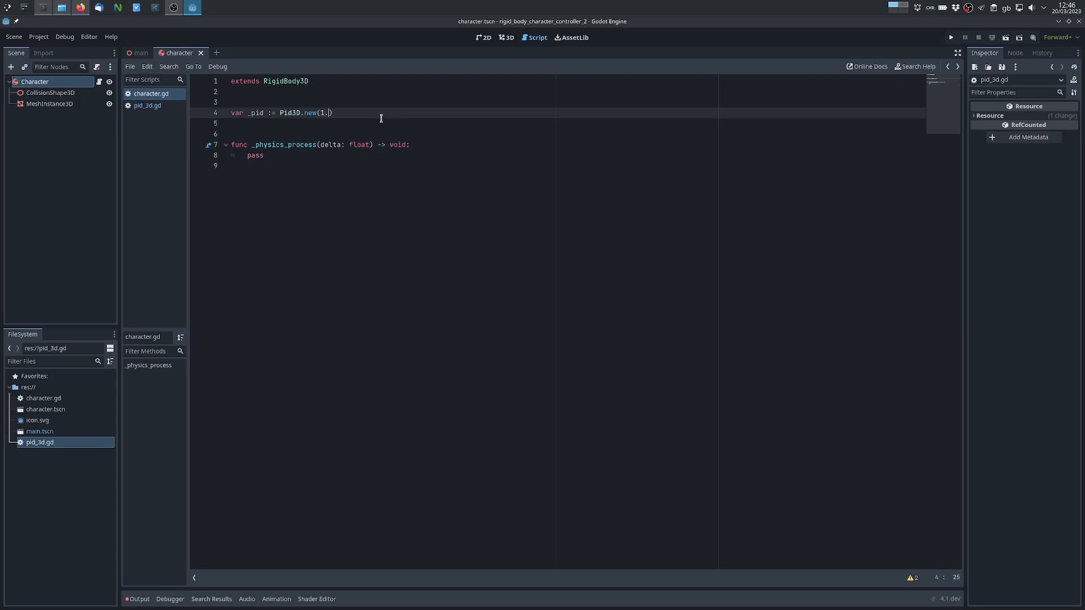
text(0, 0.1)
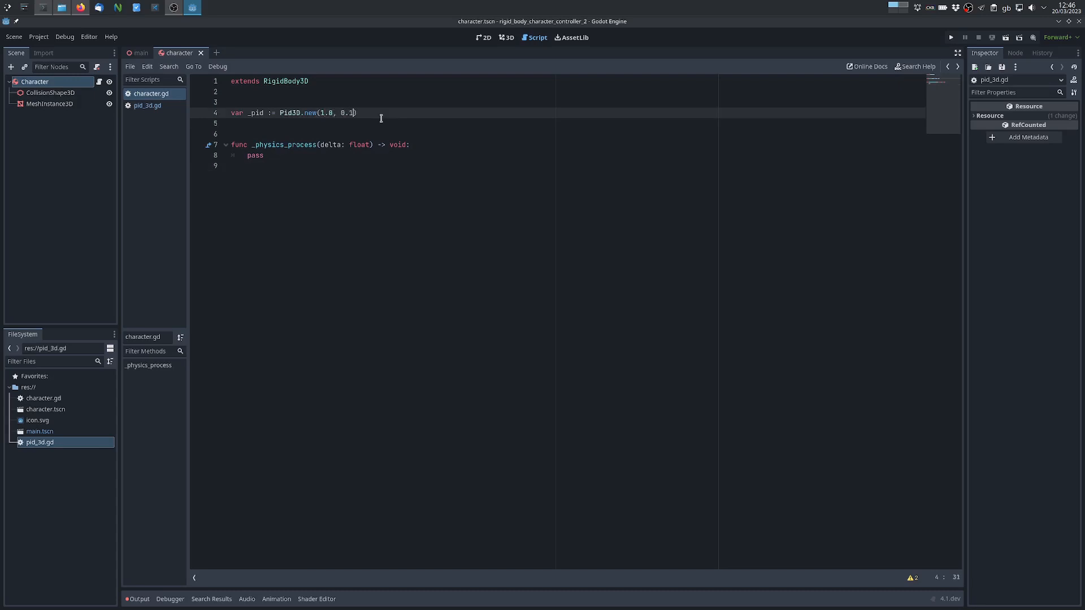
text(, 1.0)
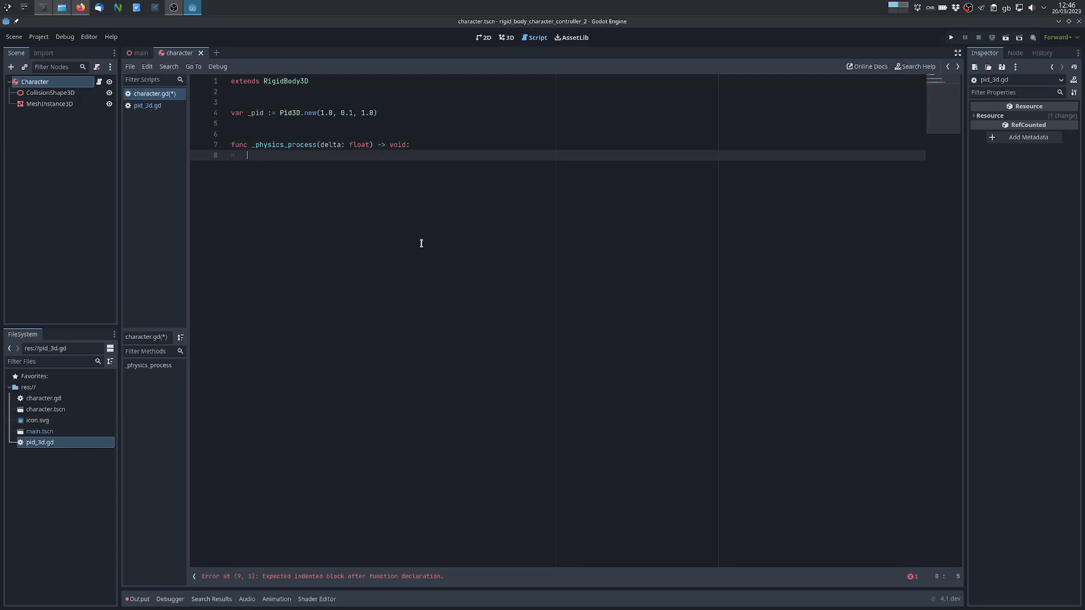
Step: In _physics_process, build var direction = Vector3 from ui_left/right/up/down action strengths
text(var)
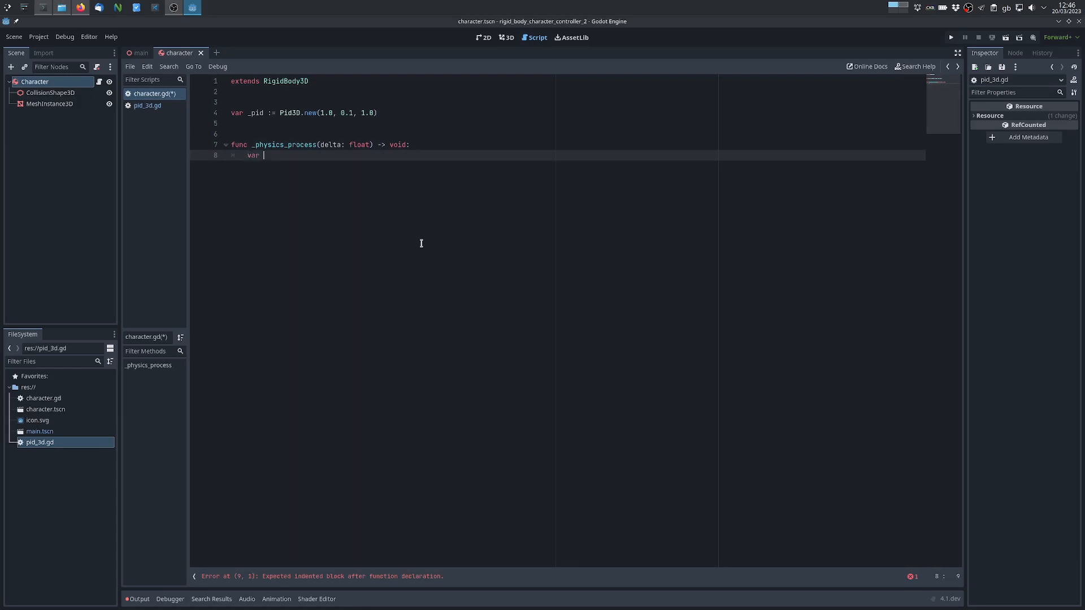
text(di)
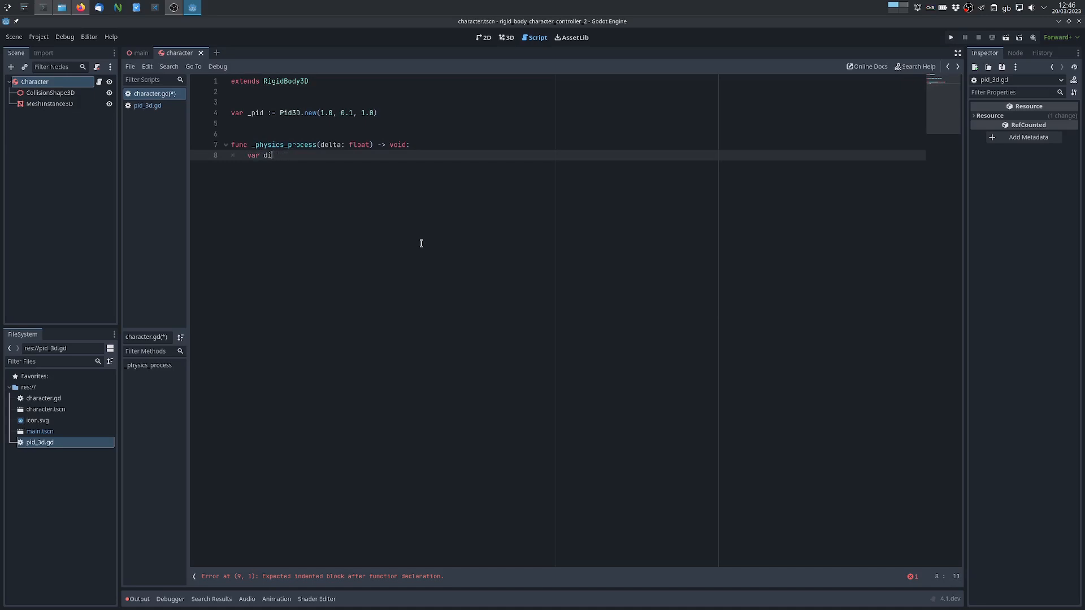
text(rection = Vector3()
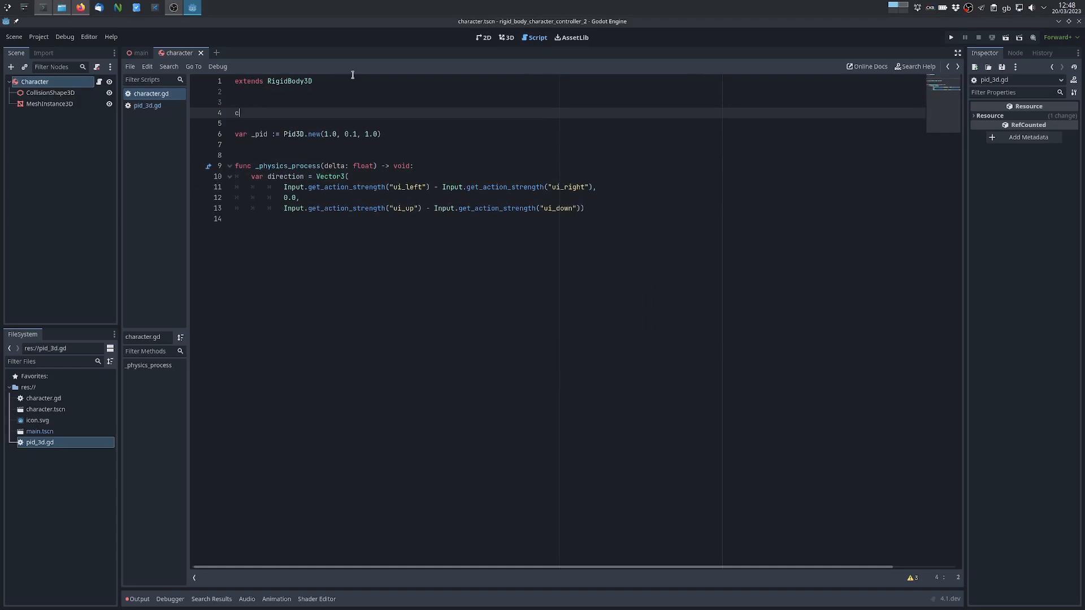
Step: Define const TARGET_SPEED = 5.0 and normalize the direction vector
text(o)
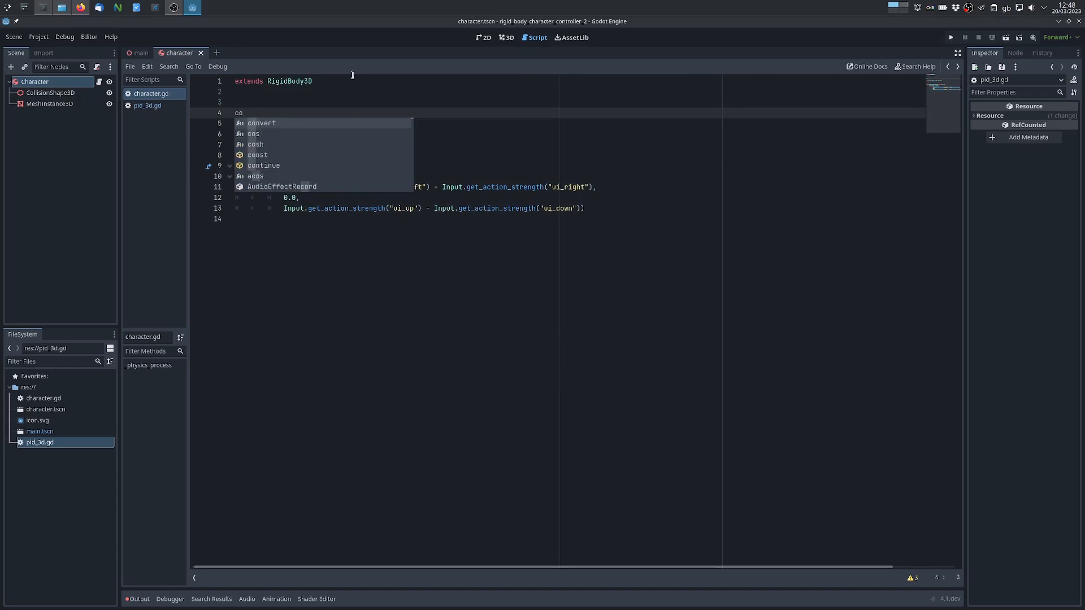
text(nst TARGET_SPEED = 5.0)
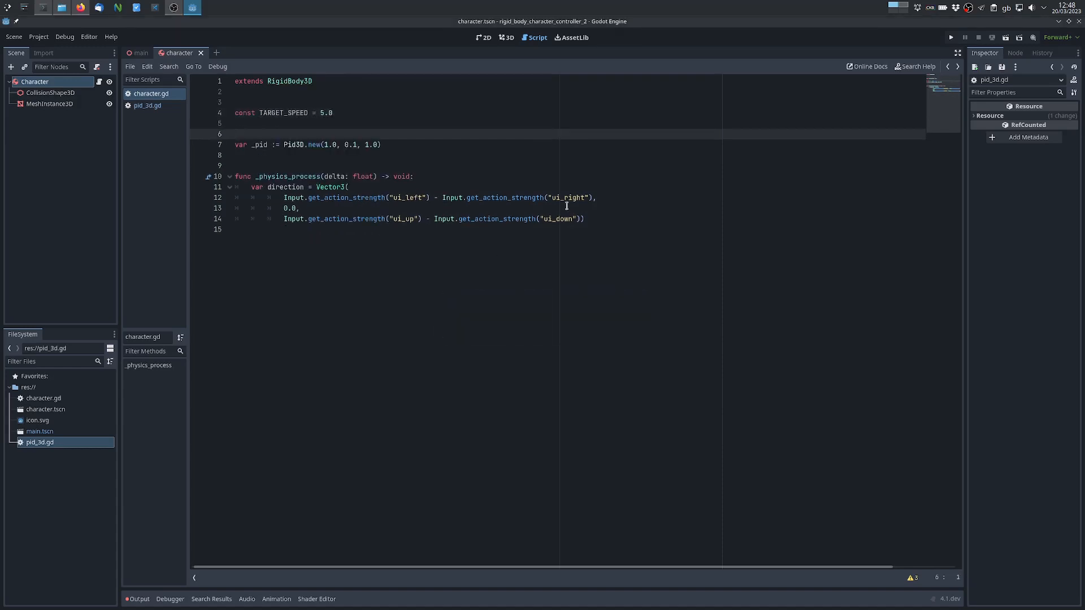
text(.normalized()
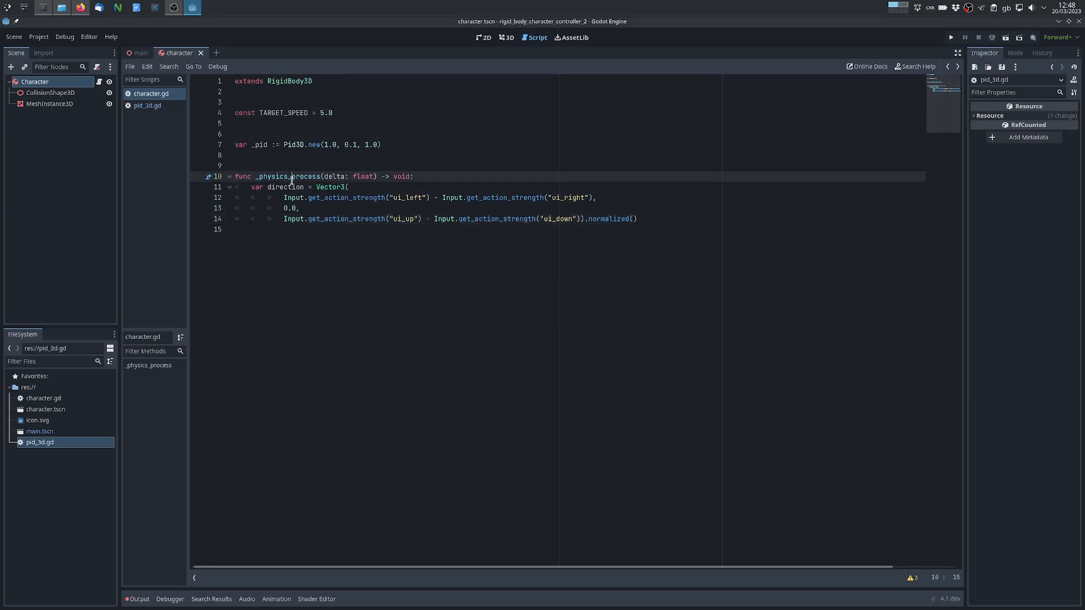
click(637, 218)
text(v)
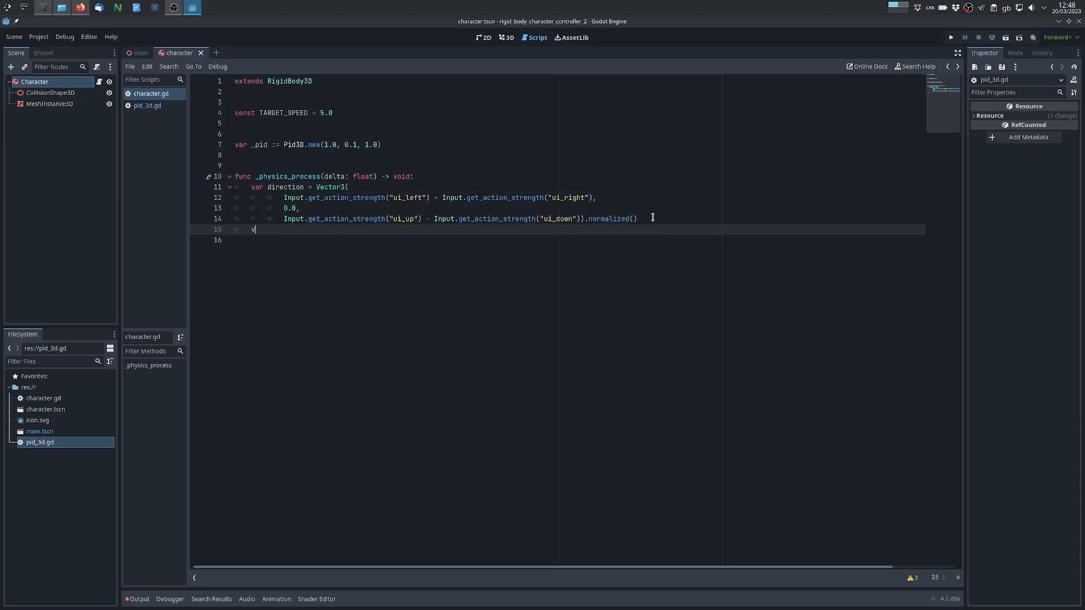
Step: Set var target_velocity = direction * TARGET_SPEED
text(ar target_velocity = direction)
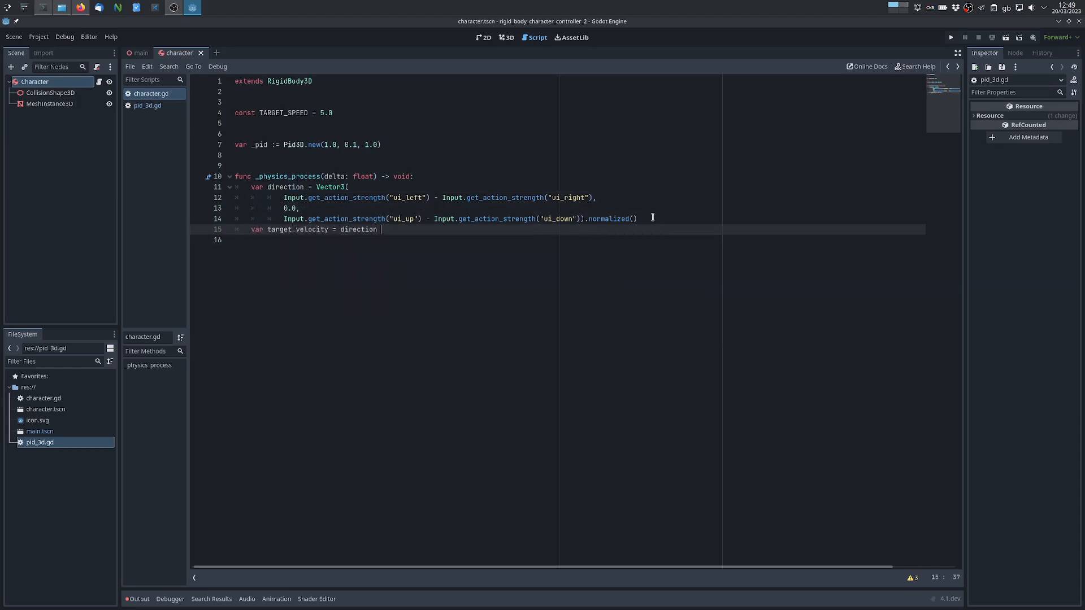
text(* T)
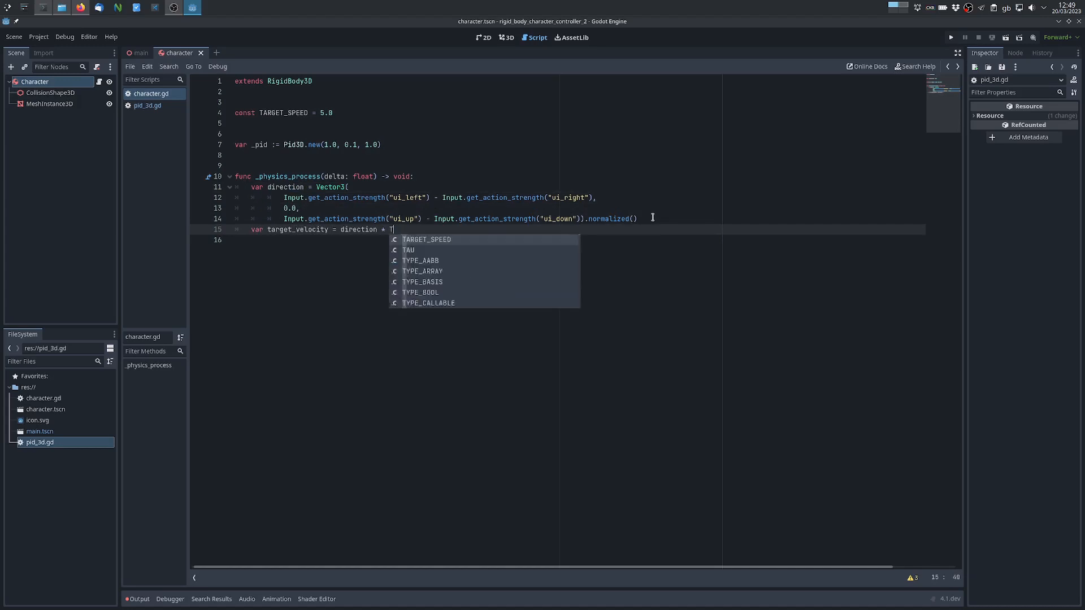
key(Enter)
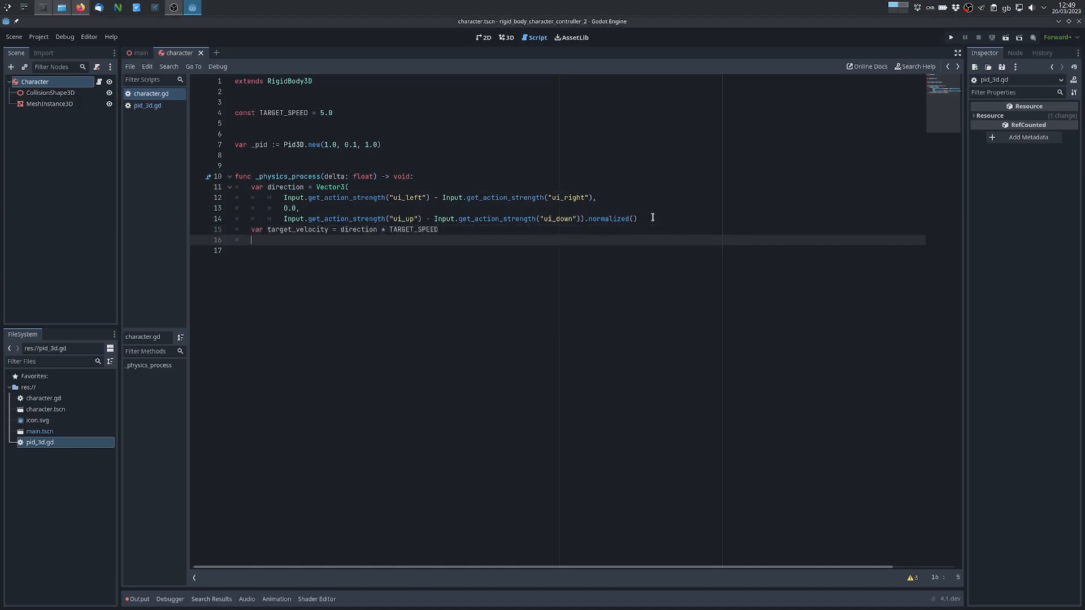
Step: Write var velocity_error = target_velocity - linear_velocity using autocomplete
text(var _)
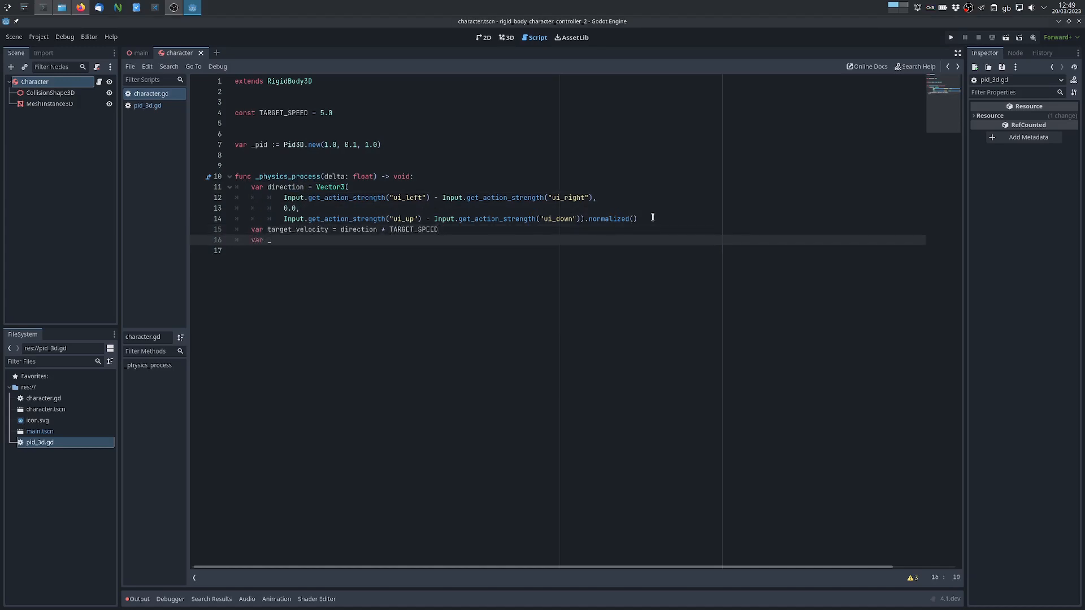
text(v)
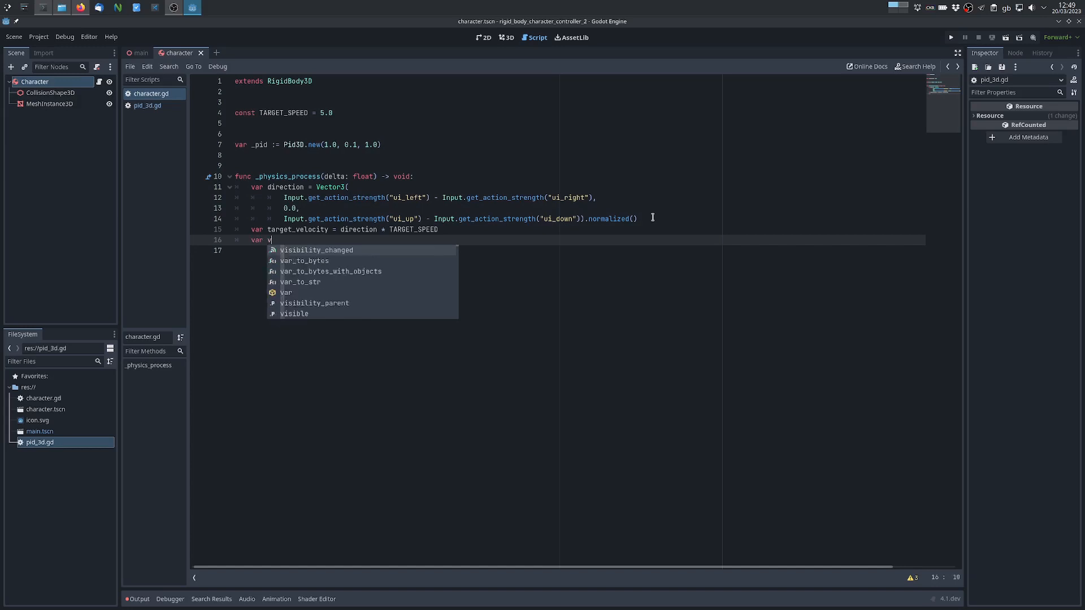
text(elocity_error =)
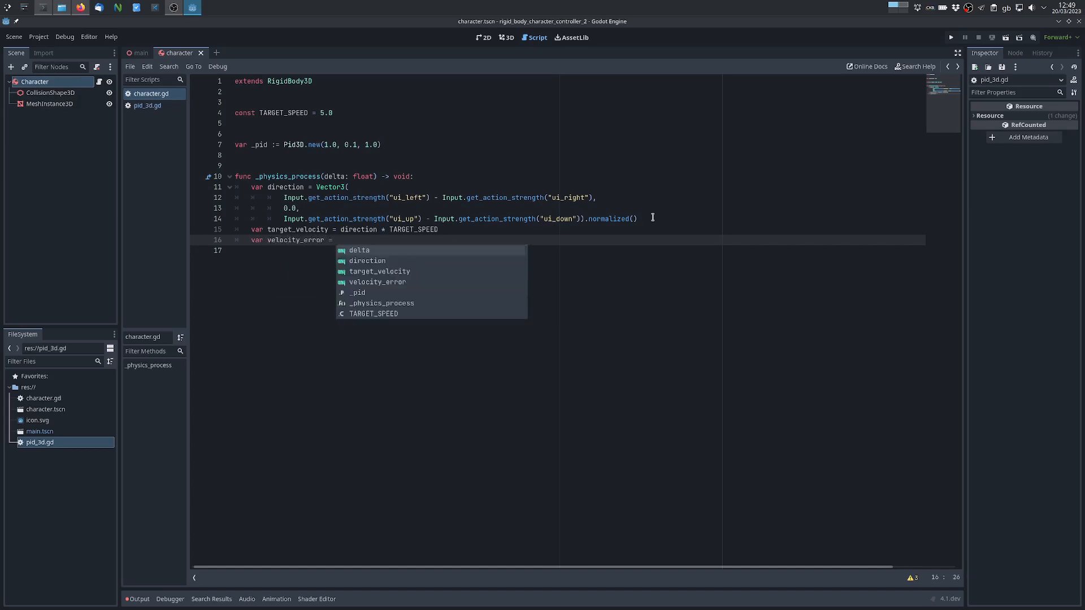
text(linear_velocity)
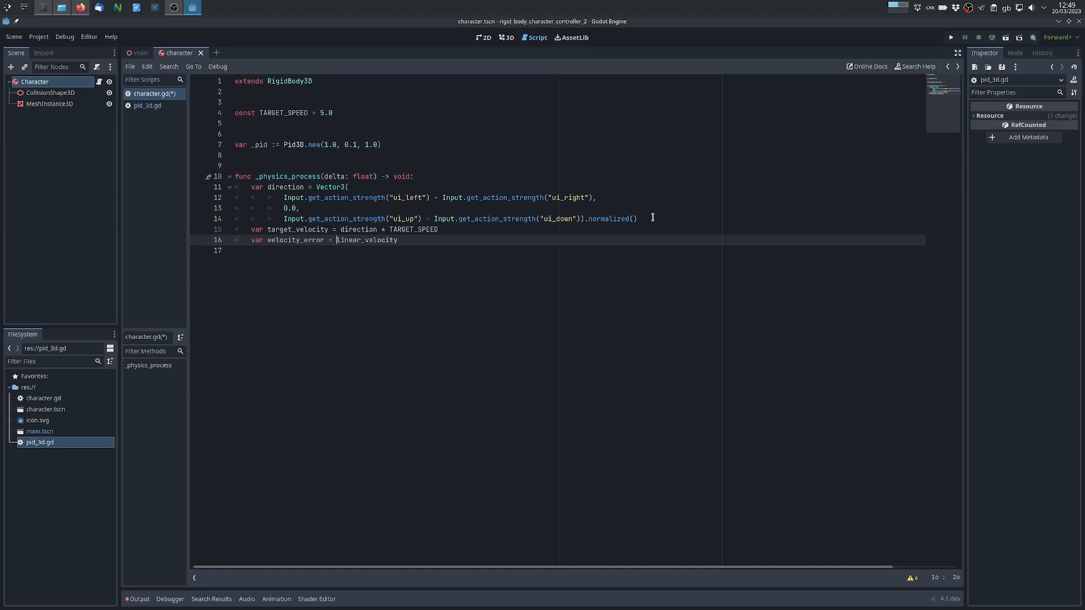
text(target_velocity -)
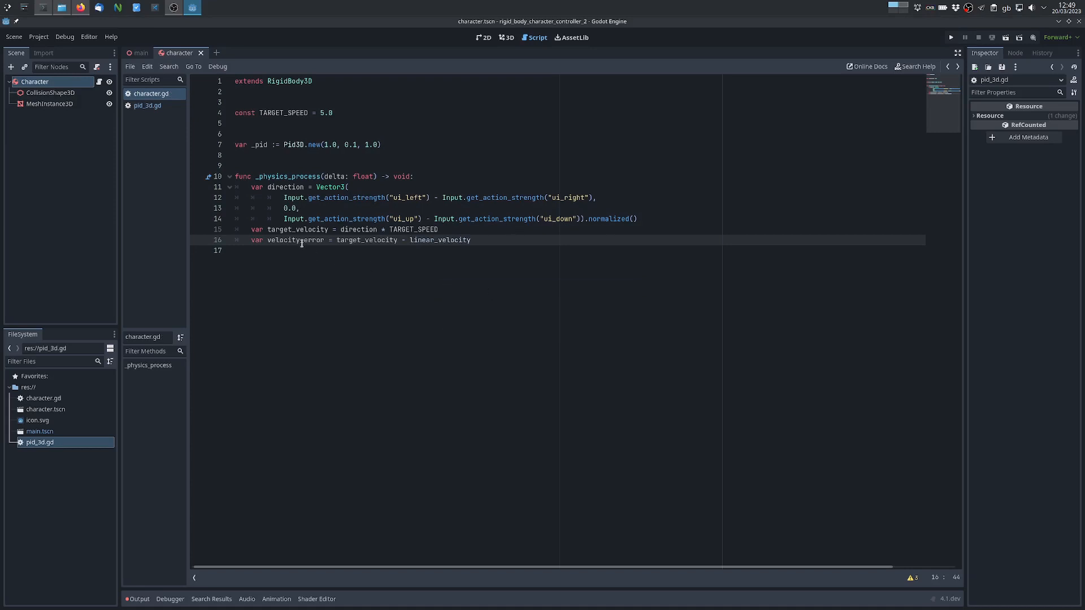
double_click(294, 240)
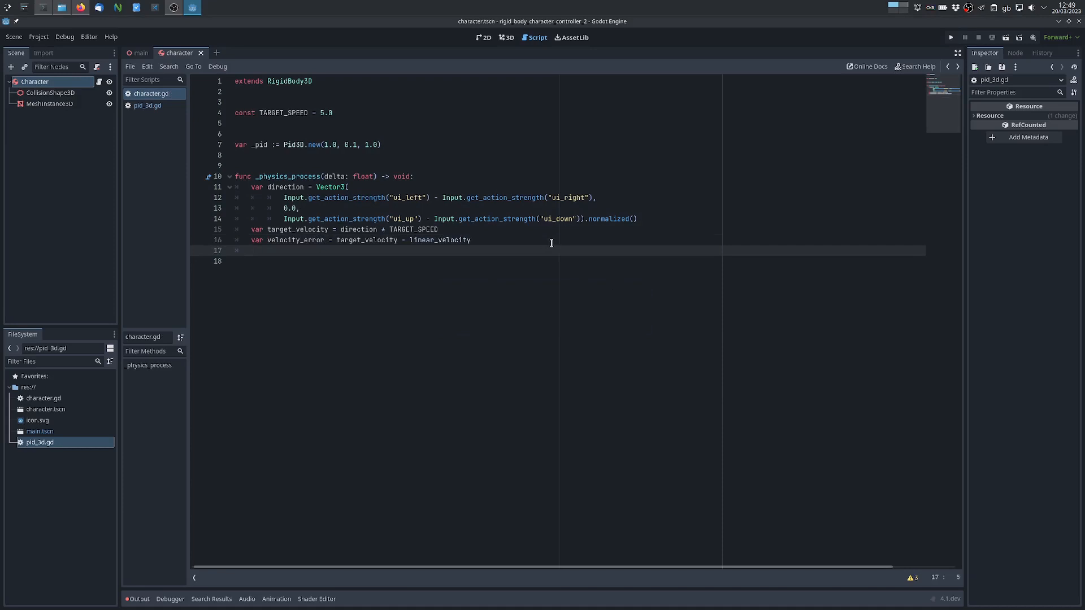
Step: Compute var correction_impulse = _pid.update(velocity_error, delta) * 0.001
text(_pid.update()
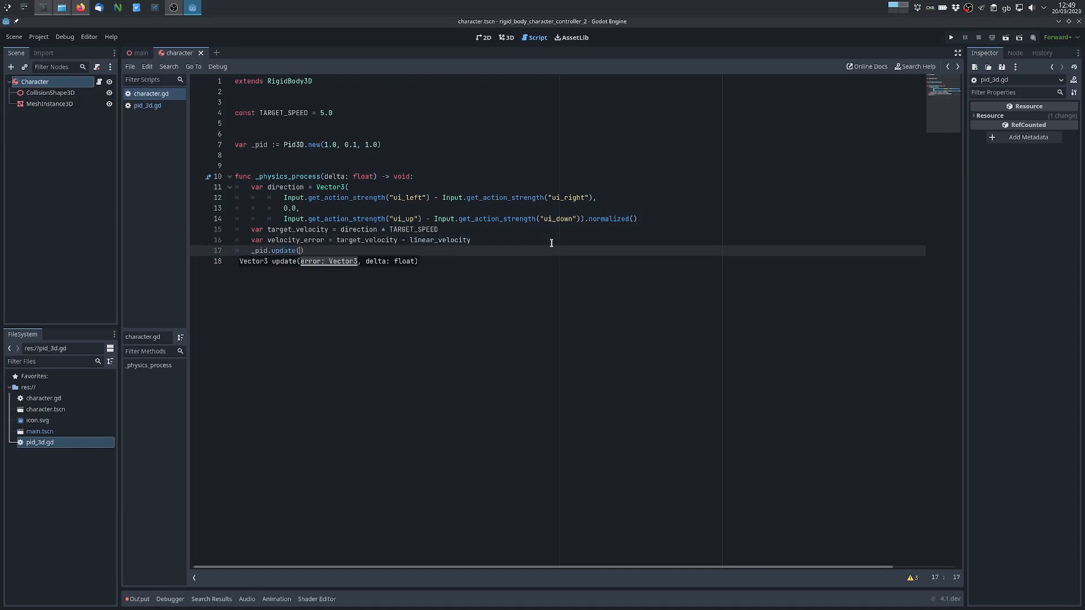
text(velocity_error,)
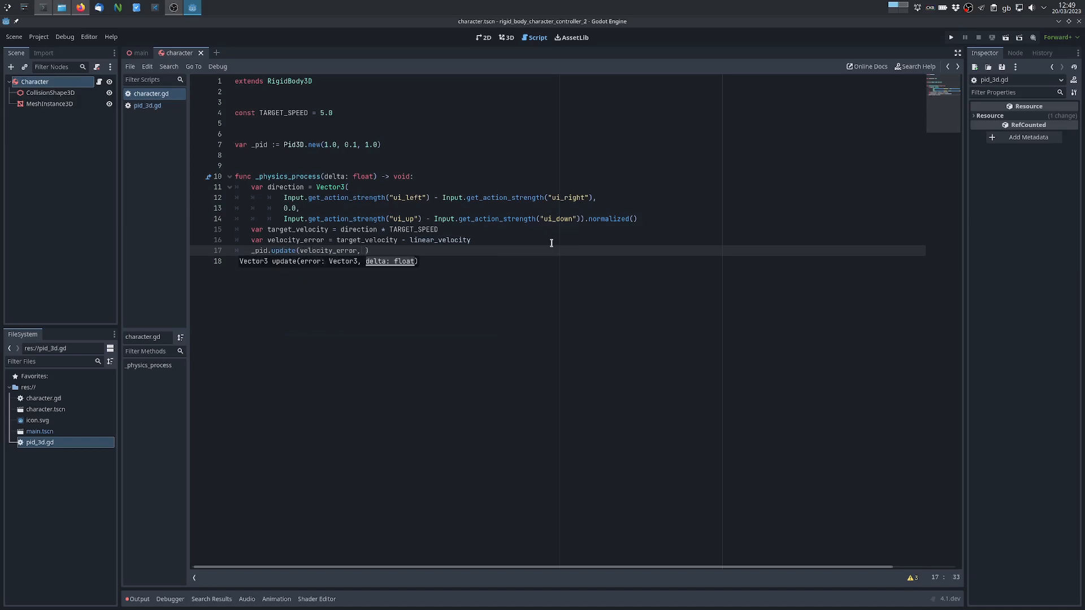
text(delta)
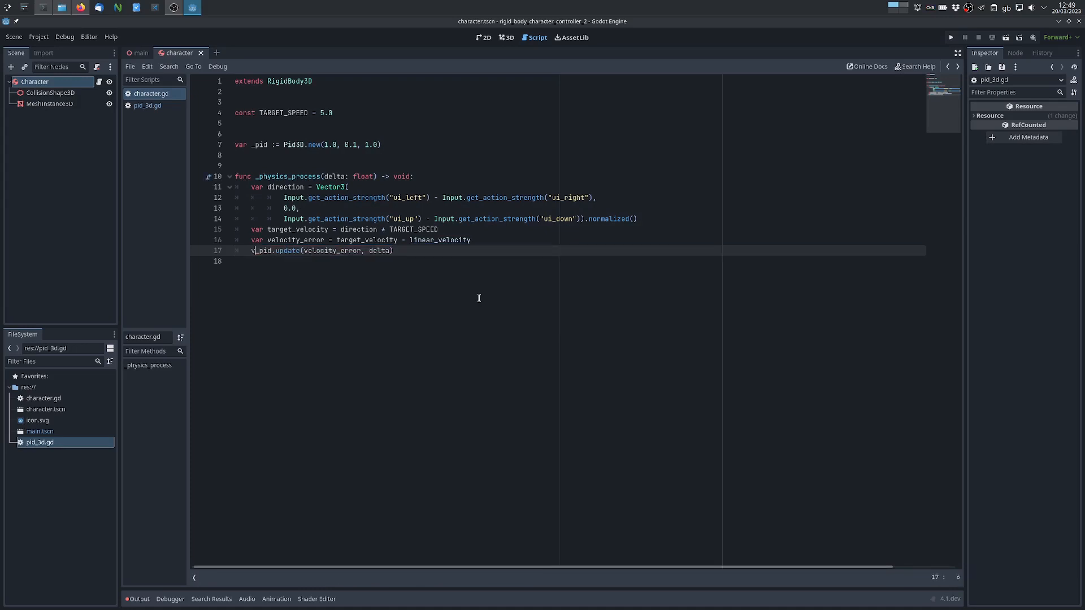
text(var impulse =)
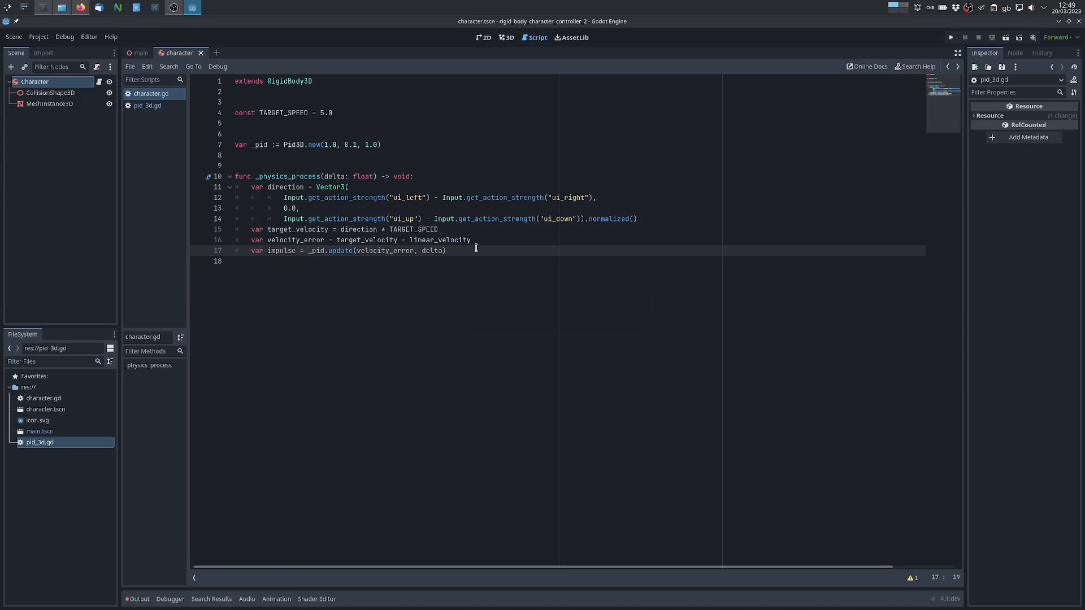
text(* 1)
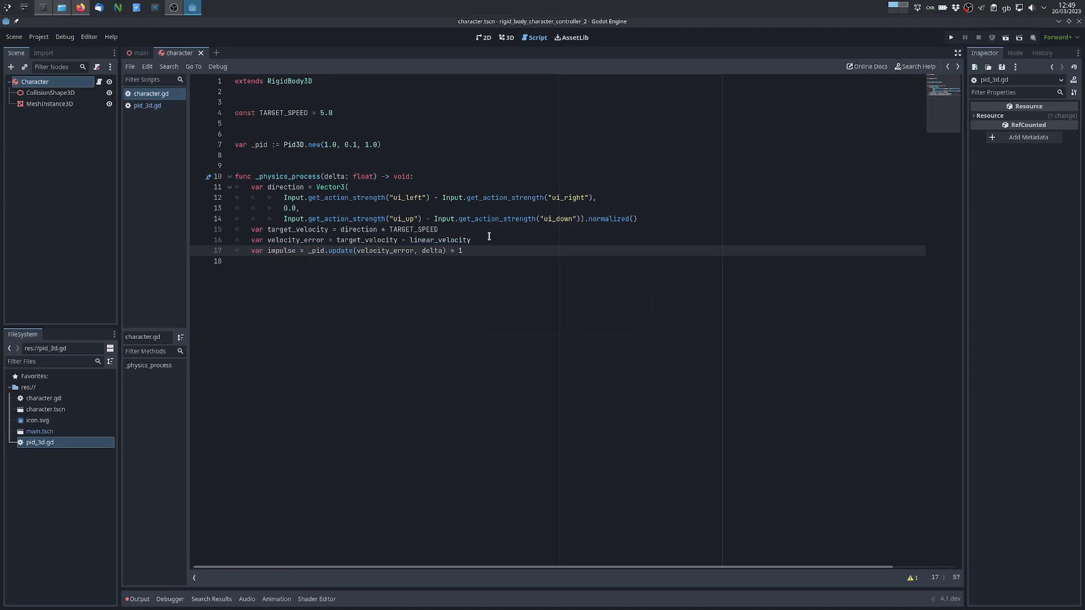
text(e-)
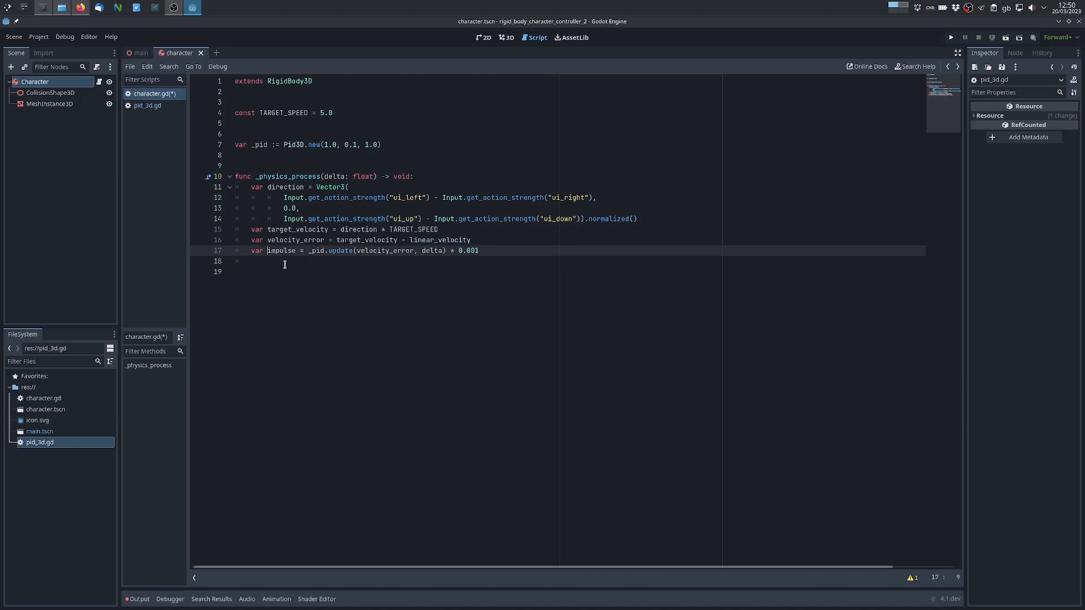
text(correction_impulse)
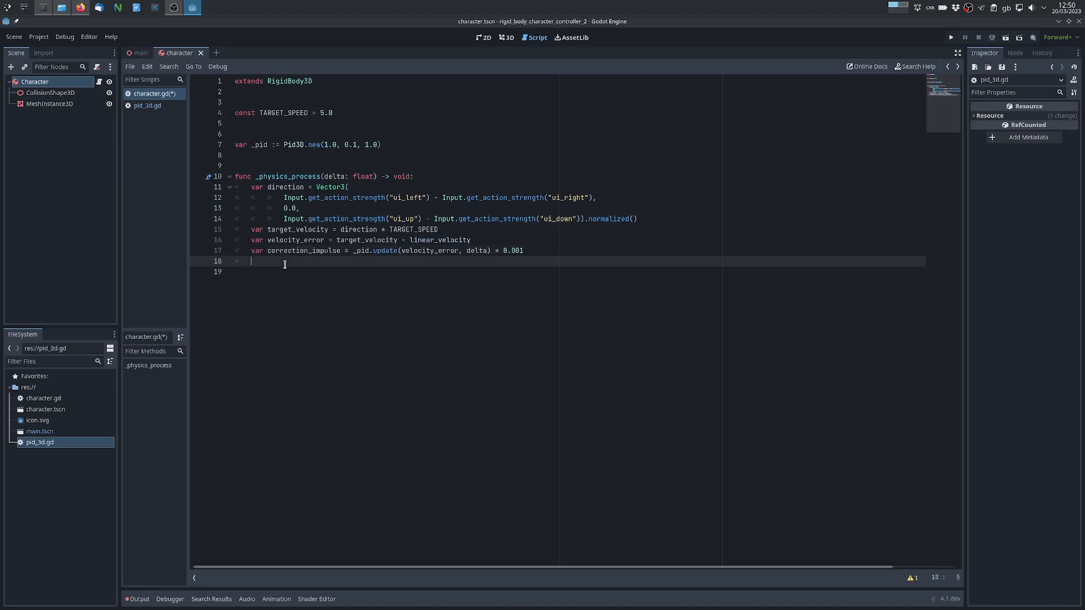
Step: Call apply_central_impulse(correction_impulse) each physics step
text(apply_central_impulse()
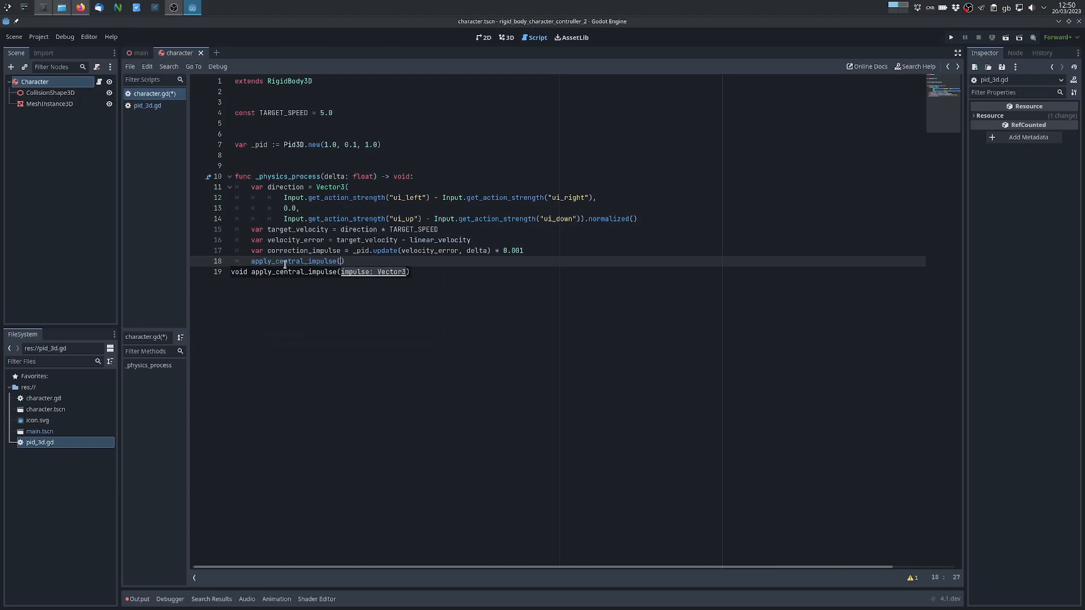
text(correction_impulse)
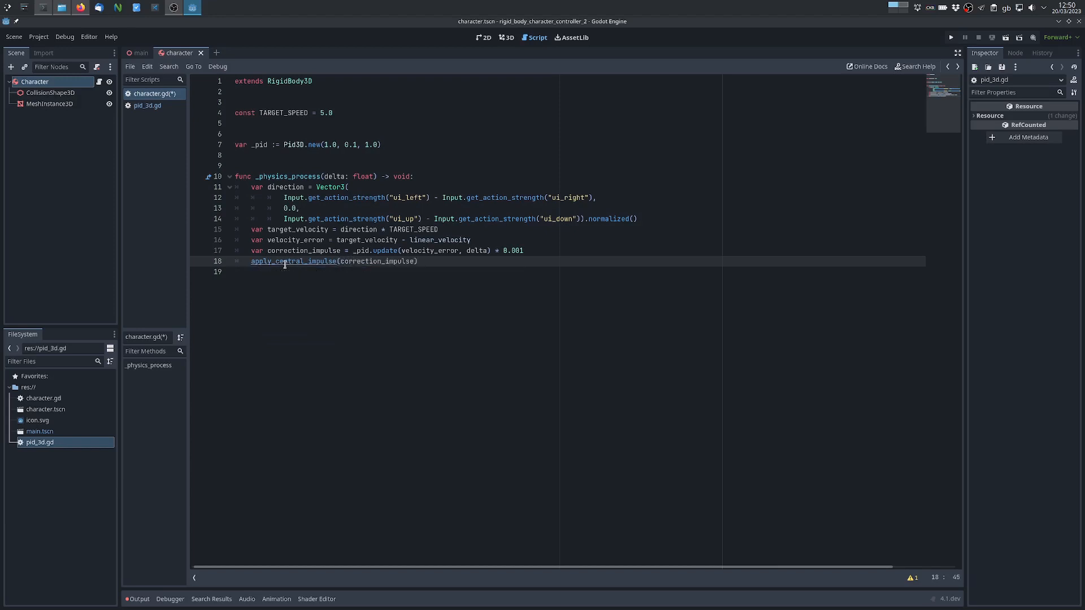
click(141, 53)
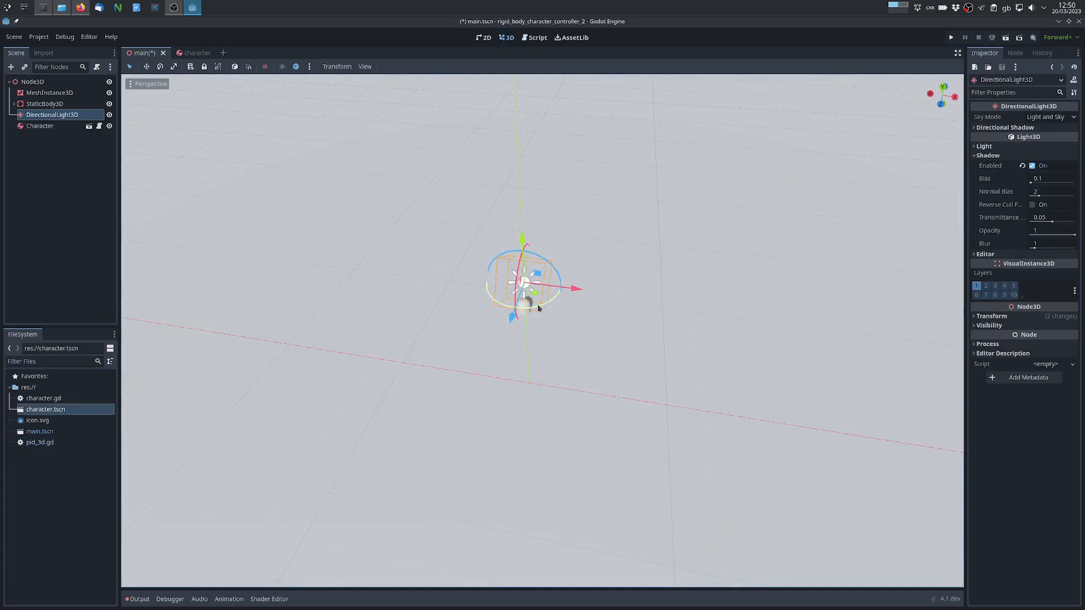
Step: Add a Camera3D child under Node3D, raise it and tilt it down toward the character
click(40, 126)
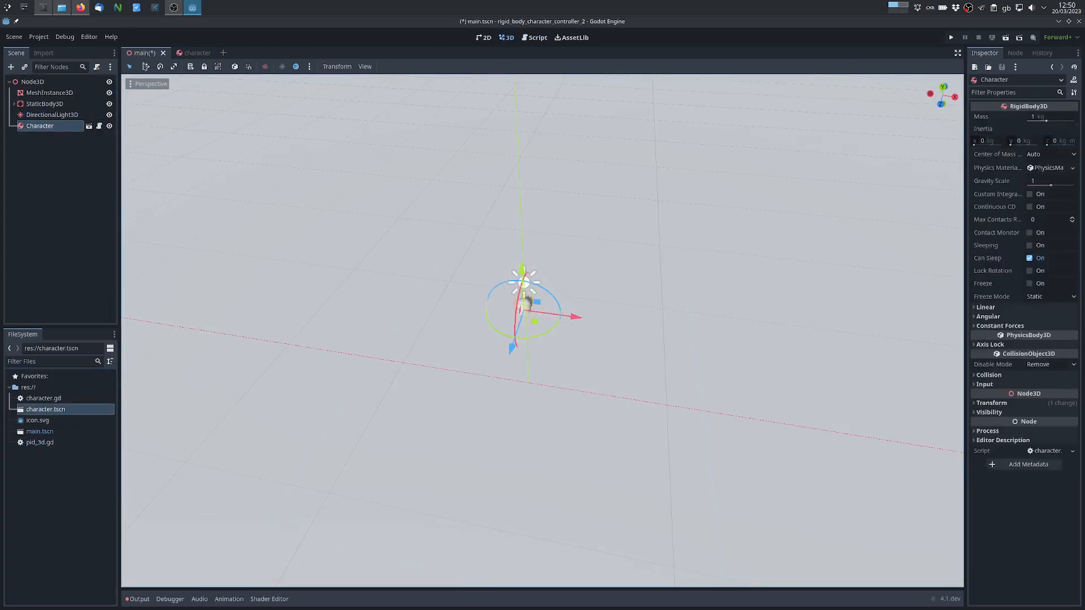
drag(524, 270, 521, 251)
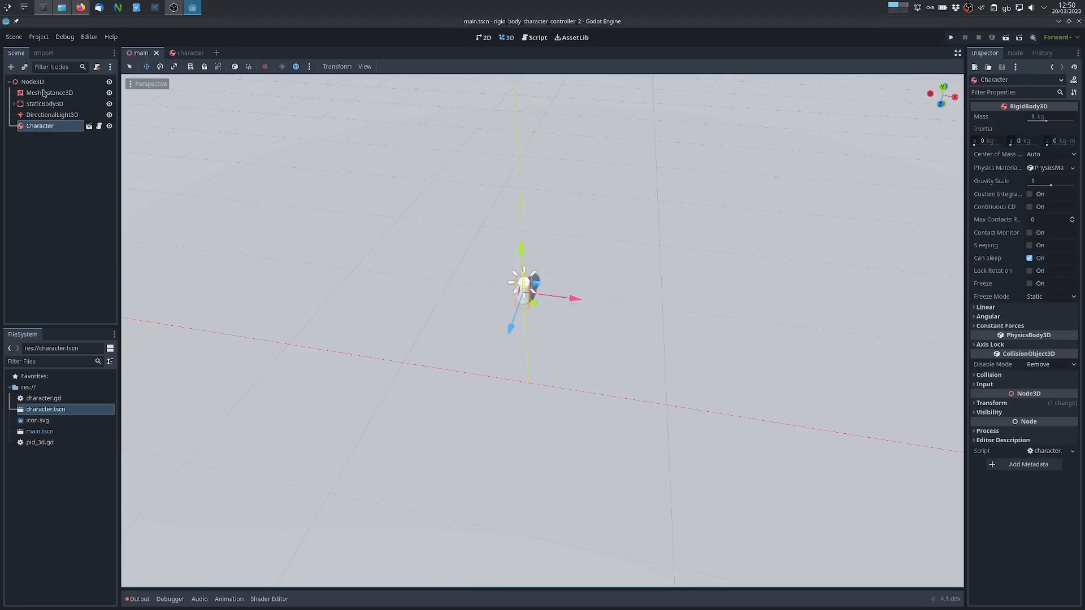
right_click(32, 82)
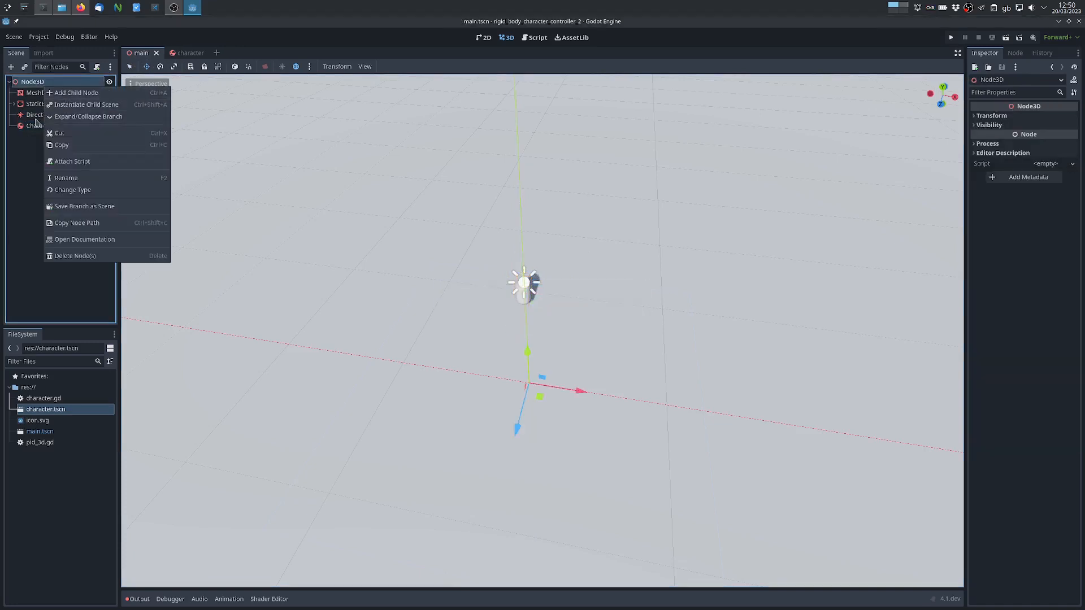
click(76, 92)
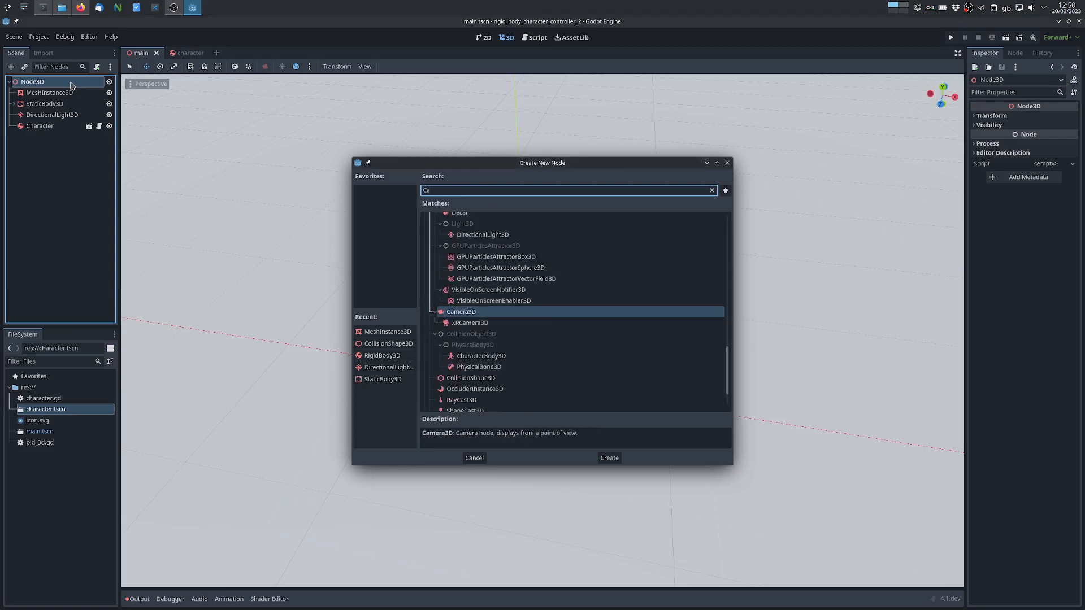
click(608, 458)
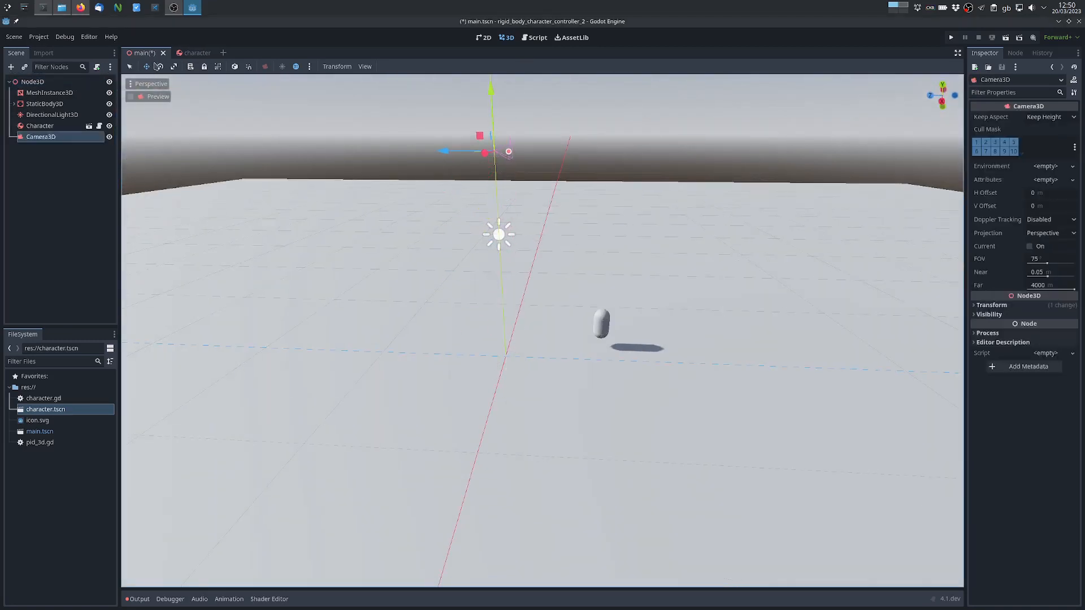
drag(509, 151, 532, 173)
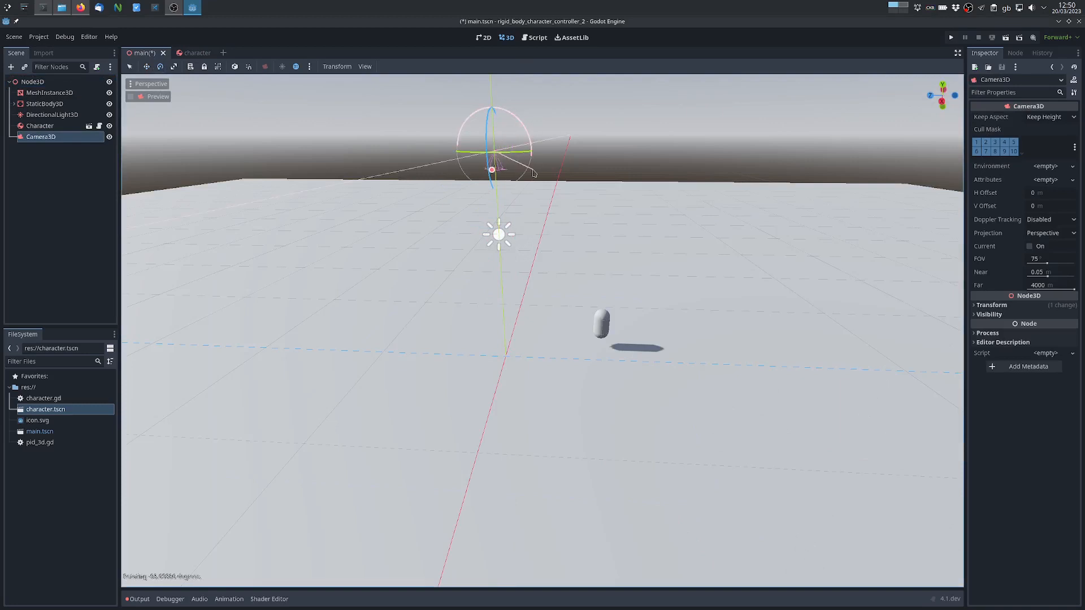
click(950, 37)
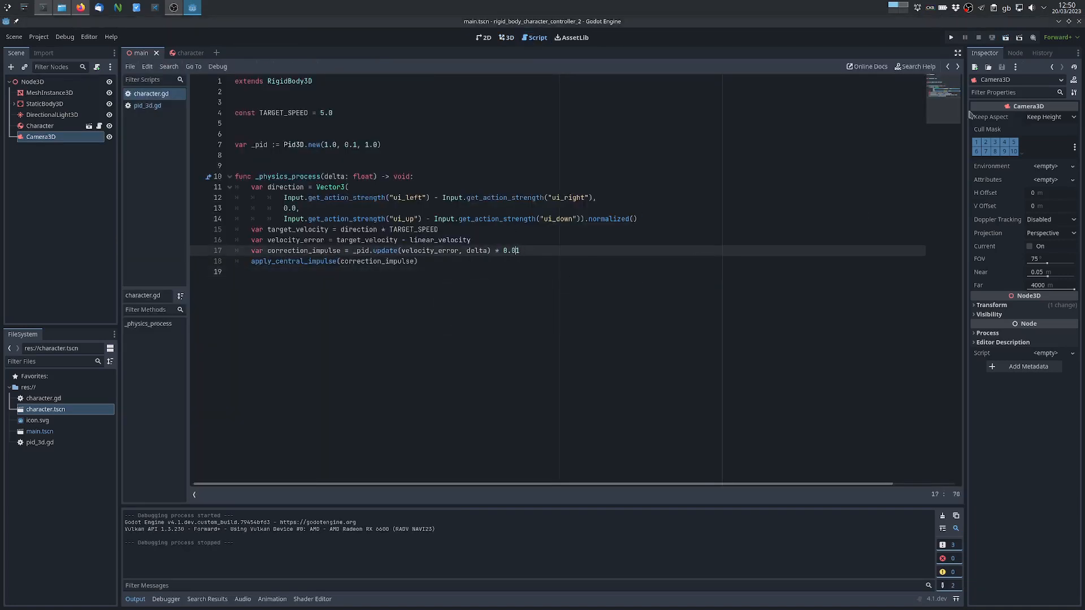
Step: Return to the main scene's 3D viewport after the test run
click(506, 37)
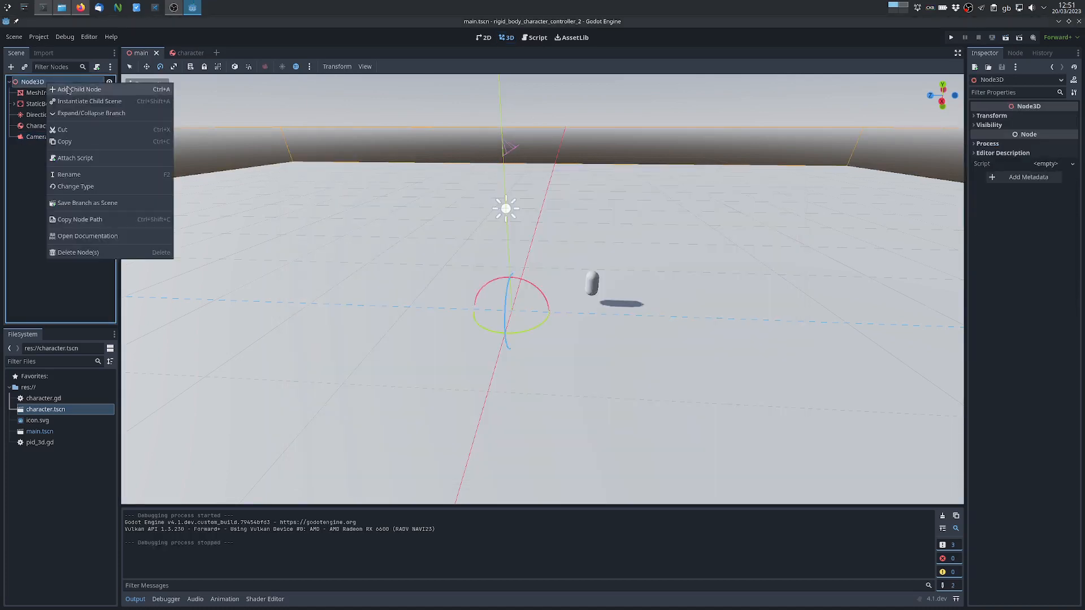
Step: Add a RigidBody3D child to Node3D as the physics box
click(80, 89)
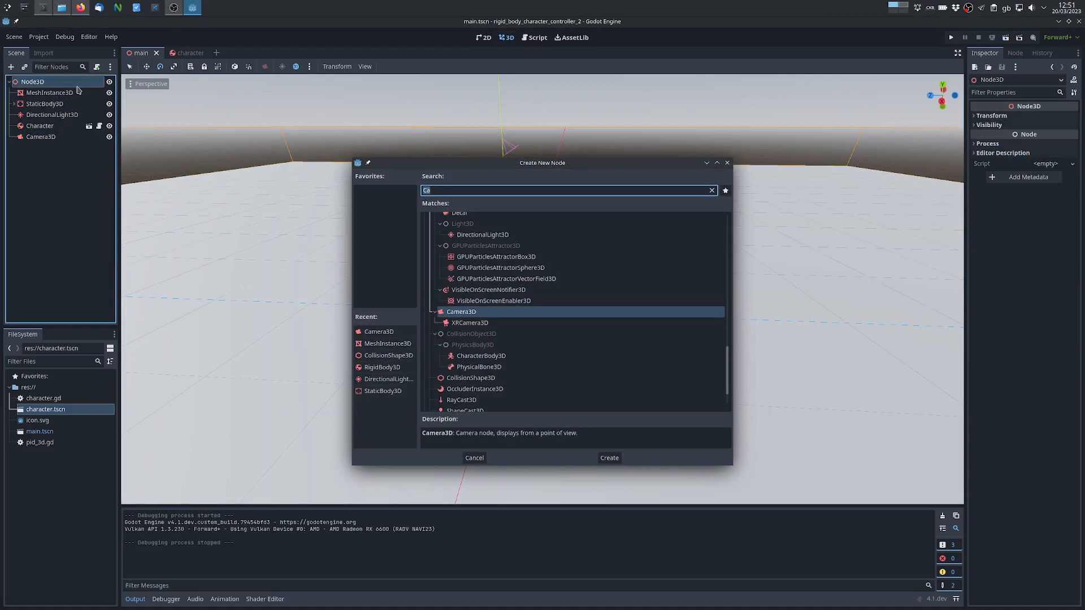
click(608, 458)
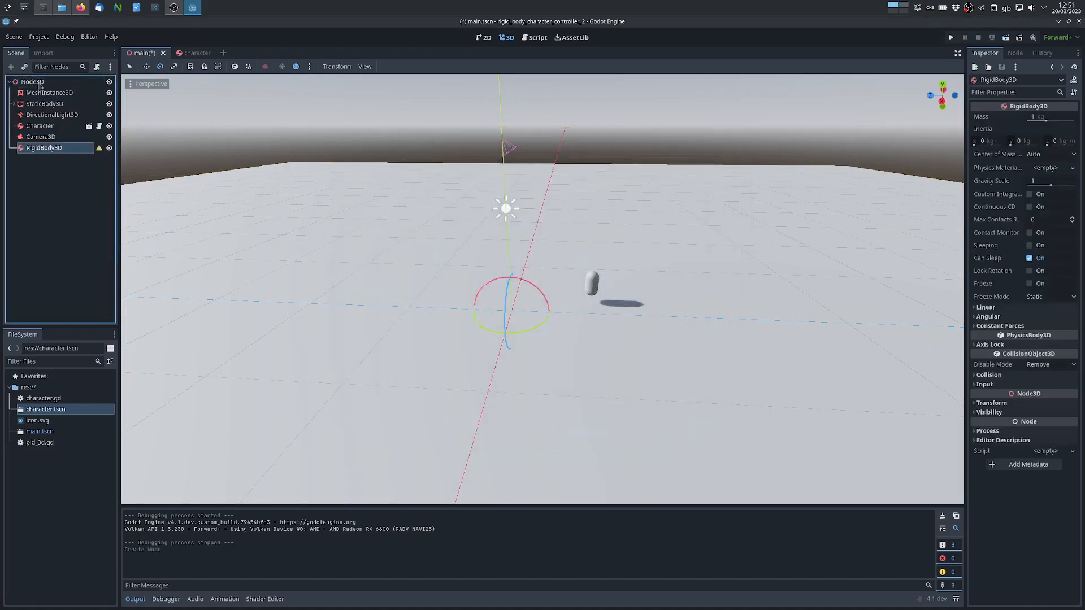
click(950, 37)
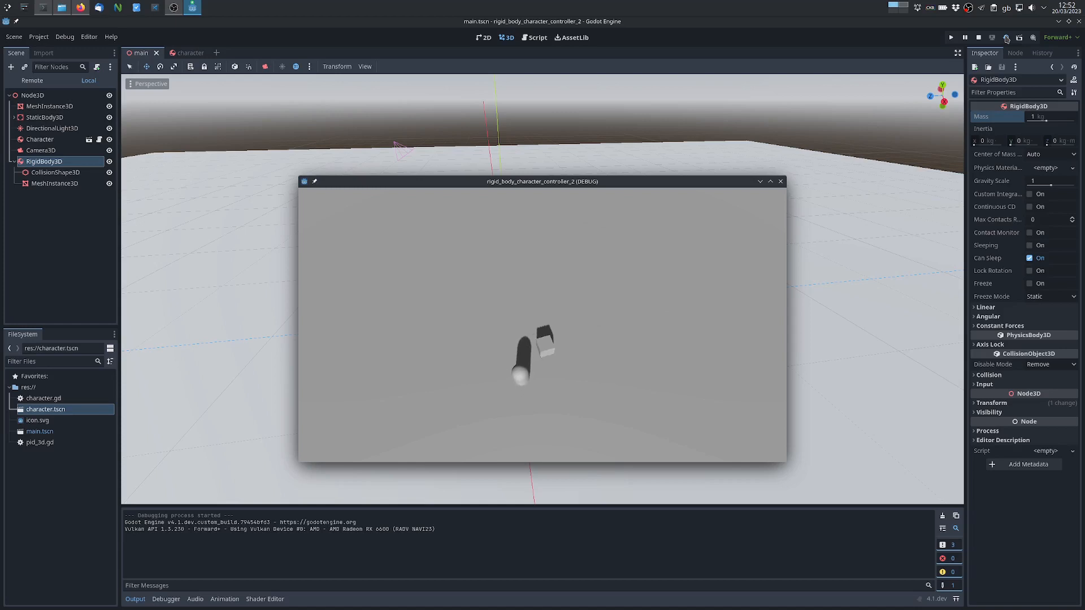
Step: Play the project to test the character pushing against the box
click(979, 37)
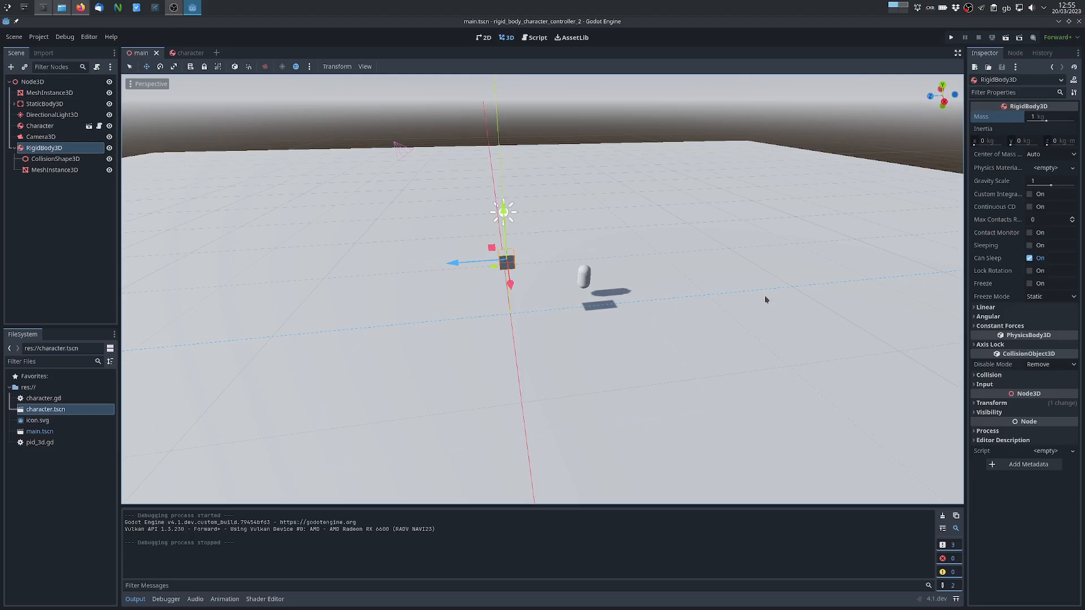
mouse_move(937, 121)
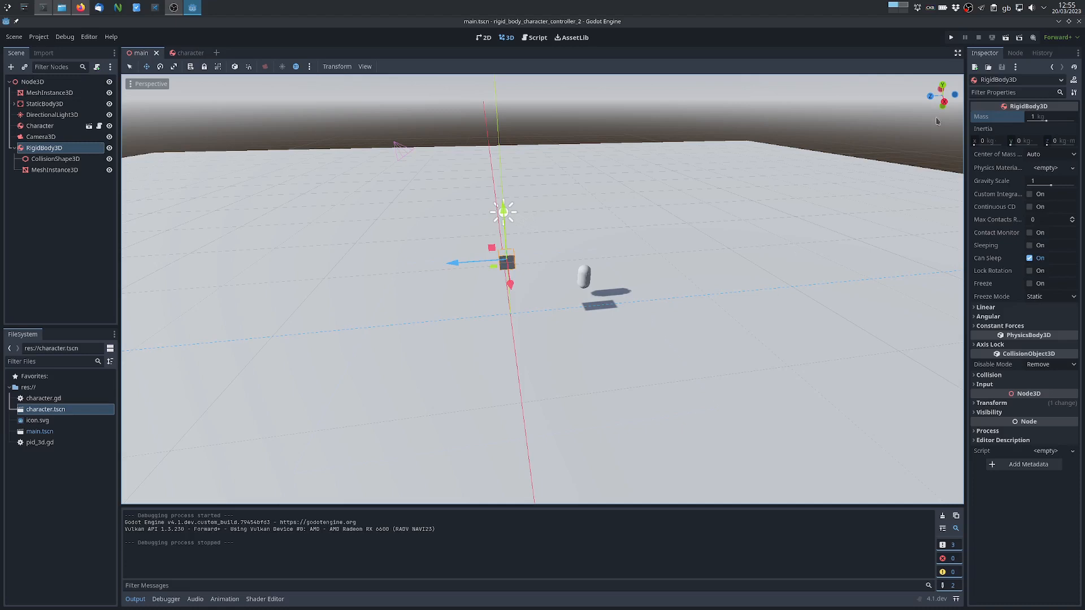
mouse_move(882, 266)
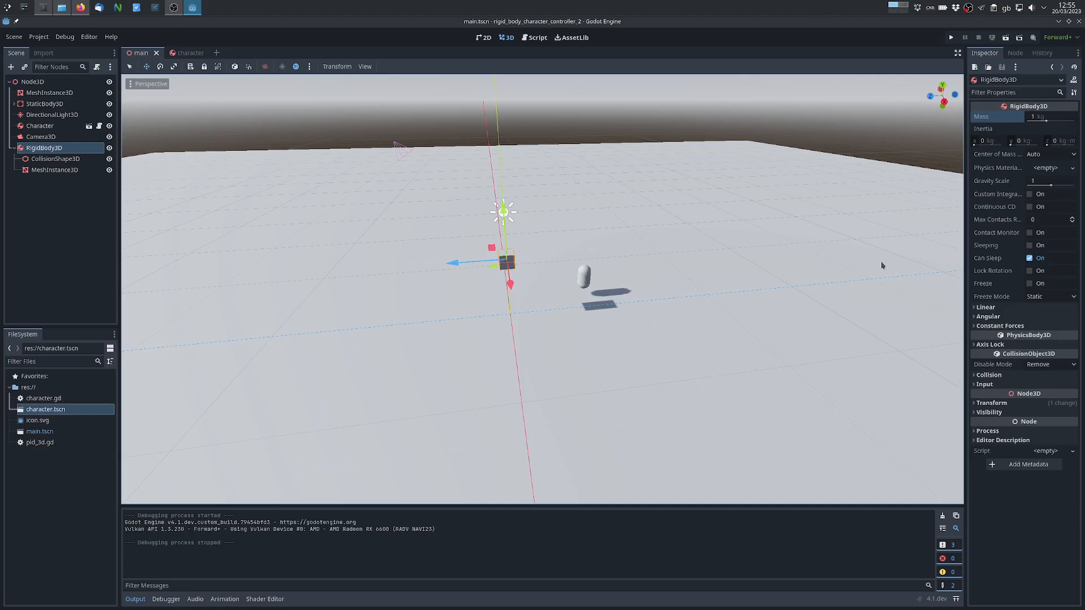